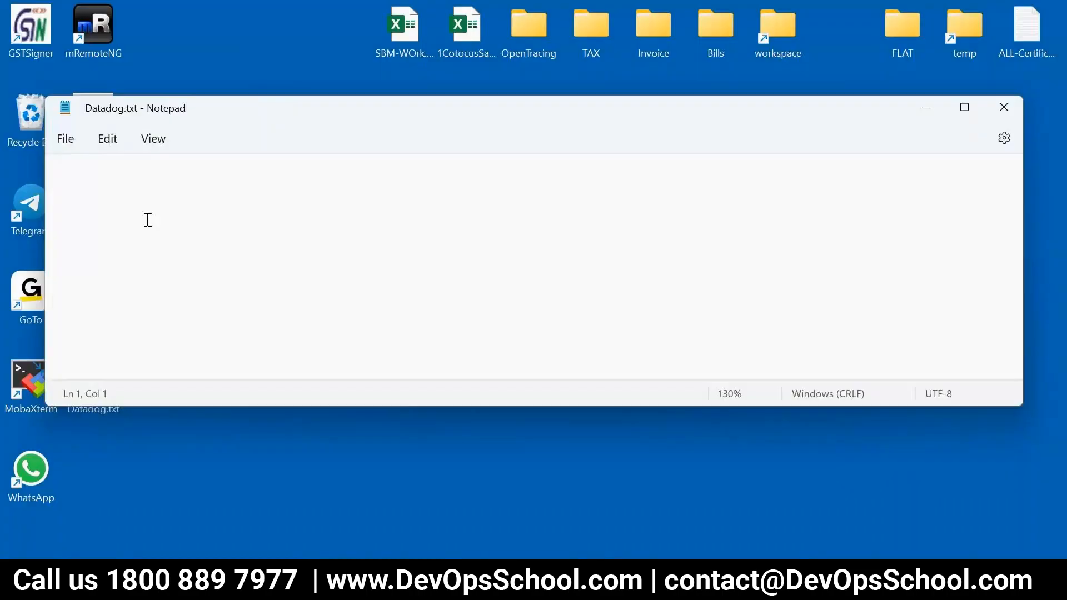
mouse_move(255, 234)
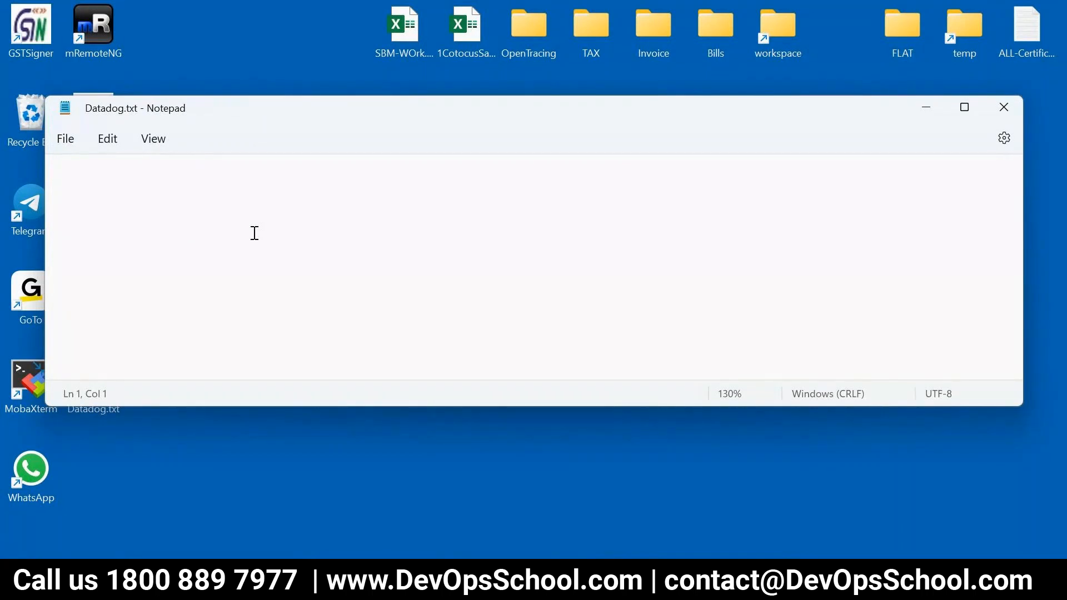
Write 'What is DataDog?' with 'Cloud Based monitoring', save, and add blank lines for the next heading
text(What is Dat)
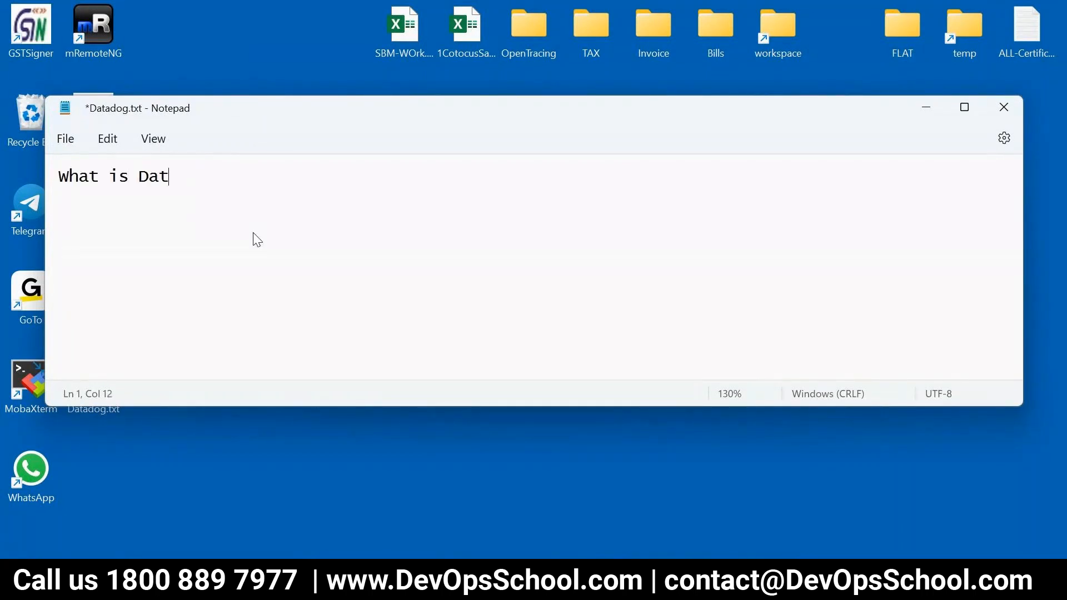
text(aDog)
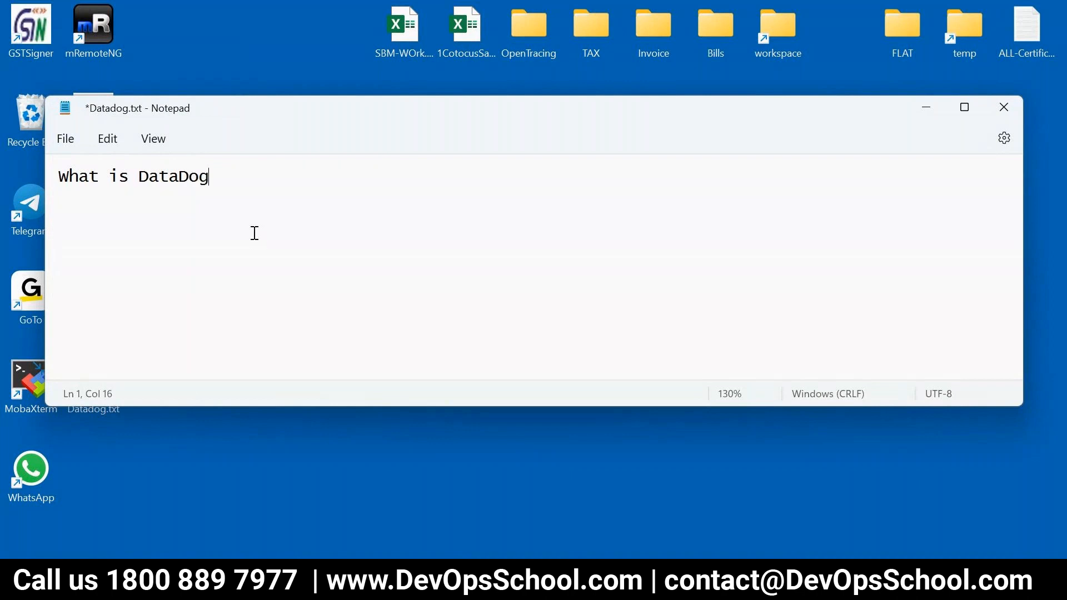
text(?)
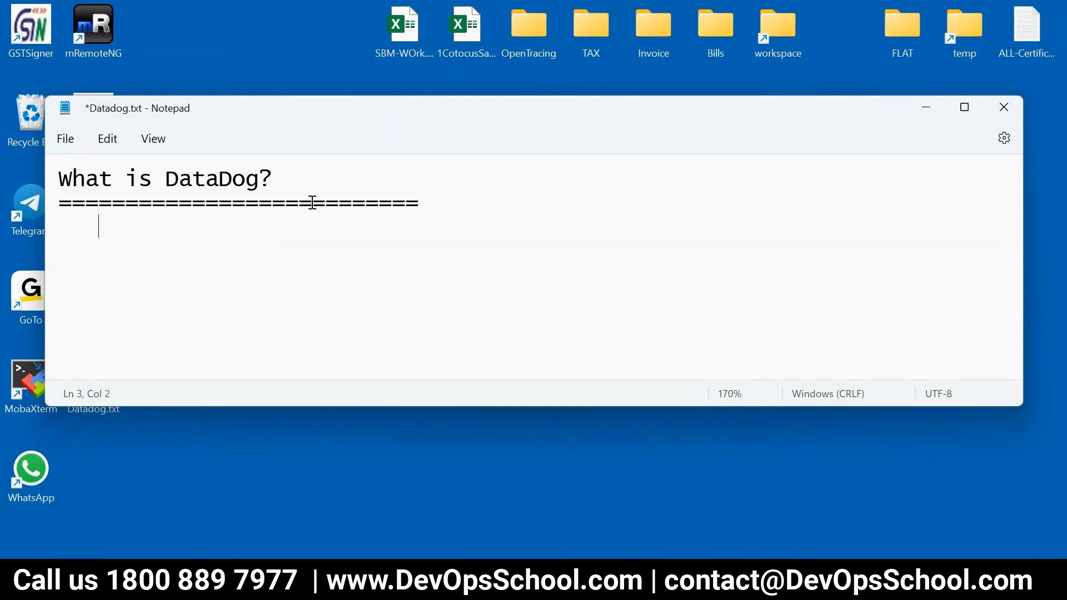
text(Cloud B)
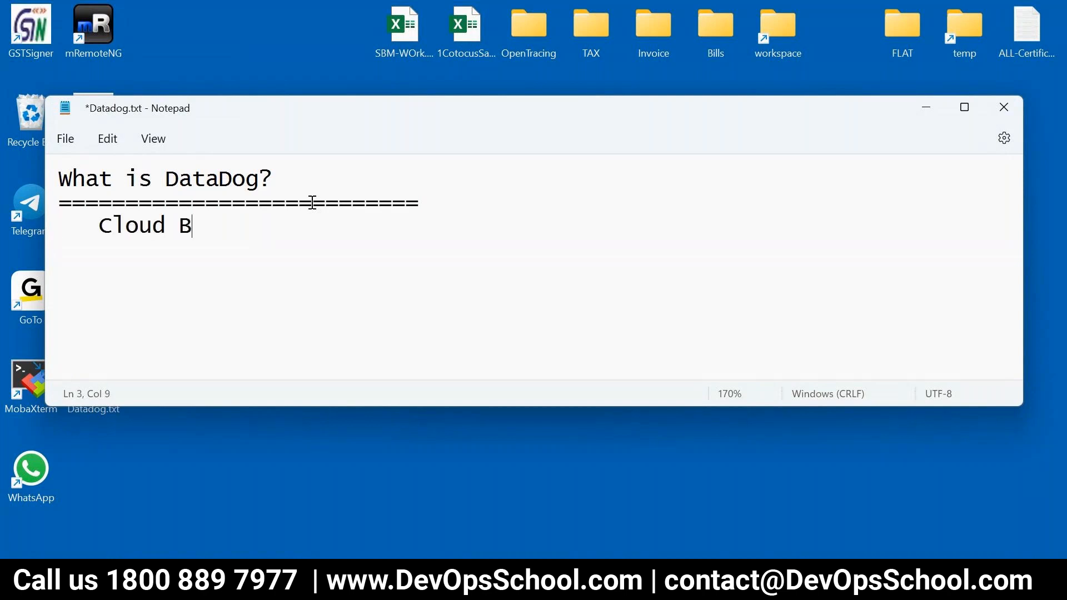
text(ased)
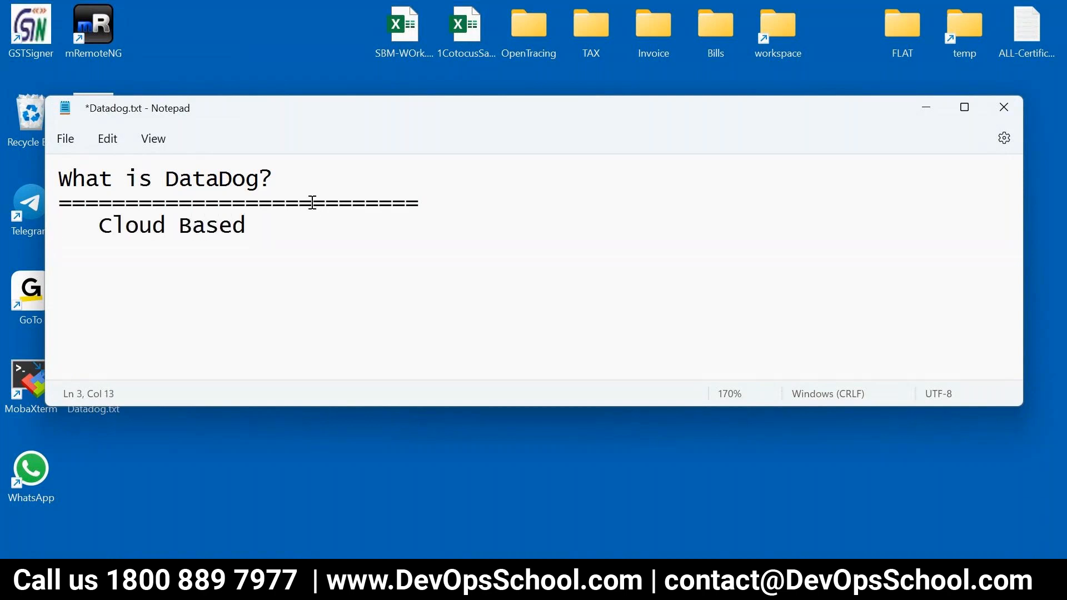
key(ctrl+s)
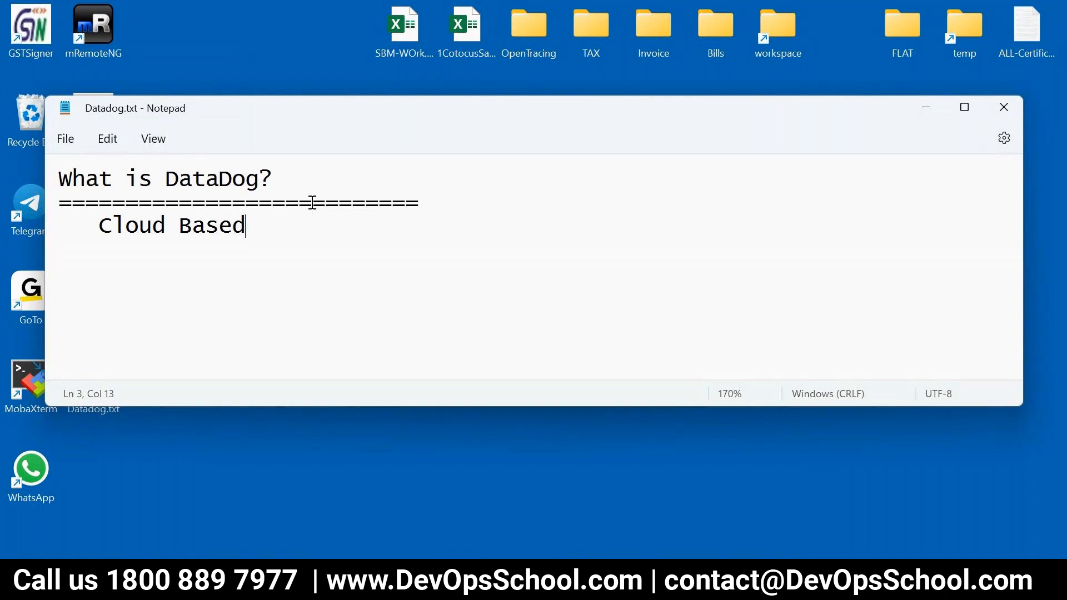
key(Return)
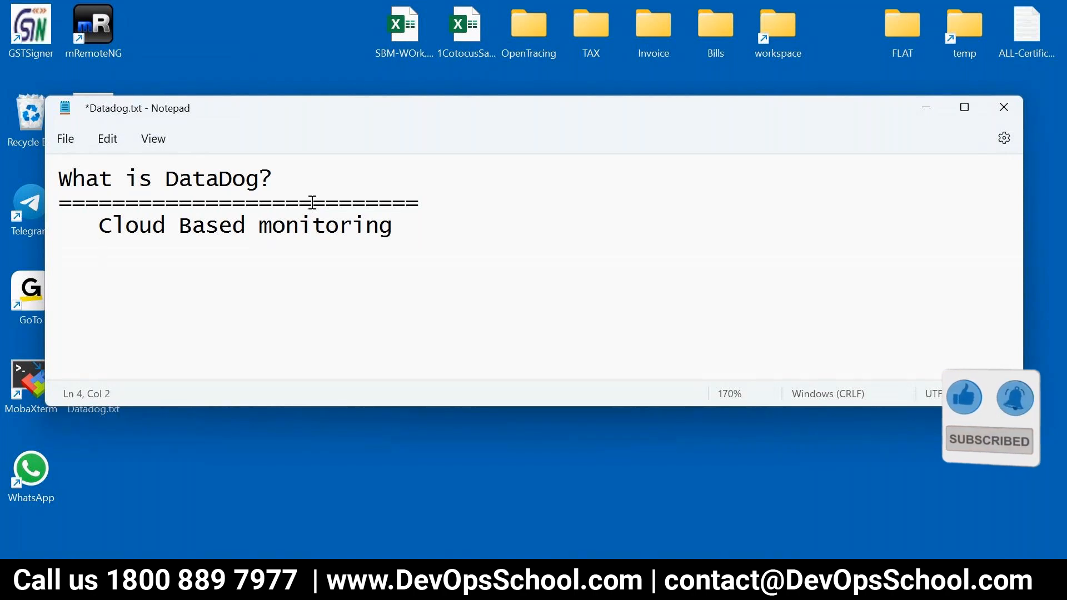
key(enter)
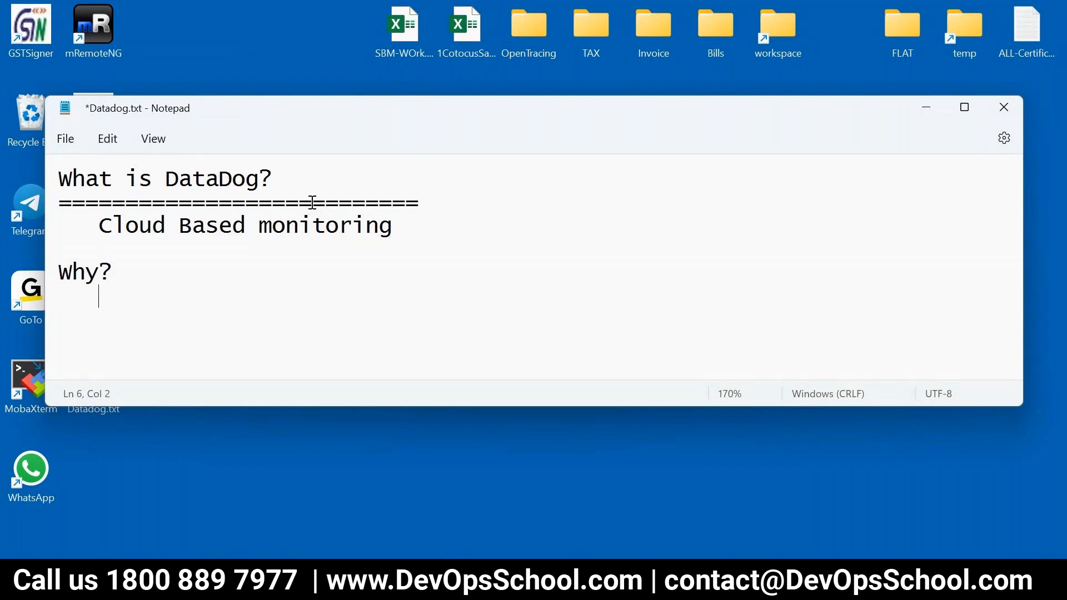
mouse_move(854, 197)
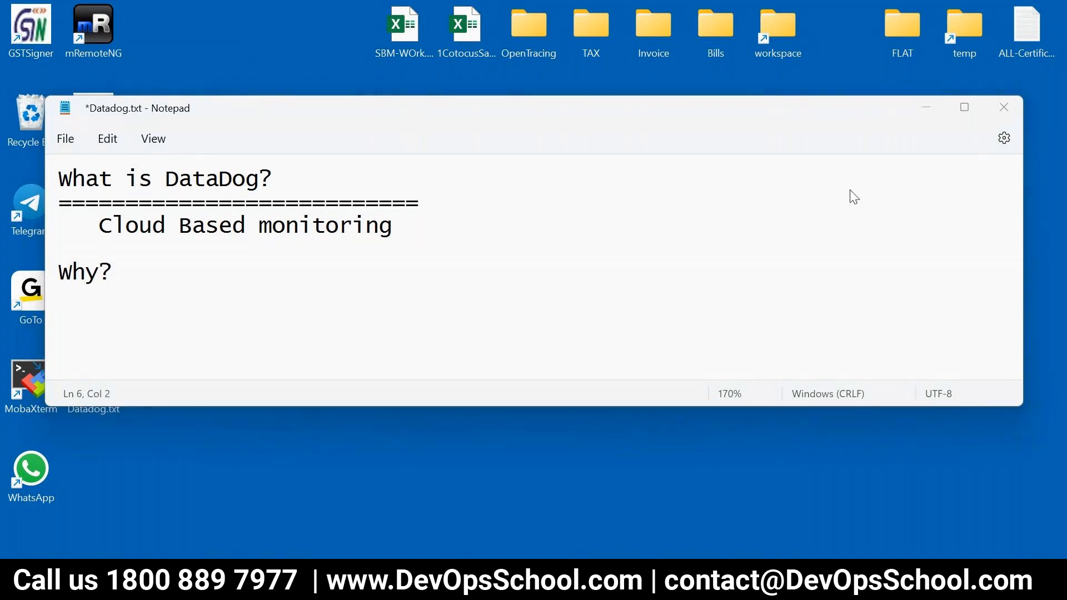
mouse_move(819, 250)
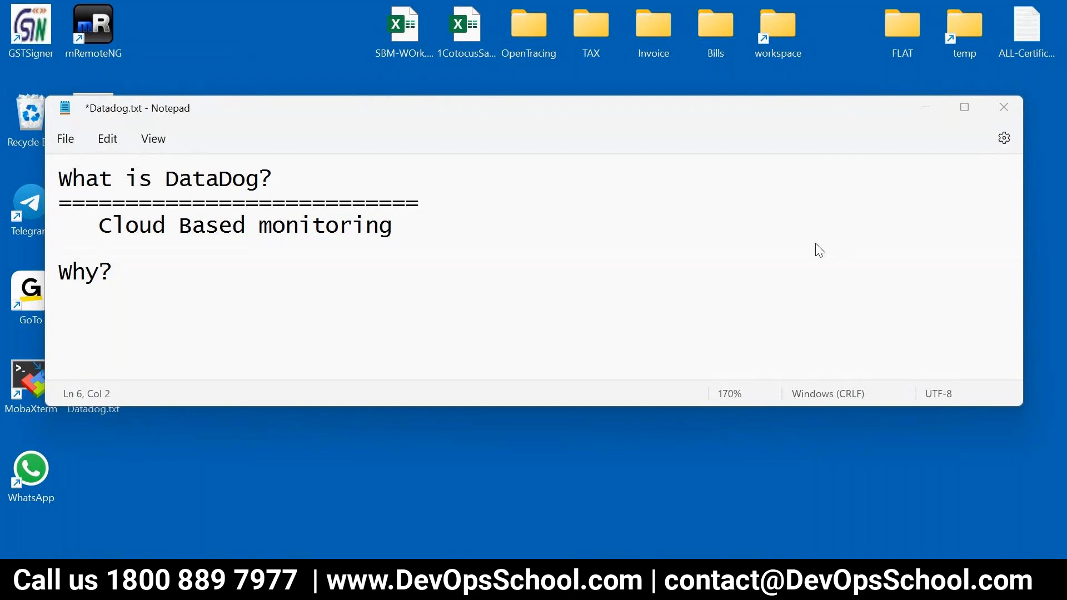
Write 'Obserbability' on the line under the Why? heading and select the word
click(212, 278)
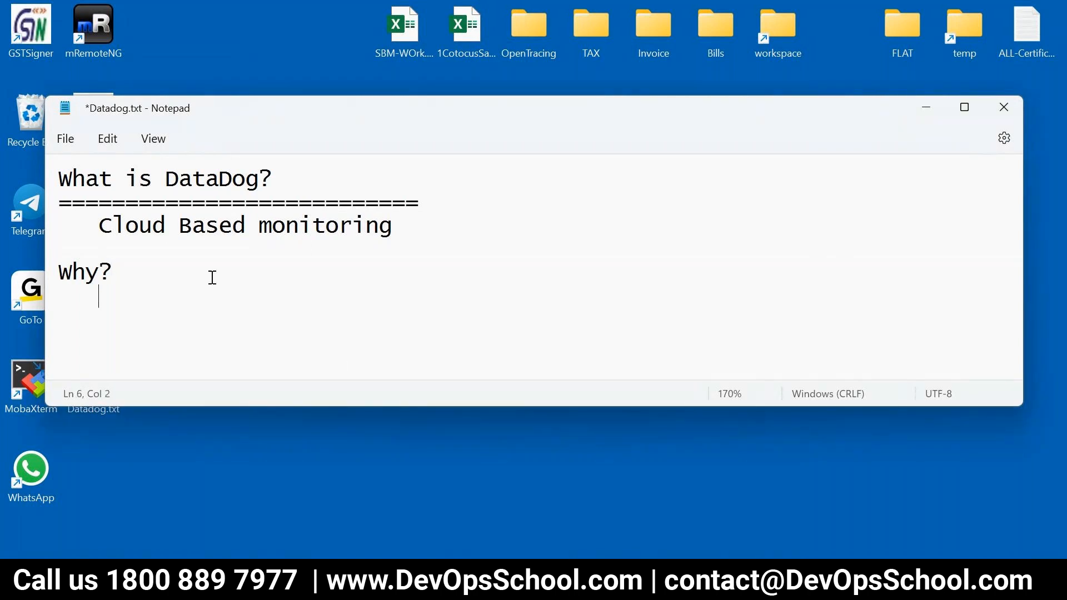
text(Obserbab)
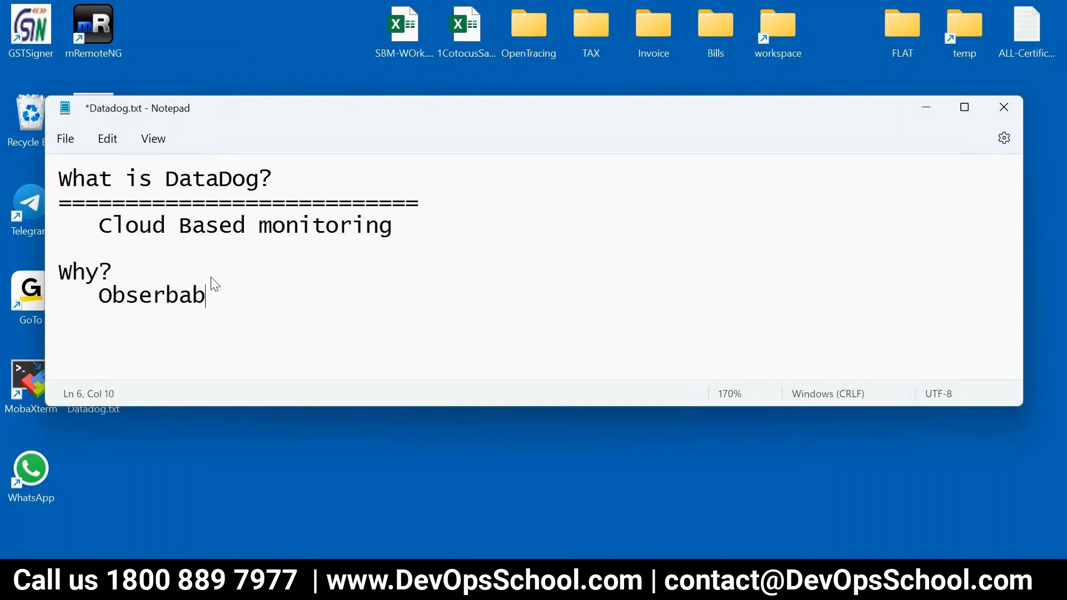
text(ility)
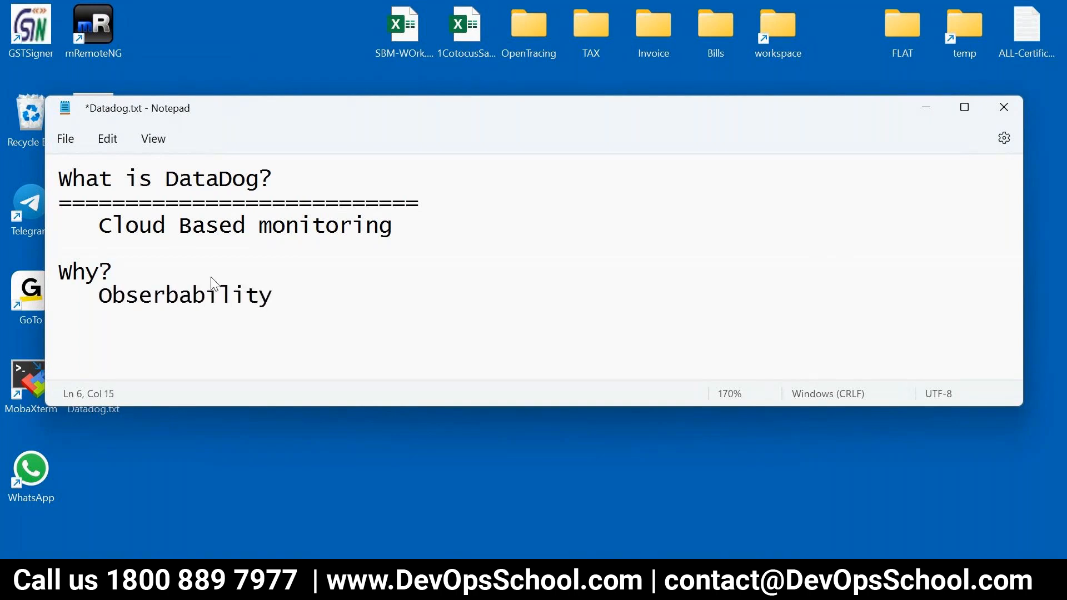
double_click(185, 295)
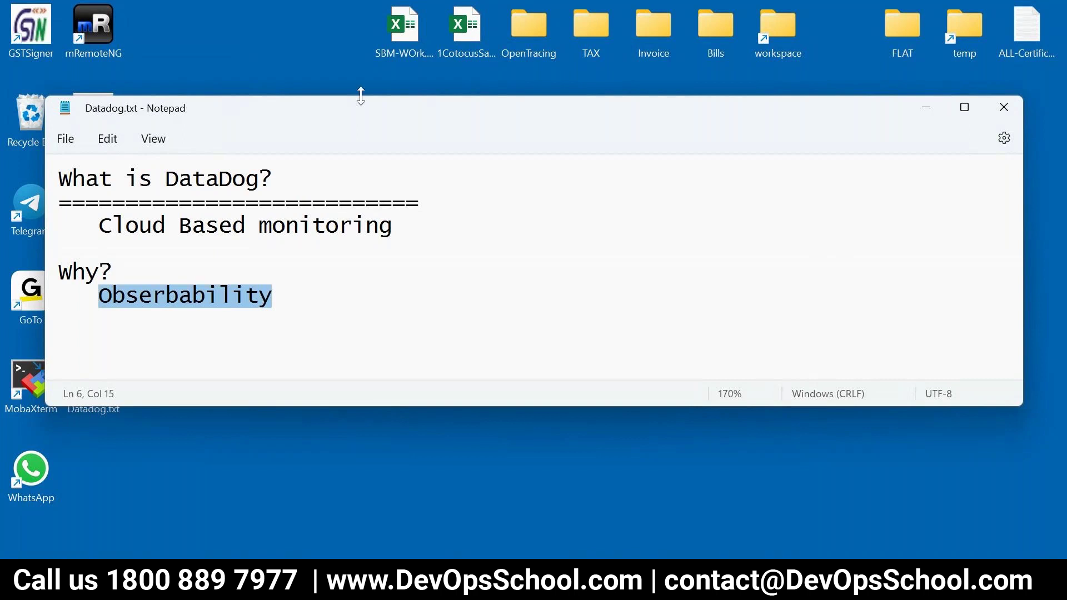
mouse_move(374, 102)
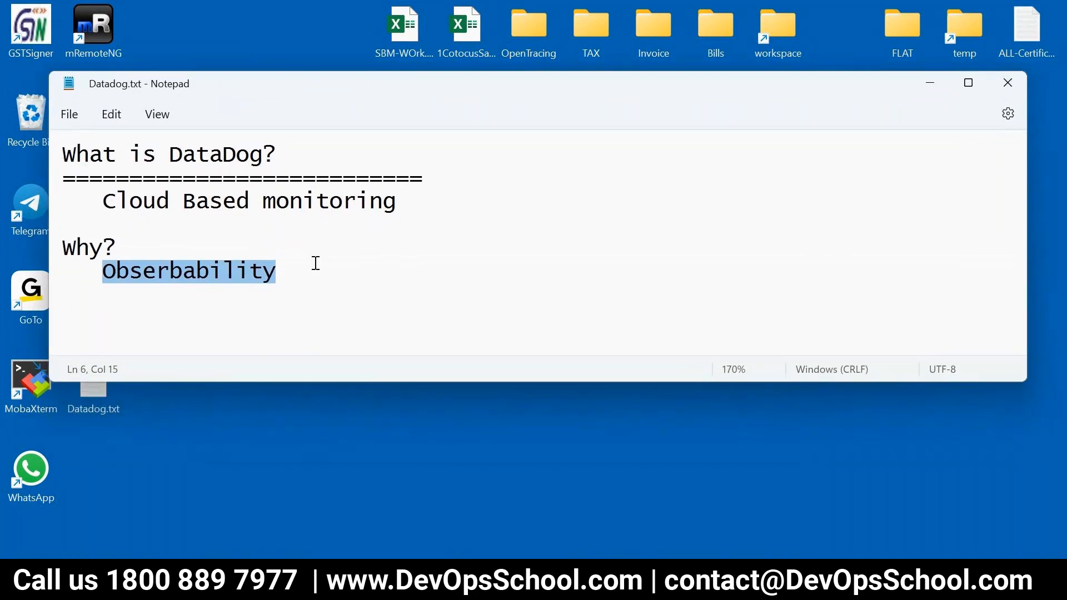
double_click(216, 155)
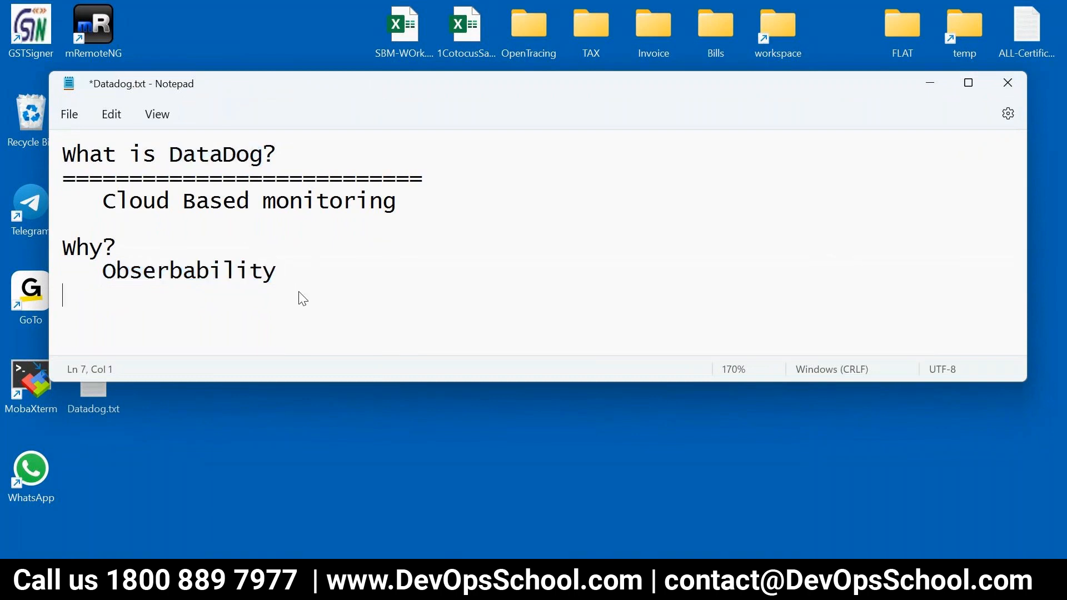
mouse_move(402, 300)
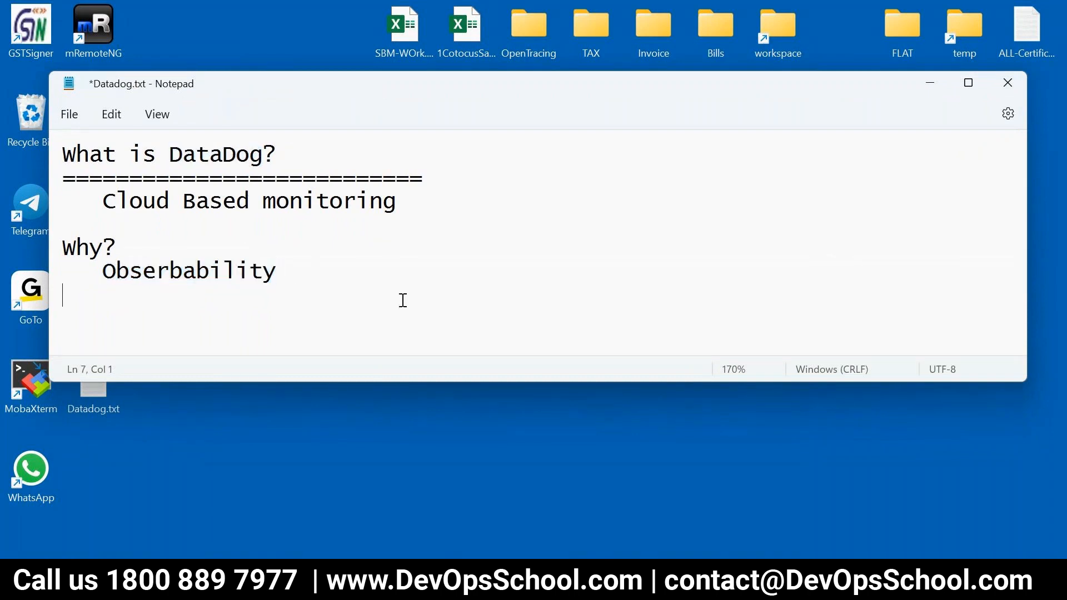
Add an 'Obserbability' heading with a '====' underline and an 'Infra + Logs | Trace' line
text(Obserbability)
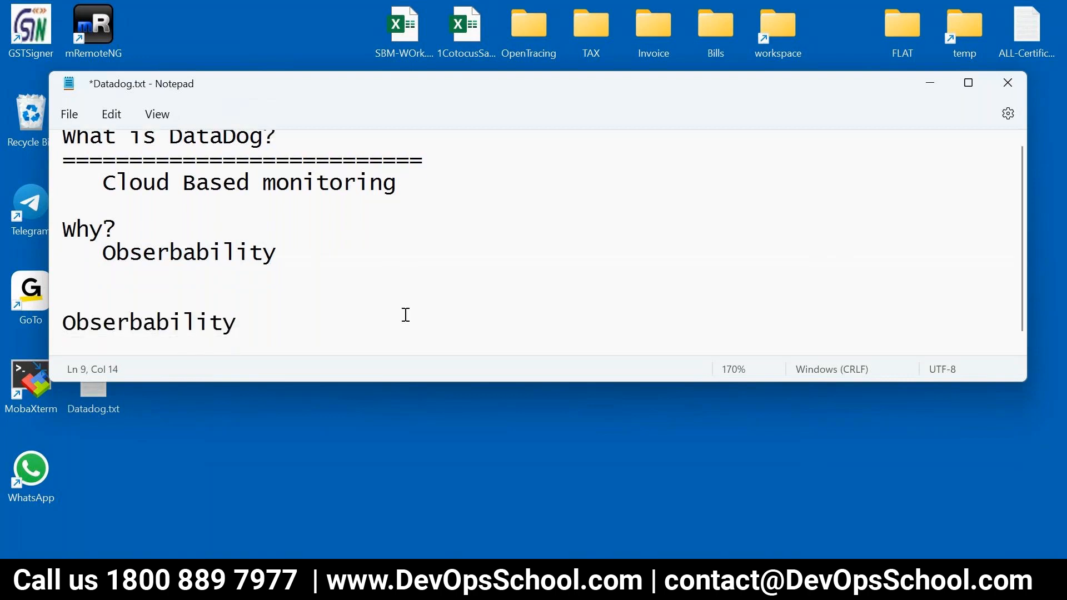
scroll(down, 3)
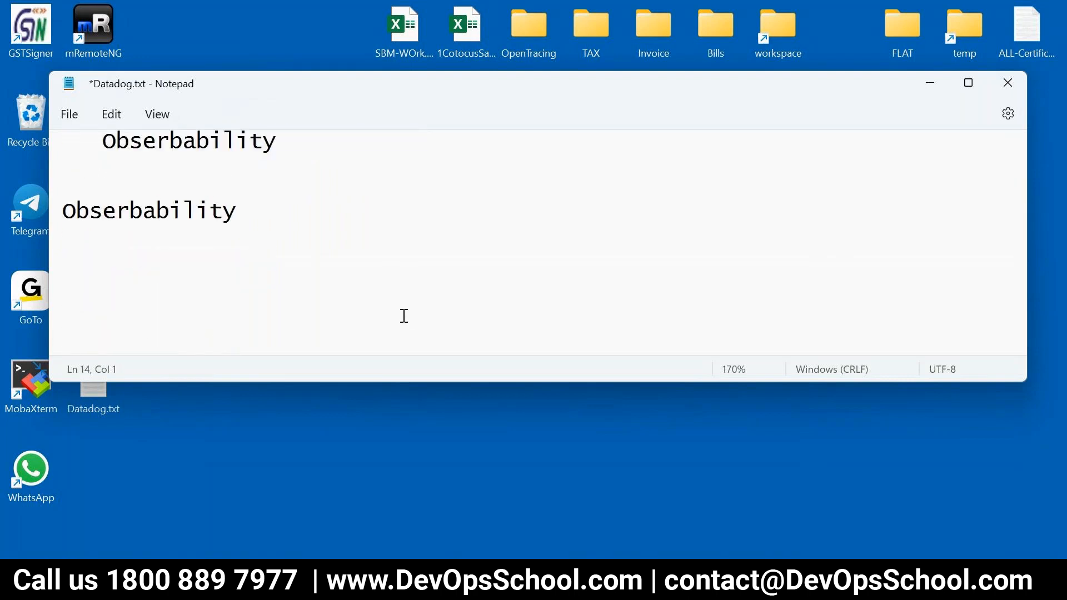
text(===============================================)
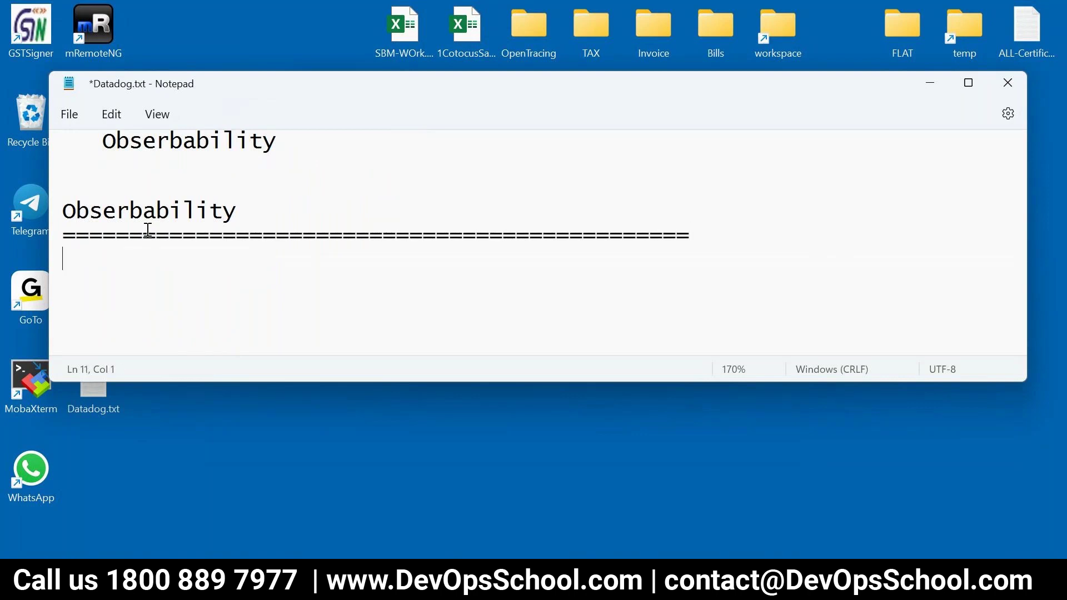
text(Met)
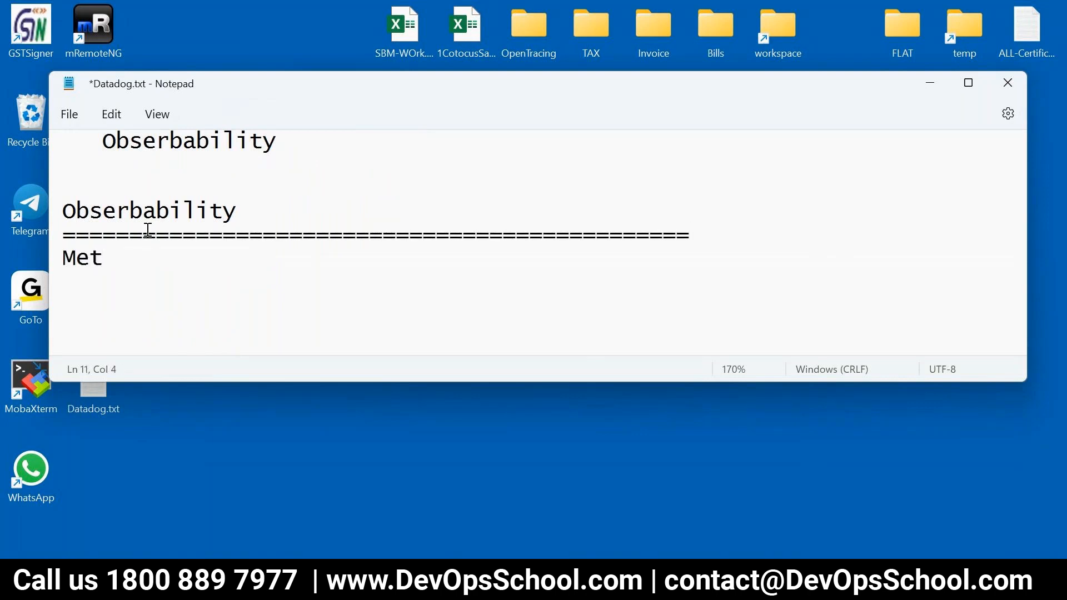
text(Infr)
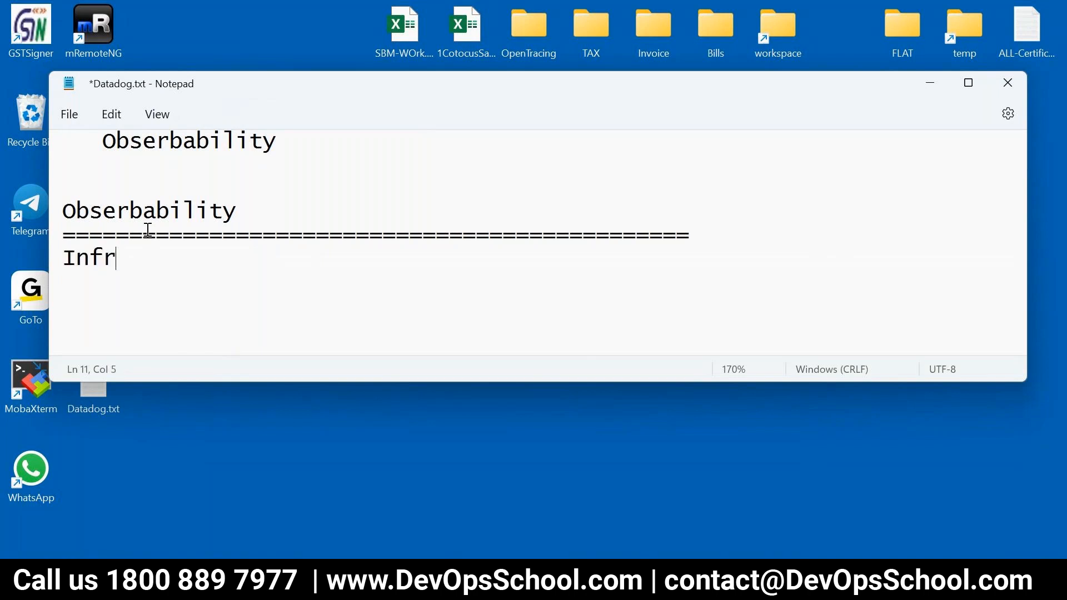
text(a +)
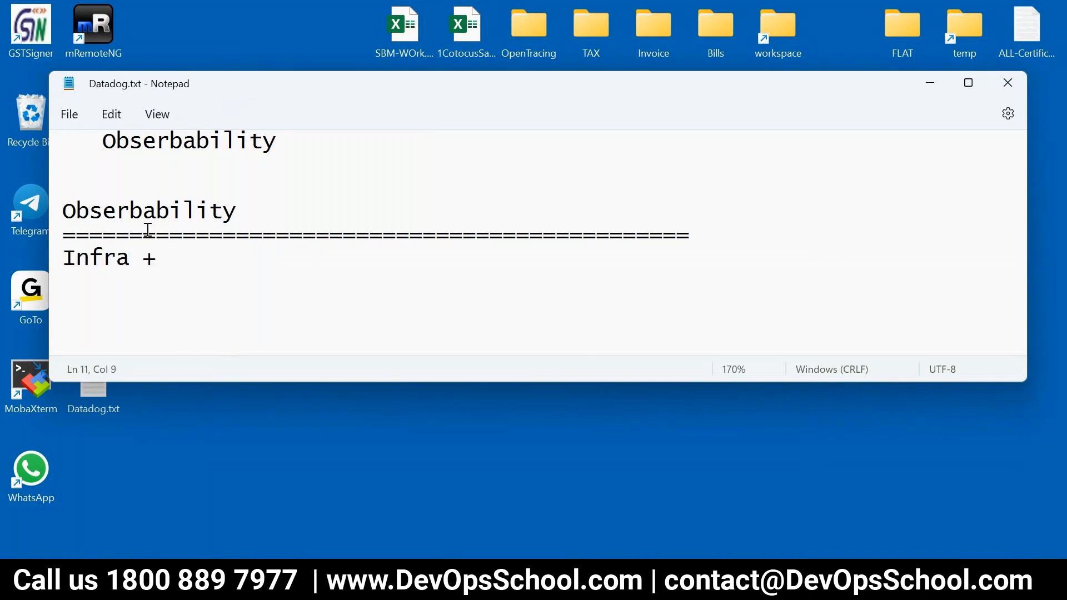
click(169, 258)
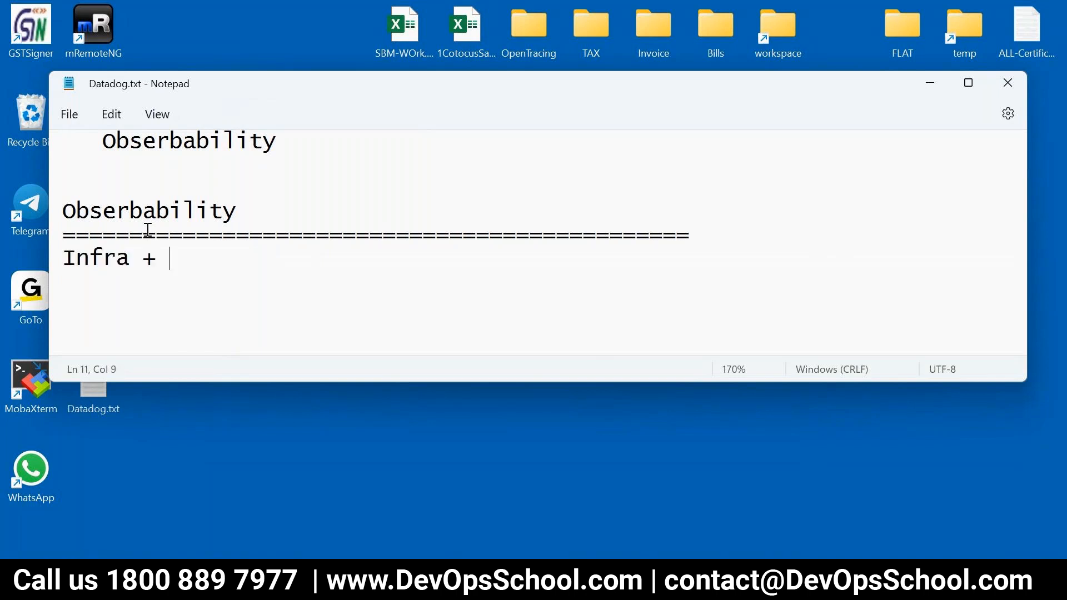
text(L)
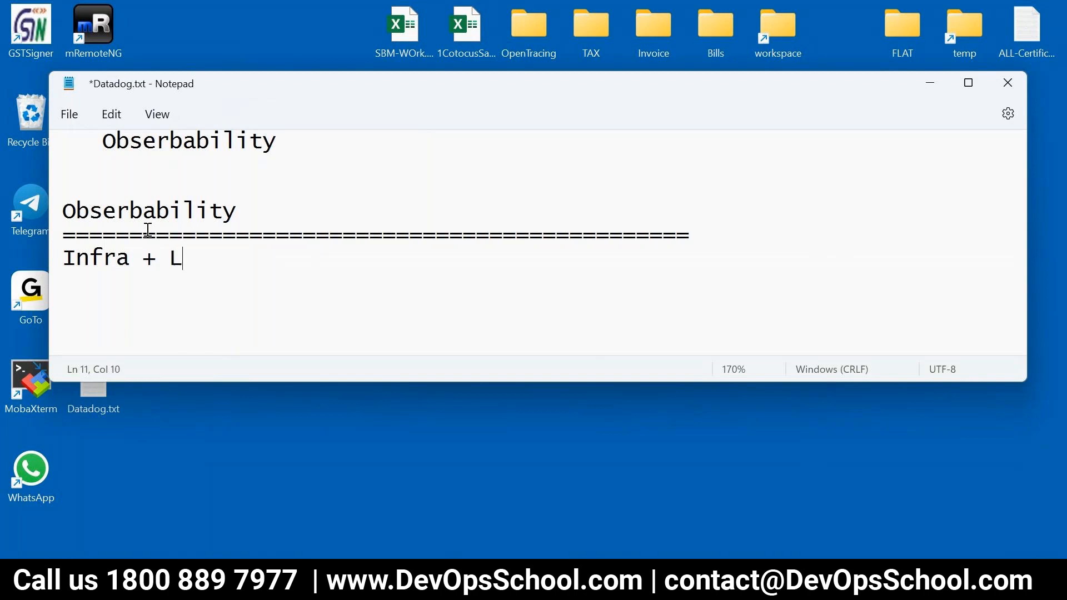
text(ogs |)
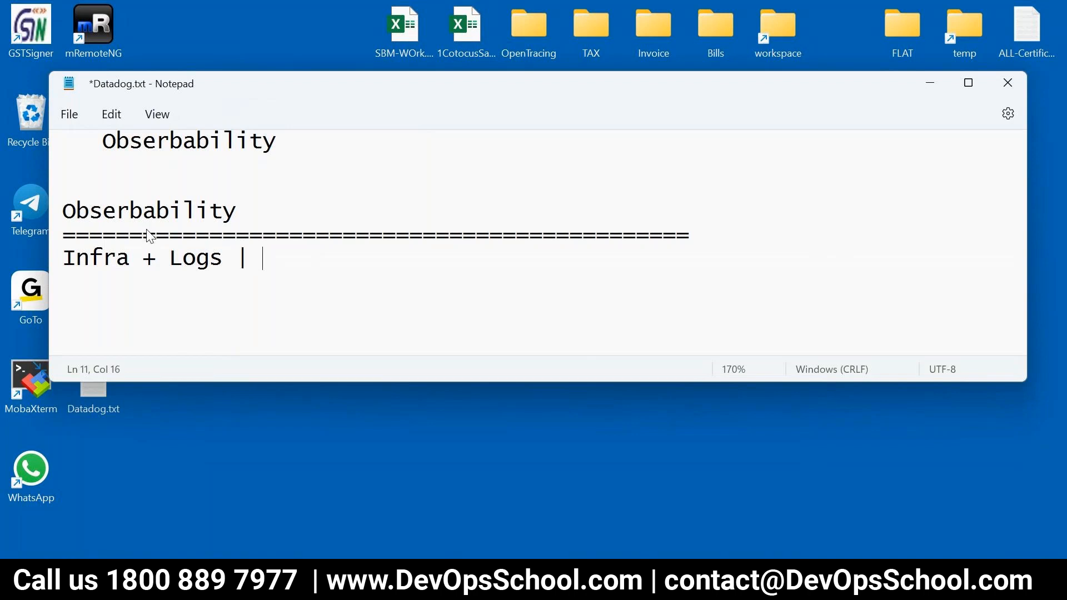
text(Trace)
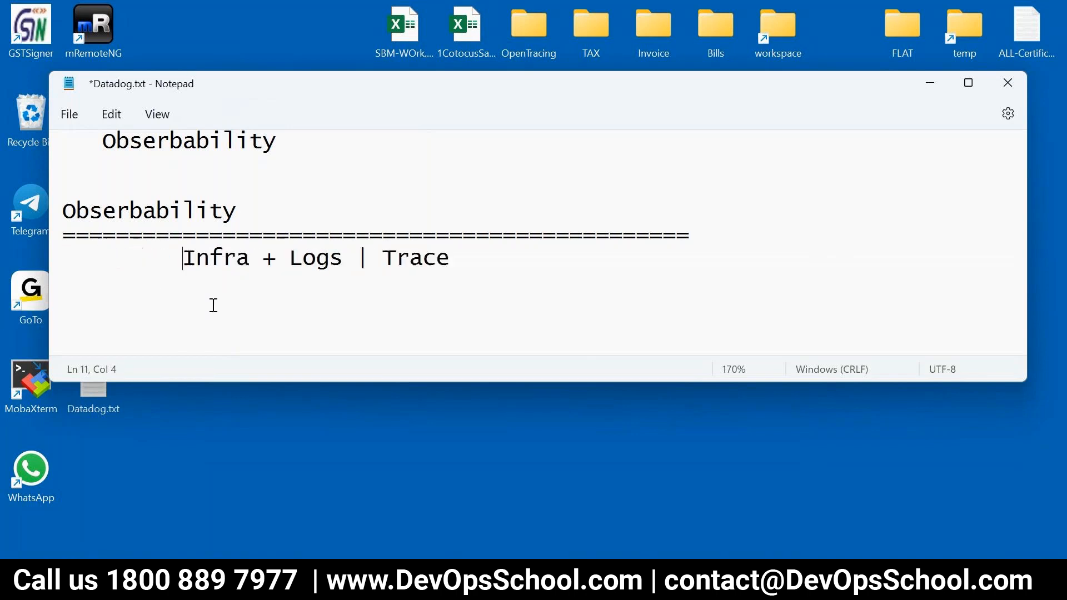
Add the 'Alerts + Dashboard' note below the Infra line
click(474, 258)
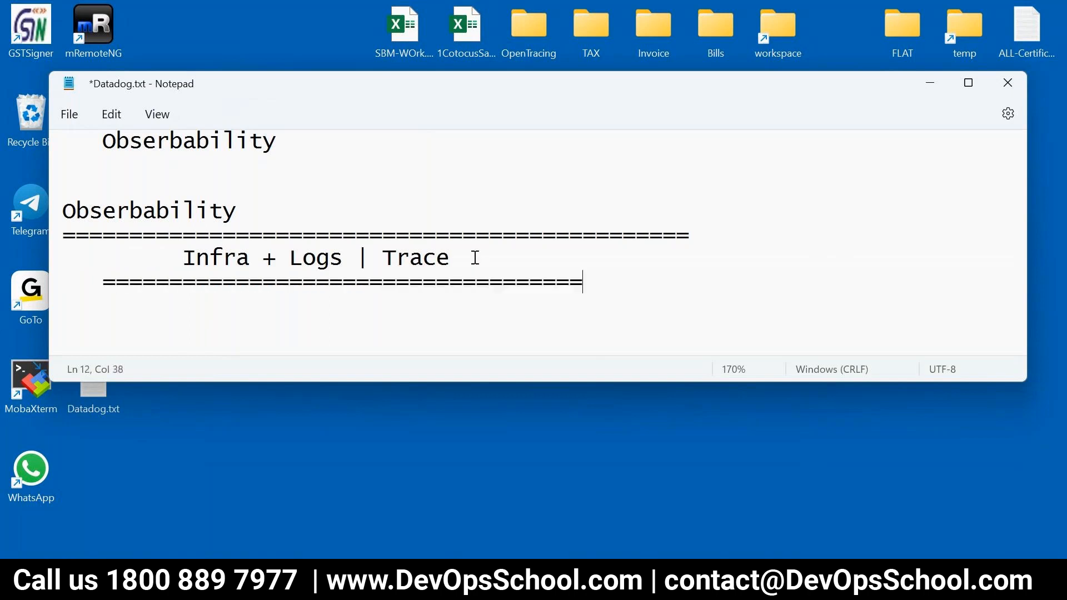
text(Aler)
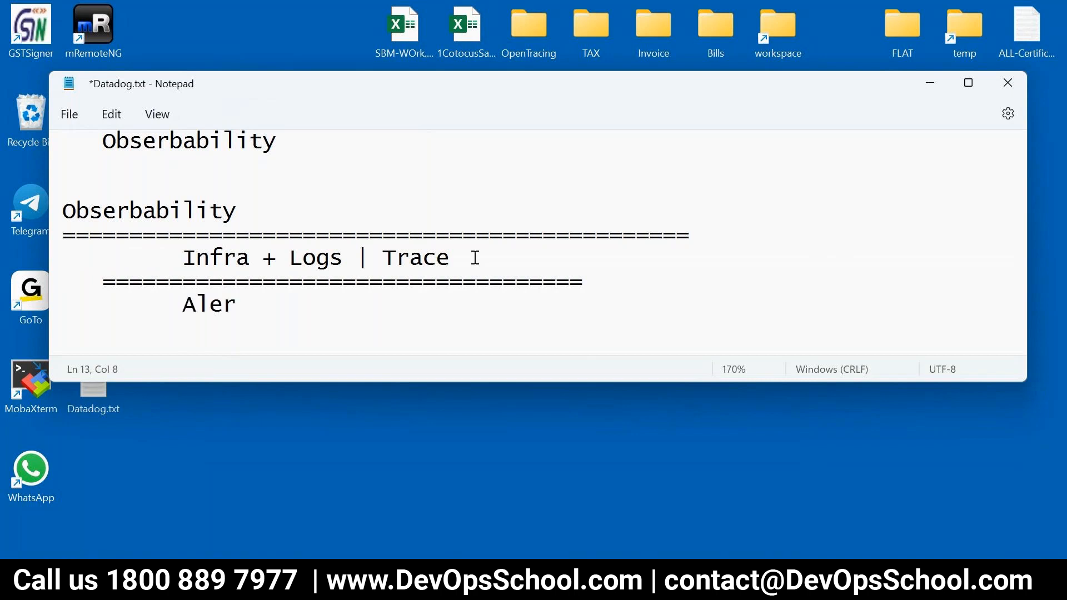
text(ts + Dah)
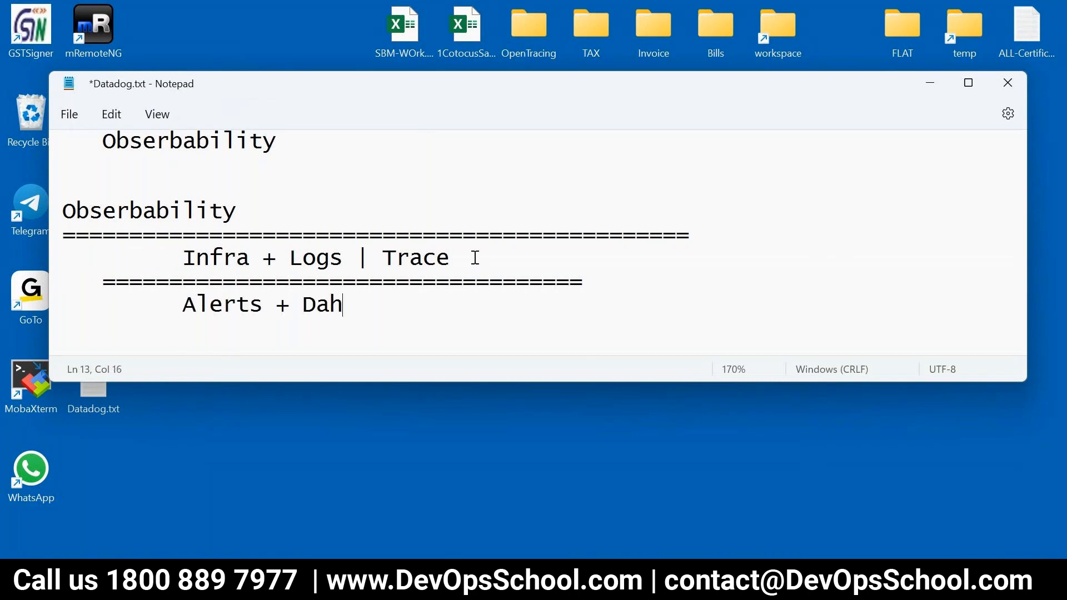
text(hb)
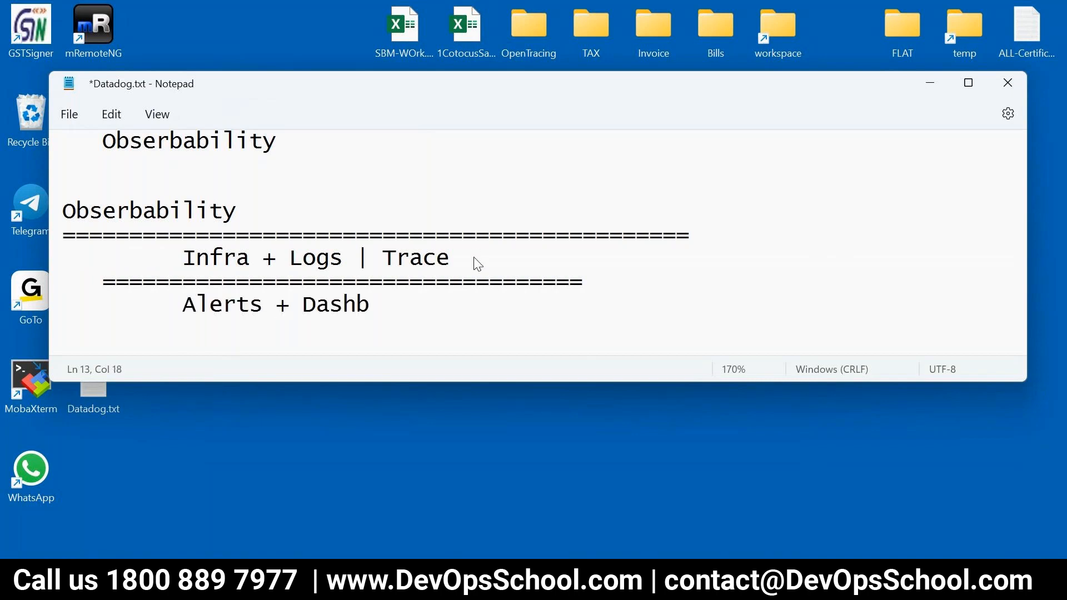
text(p)
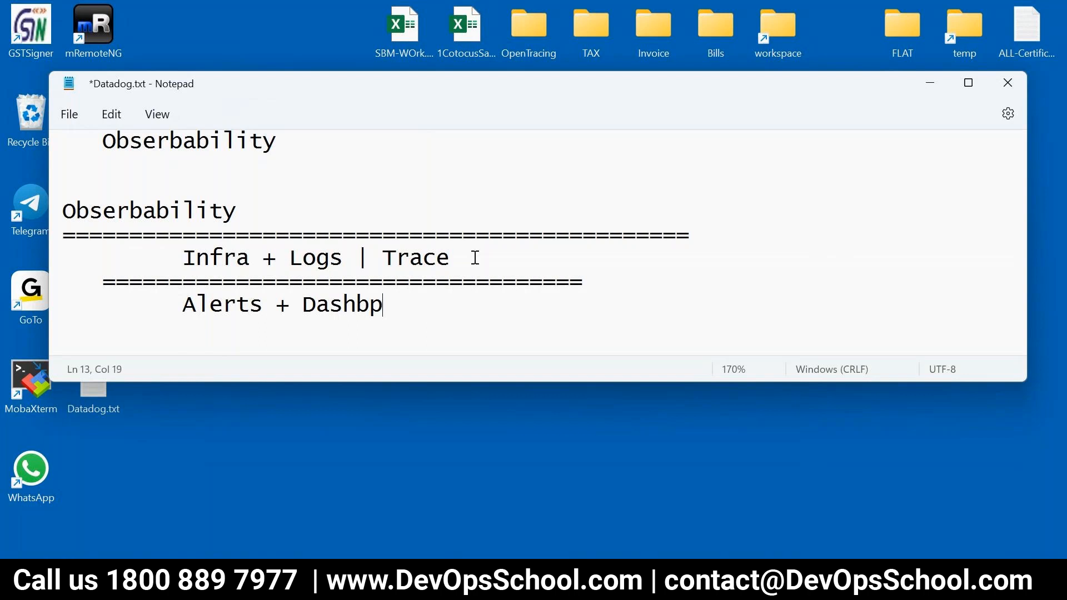
text(oard)
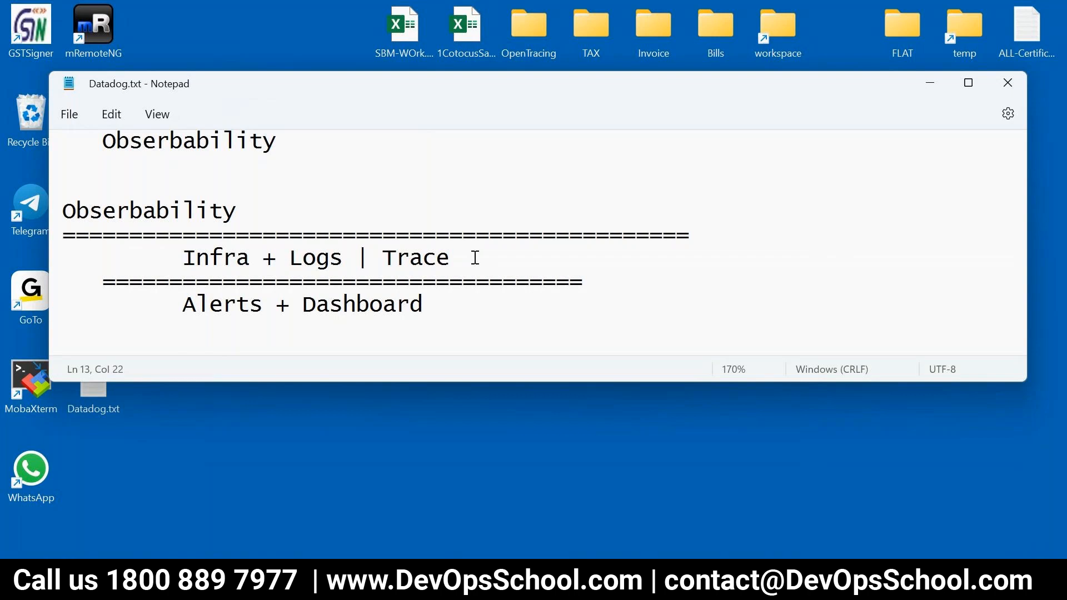
click(422, 305)
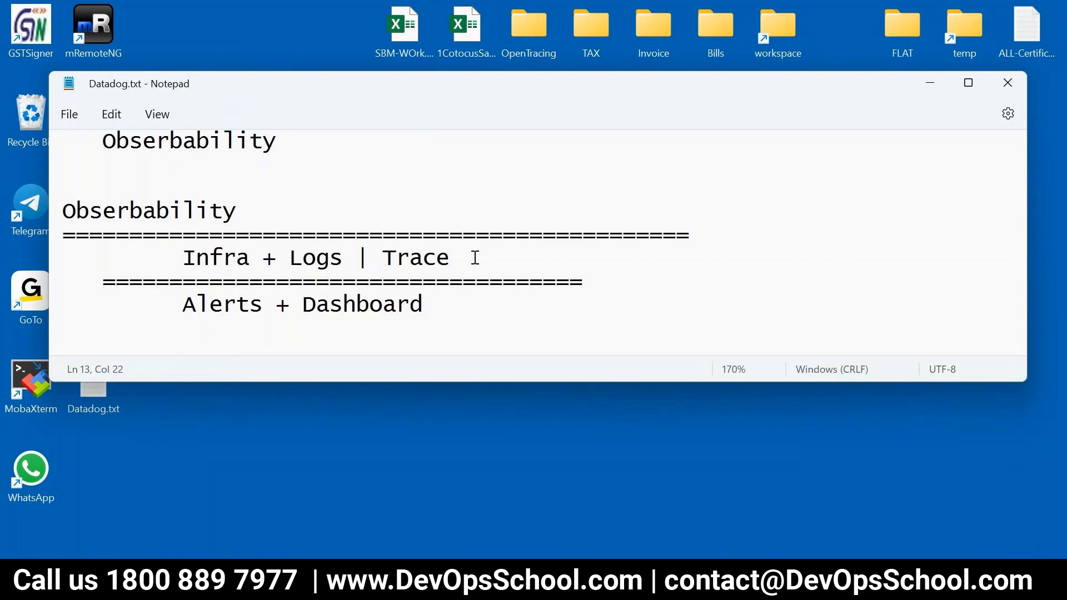
Scroll to the top of Datadog.txt and select 'DataDog?' in the heading
scroll(up, 3)
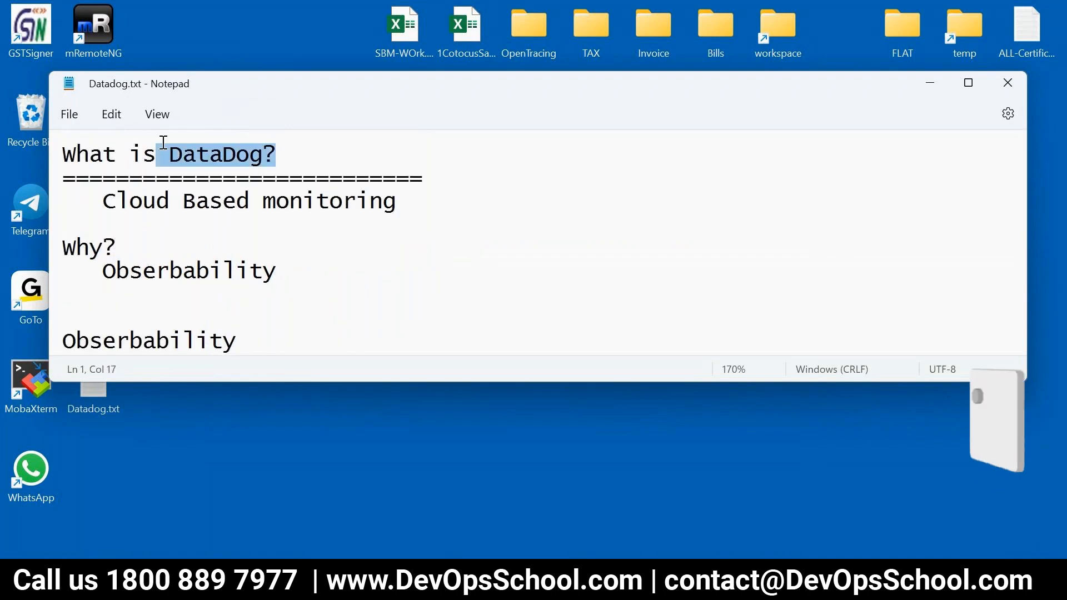
drag(139, 84, 141, 39)
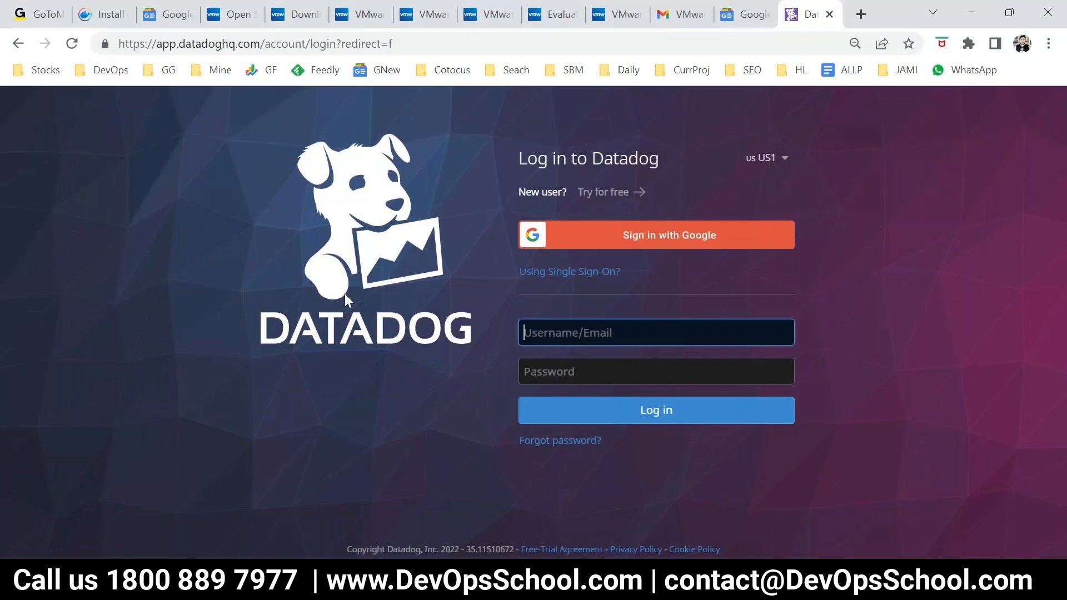
Open the Datadog free-trial sign-up form and choose the United States (US1) data region
click(253, 43)
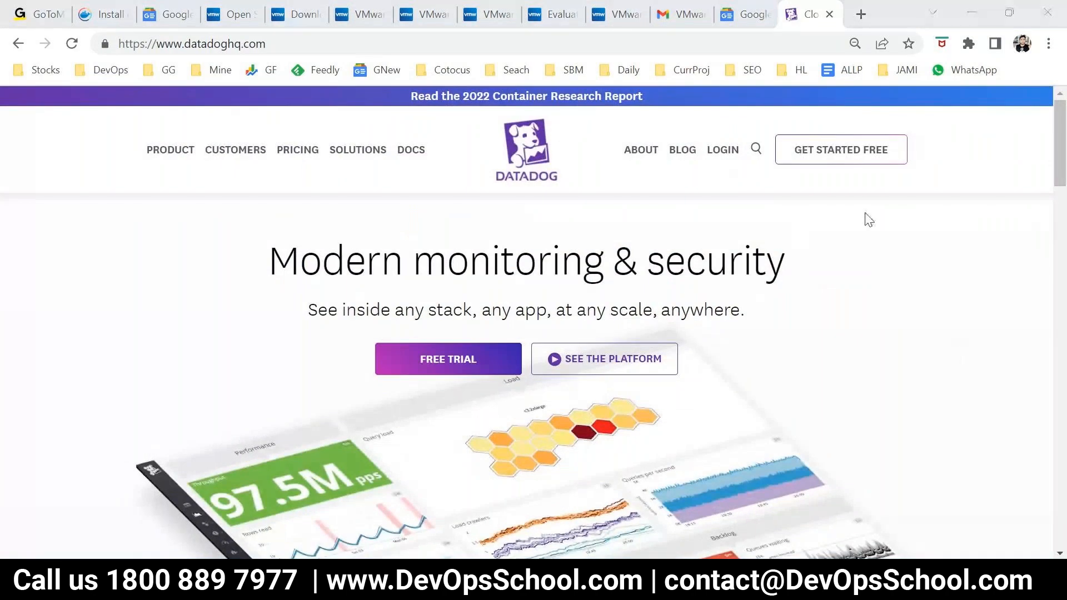
click(840, 149)
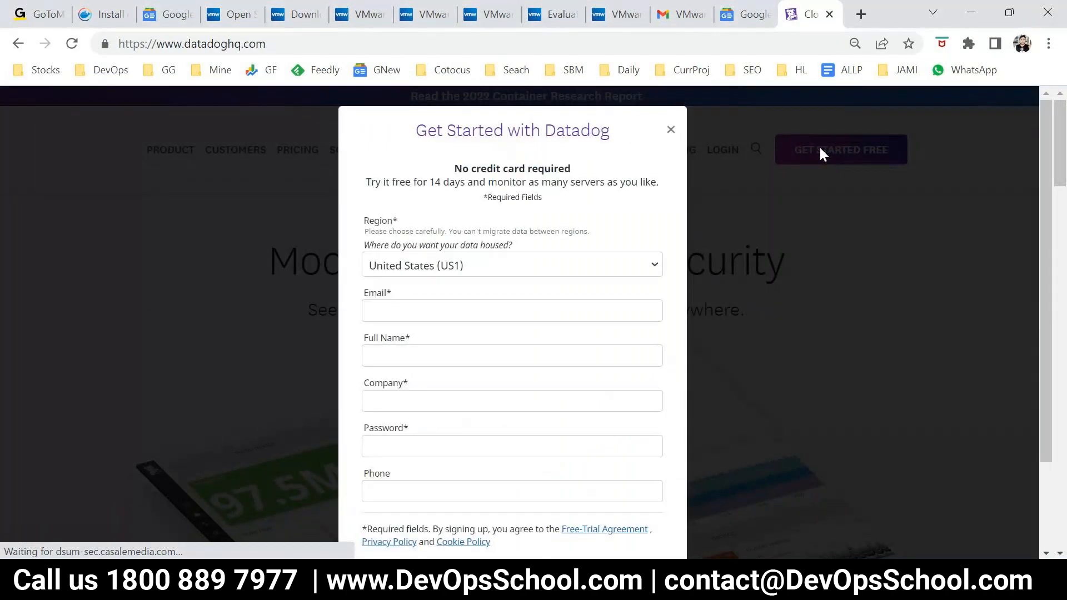
click(512, 264)
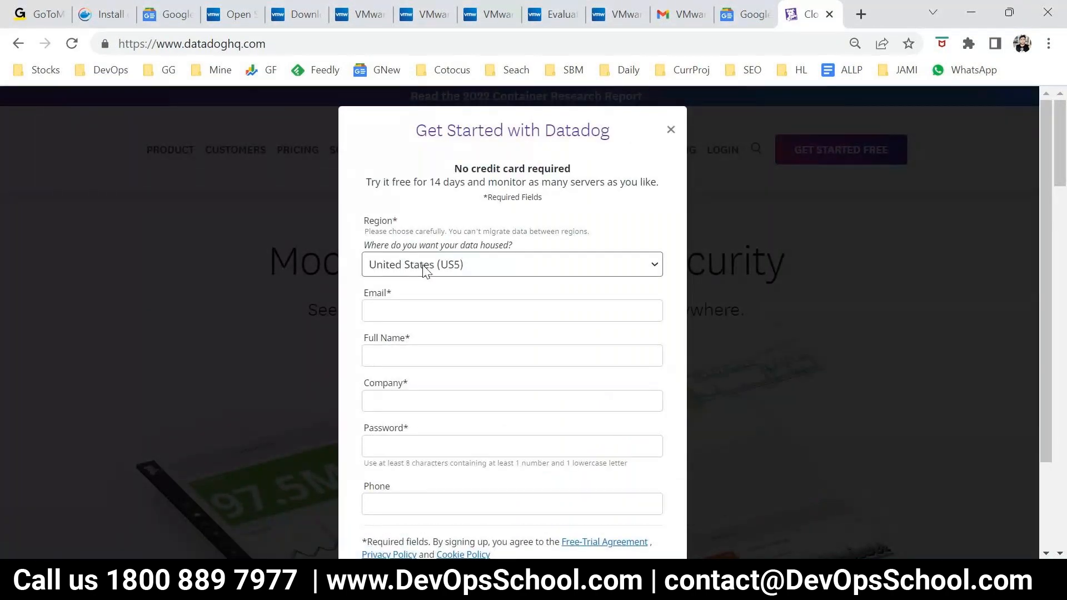
click(512, 264)
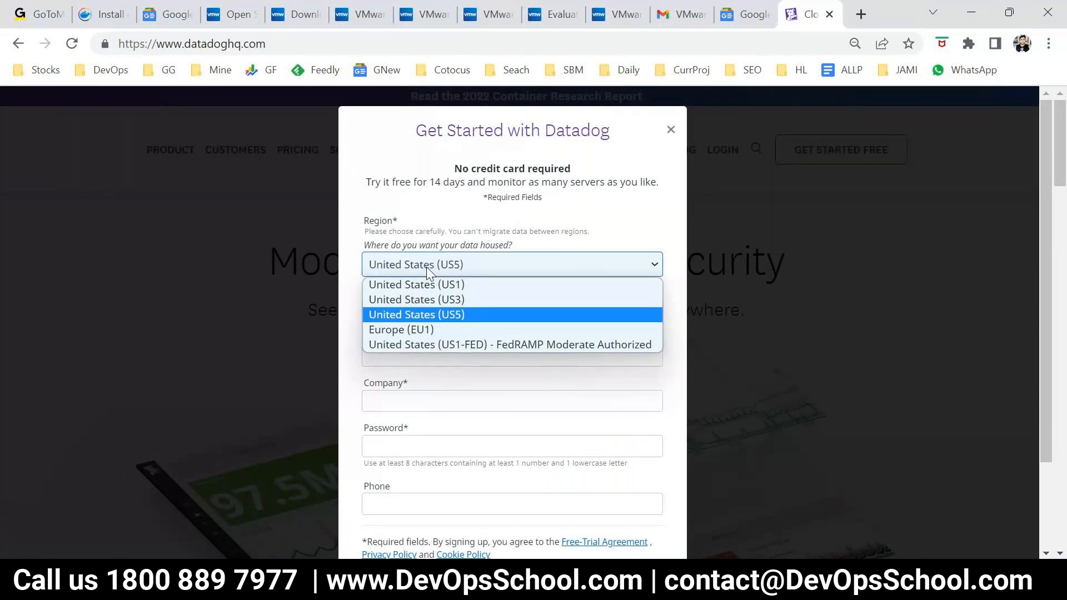
click(416, 284)
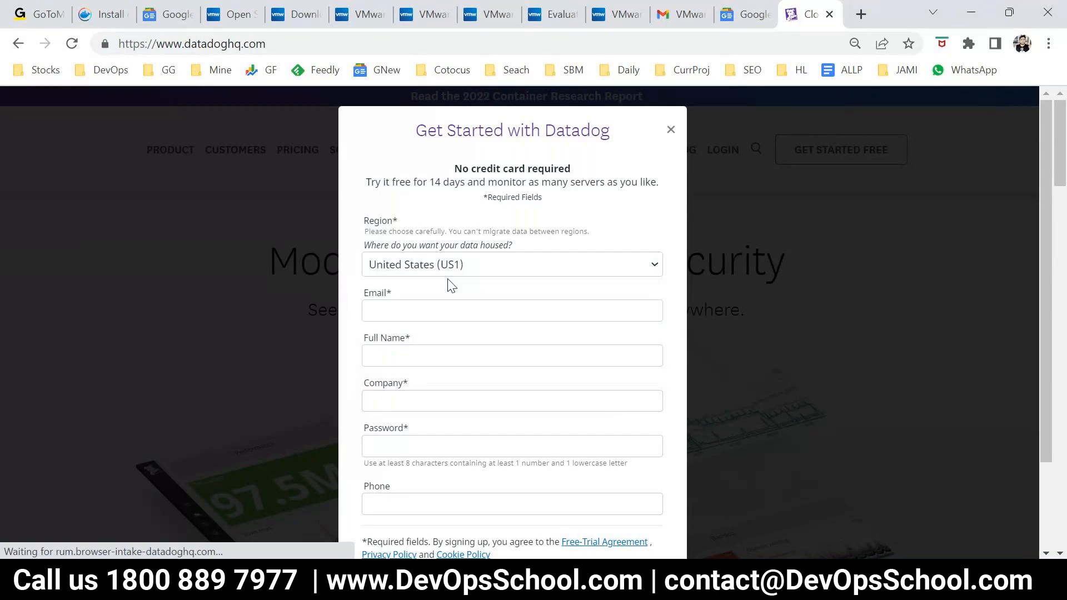
click(511, 264)
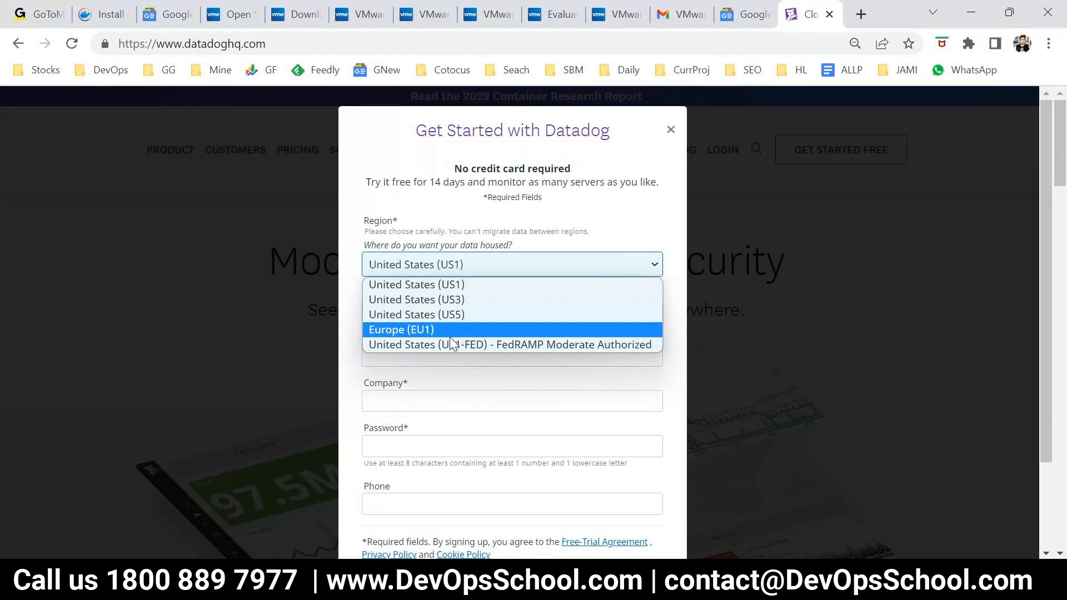
click(416, 284)
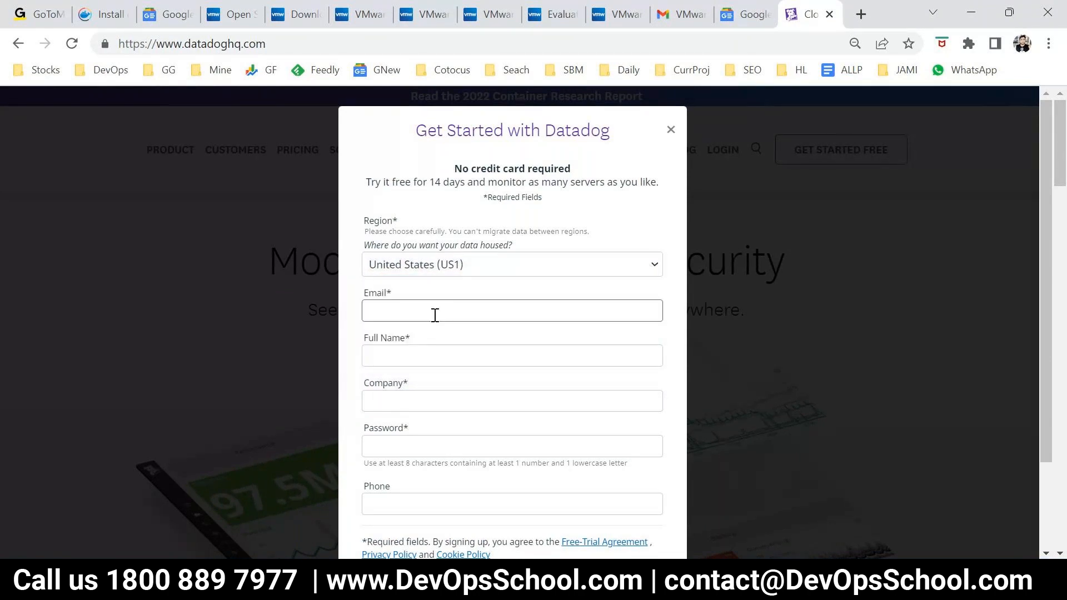
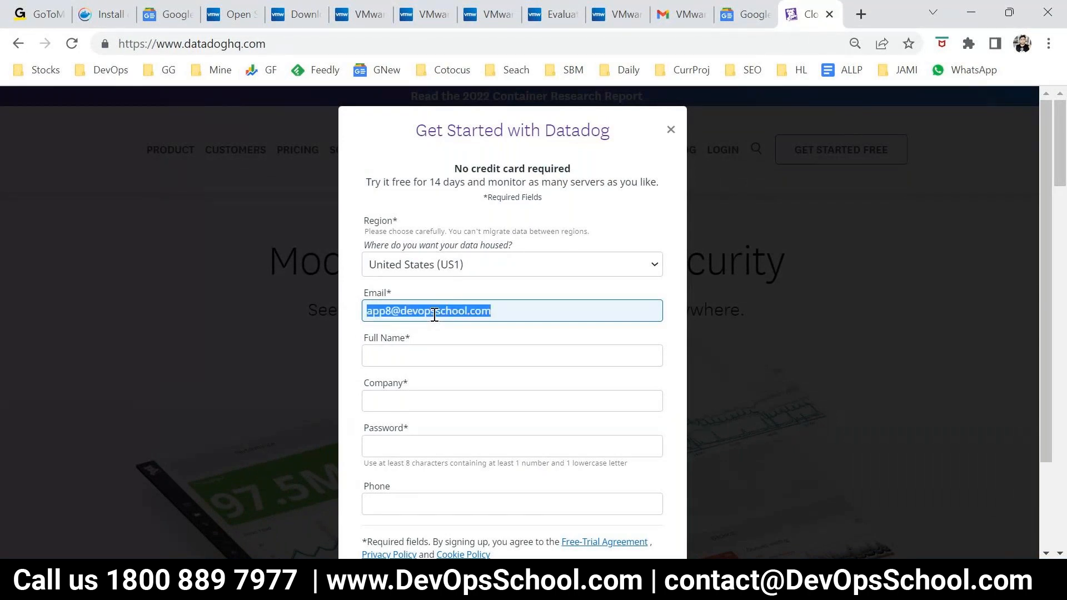
text(Rkj)
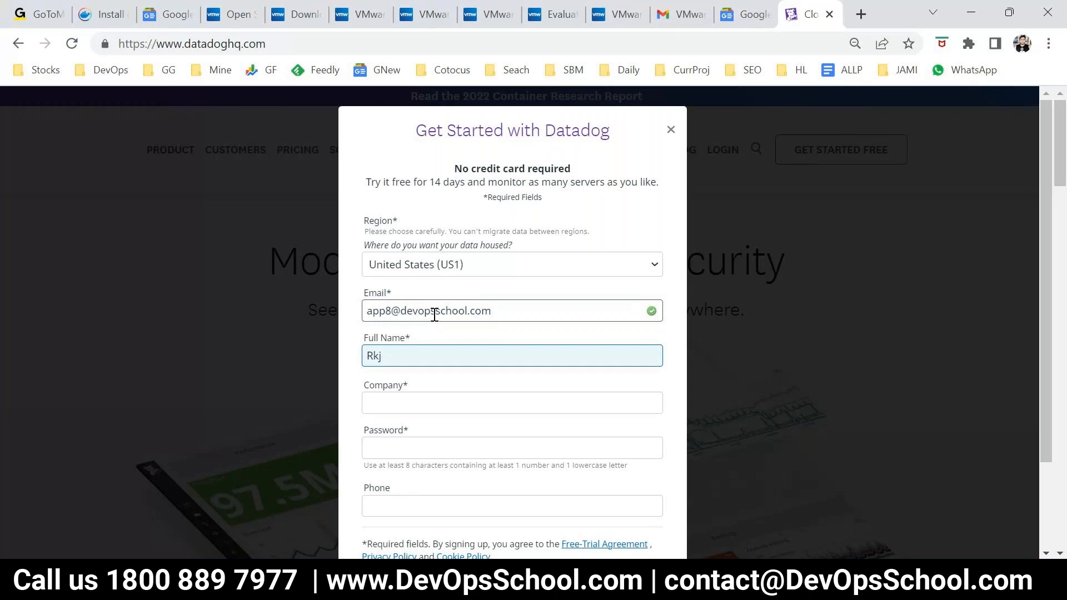
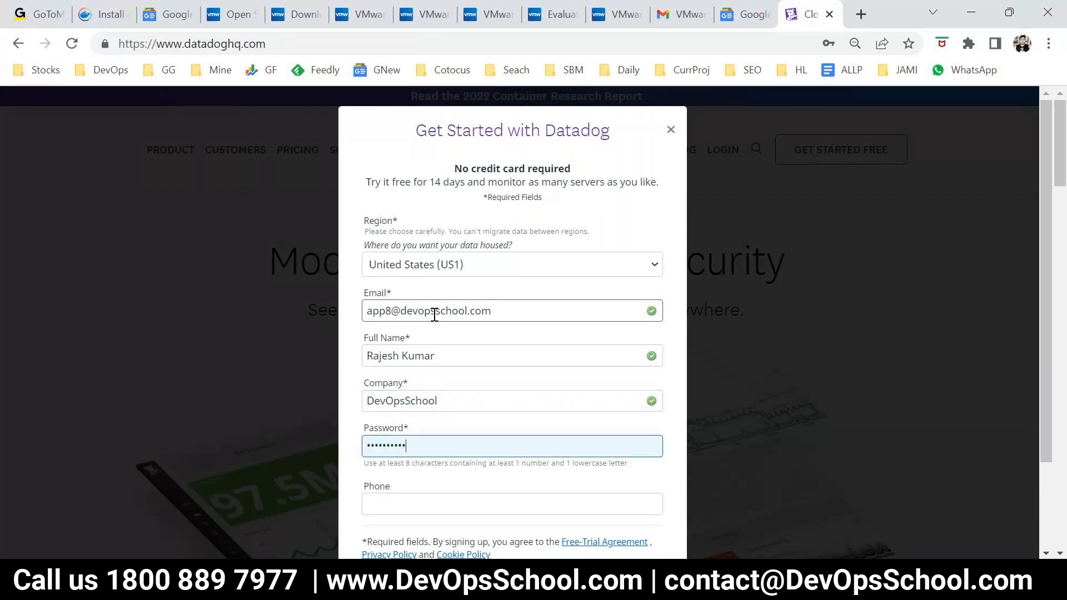
scroll(down, 3)
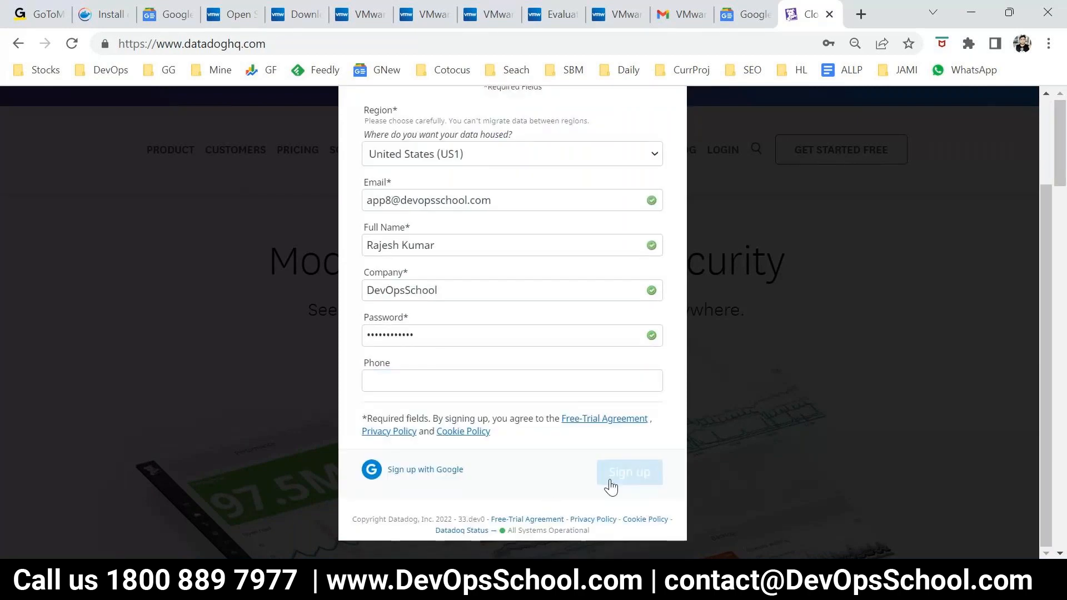
click(628, 473)
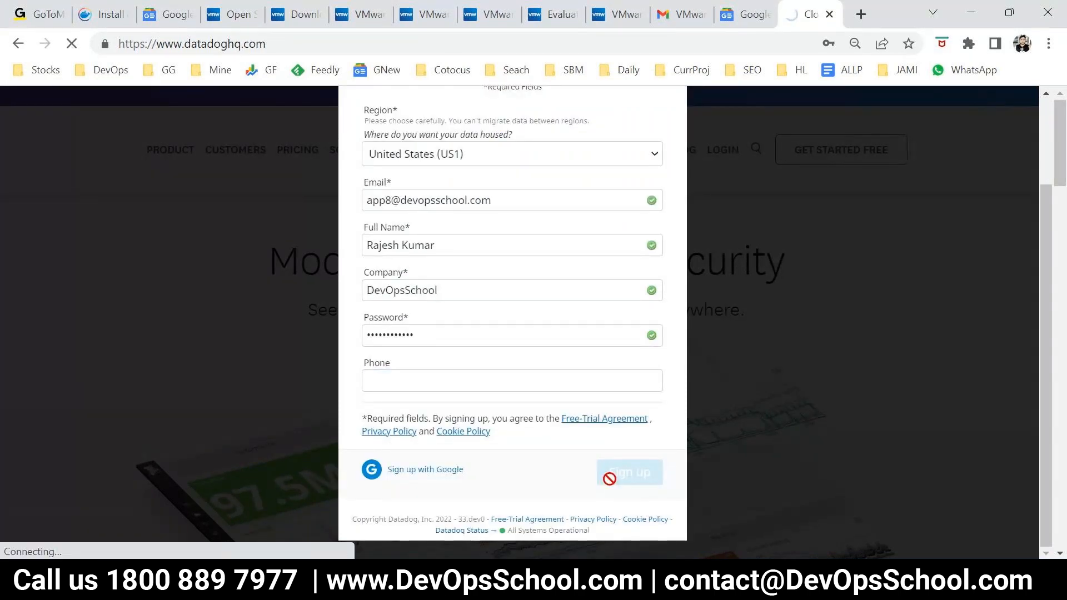
click(628, 473)
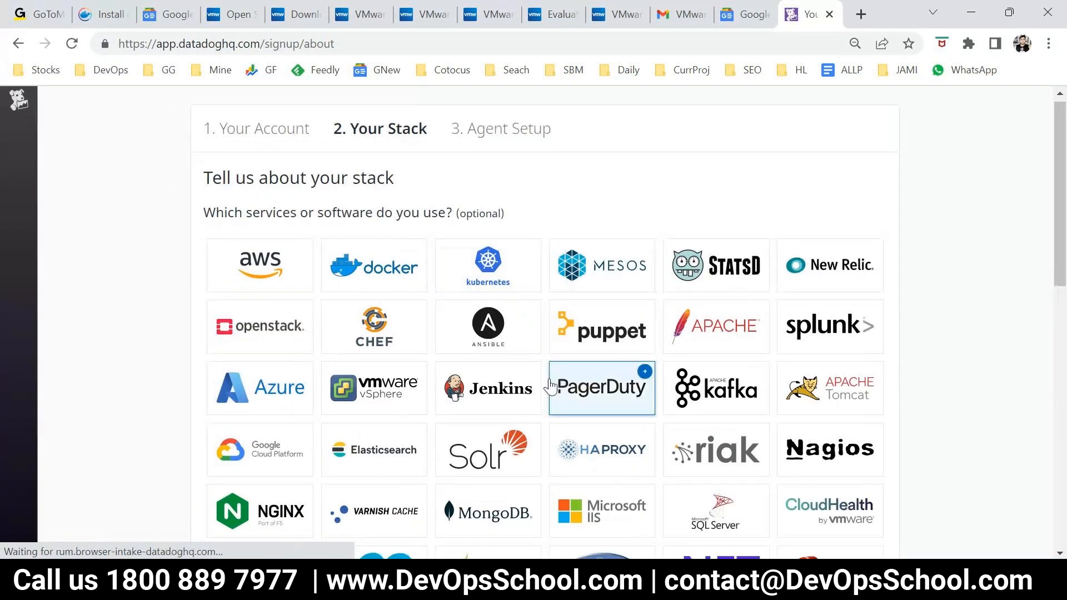
Mark AWS as a service in use and submit the organization answers
scroll(down, 3)
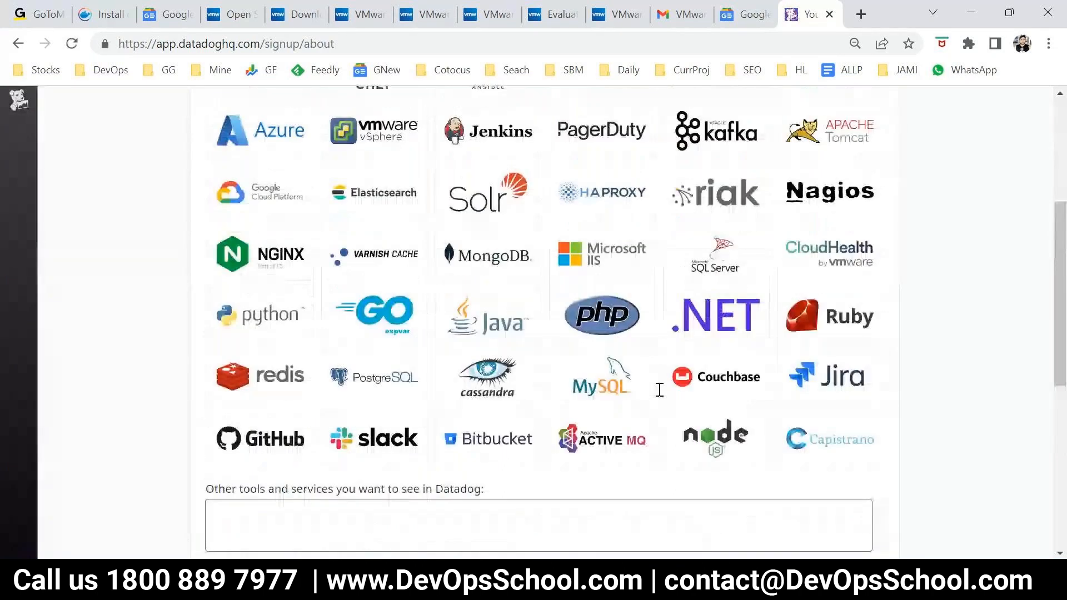
scroll(up, 3)
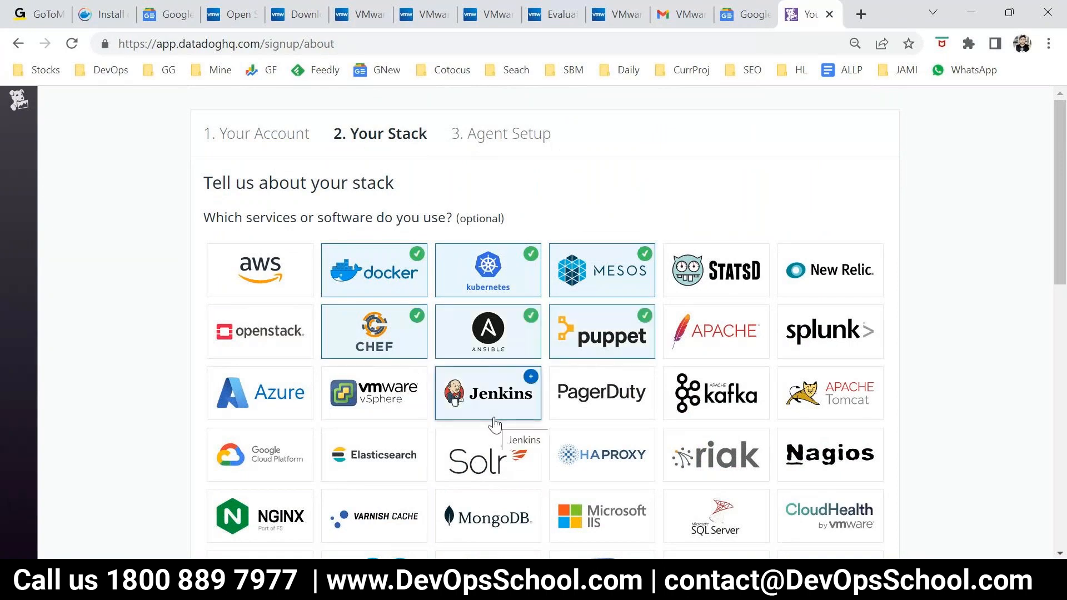
click(259, 270)
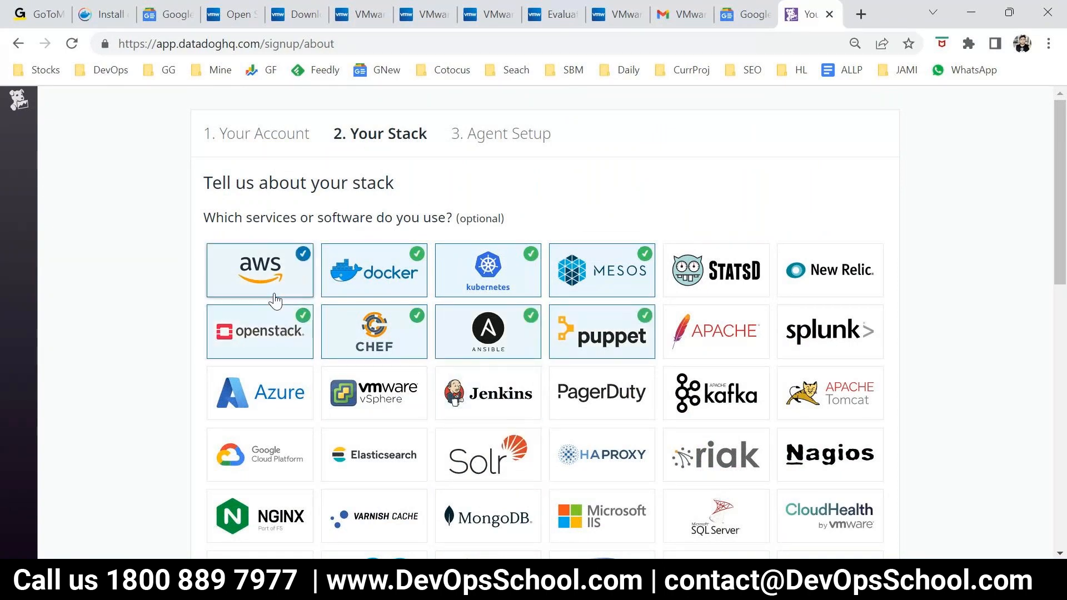
scroll(down, 3)
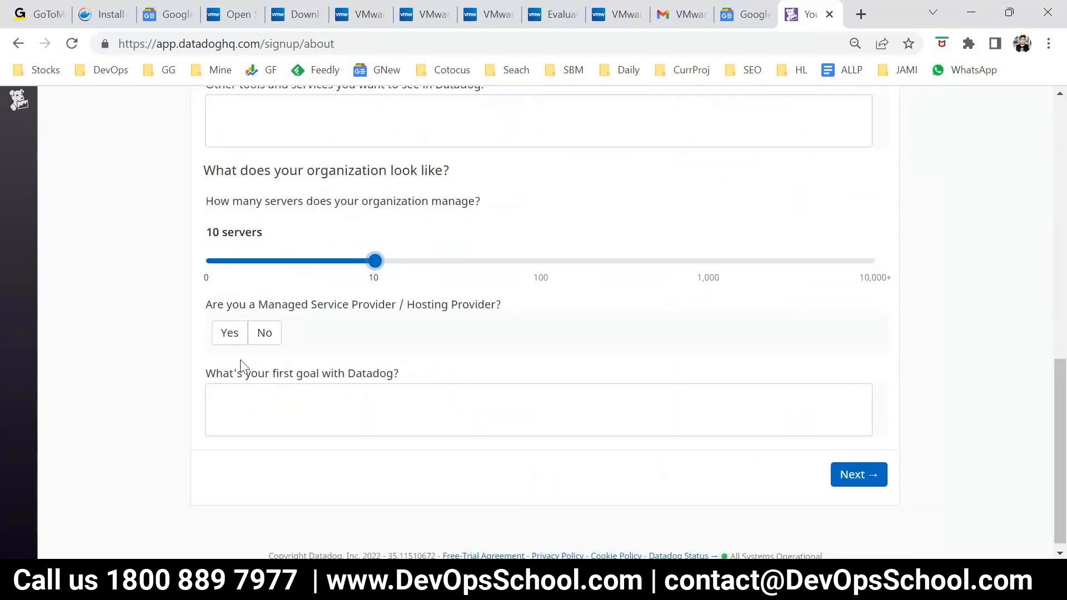
mouse_move(859, 474)
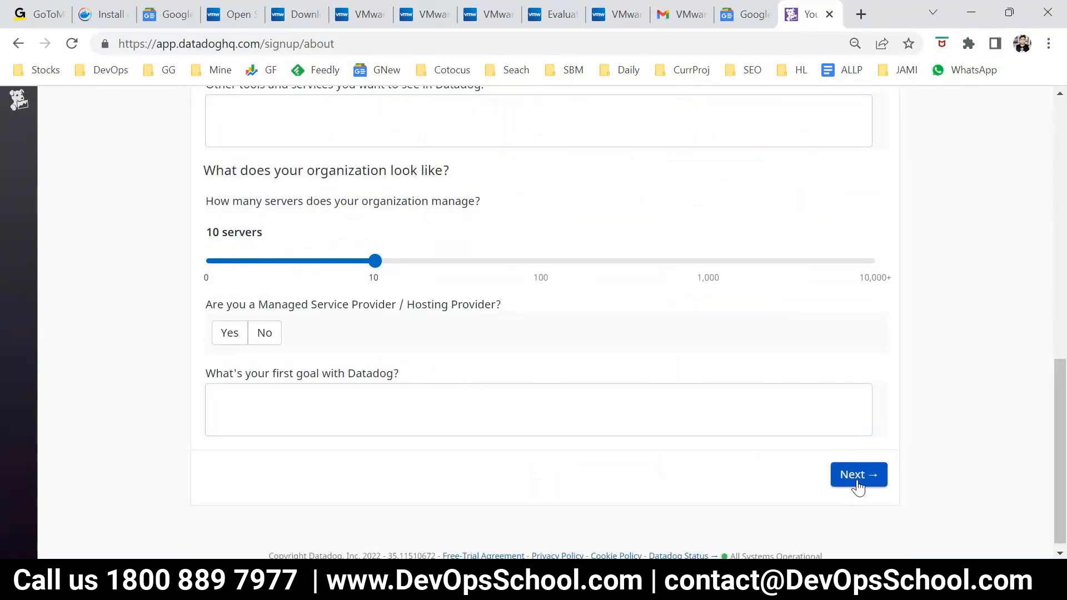
click(858, 474)
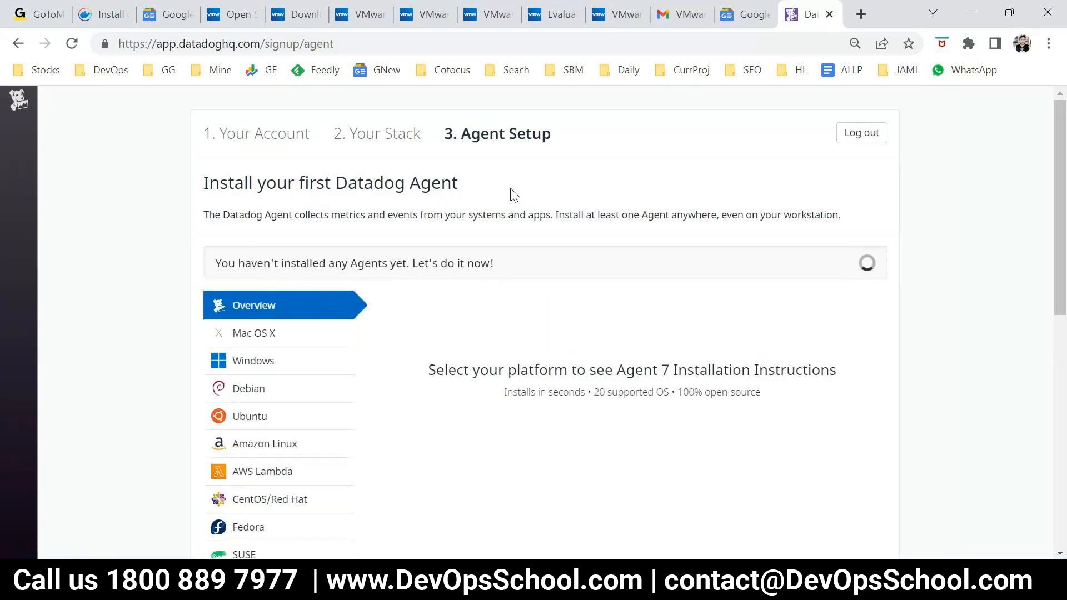
double_click(511, 134)
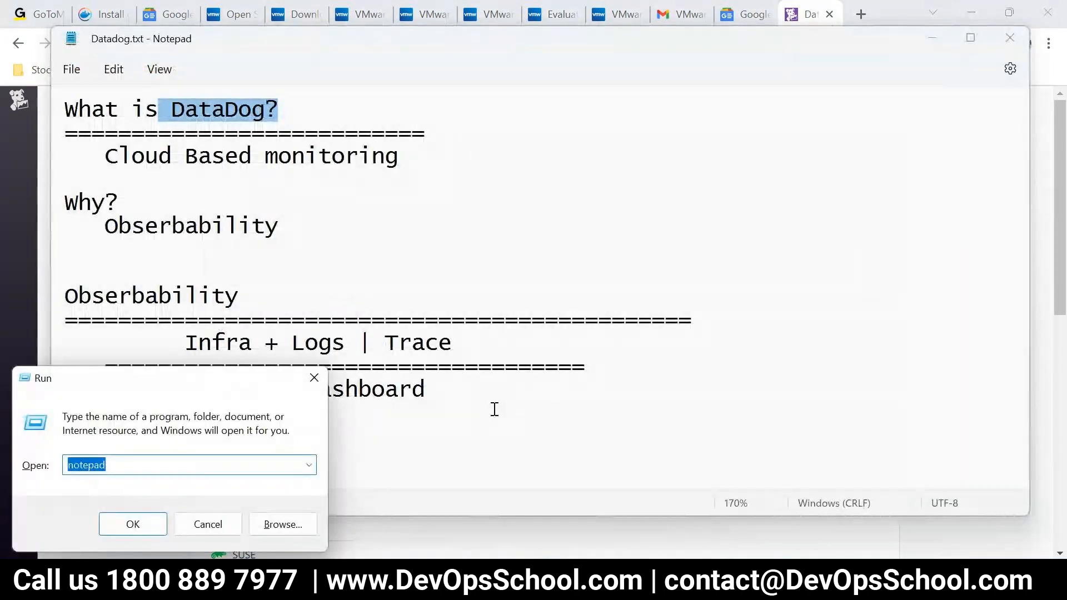
Launch Paint by running mspaint from the Windows Run box
text(mspa)
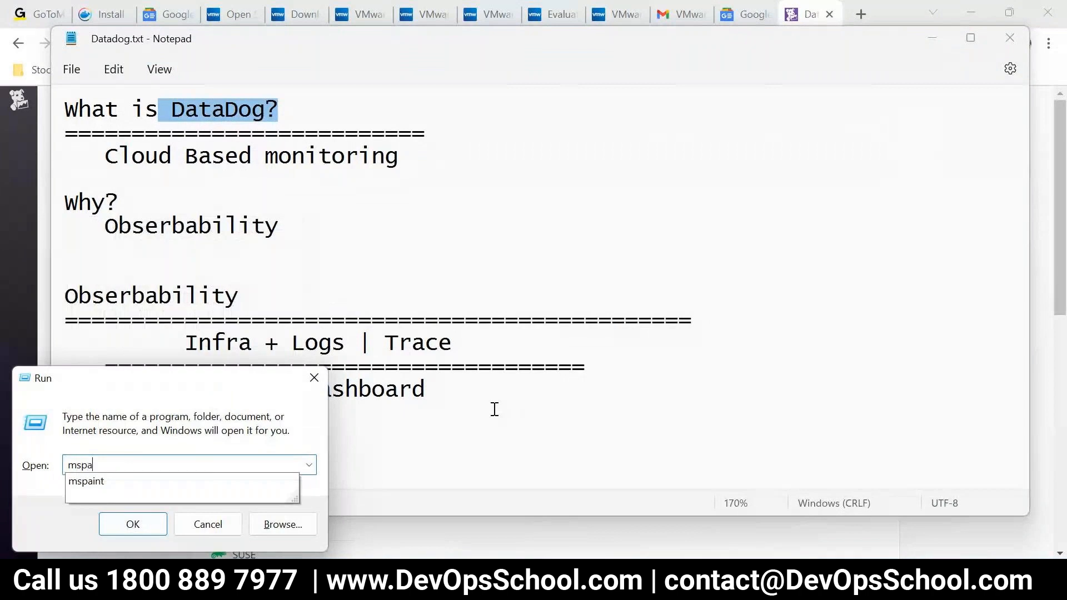
click(132, 524)
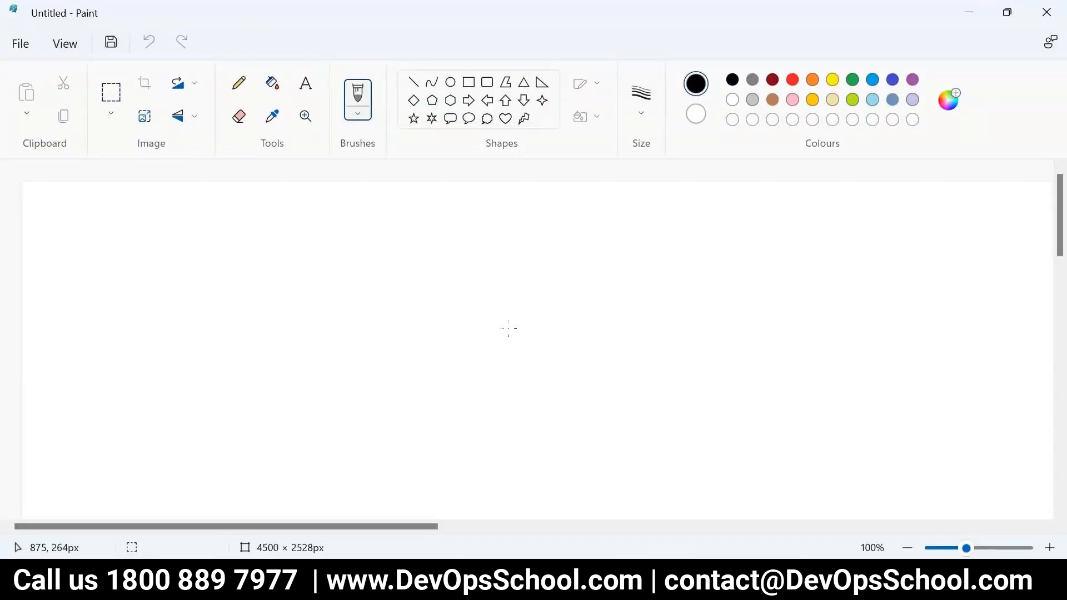
mouse_move(270, 112)
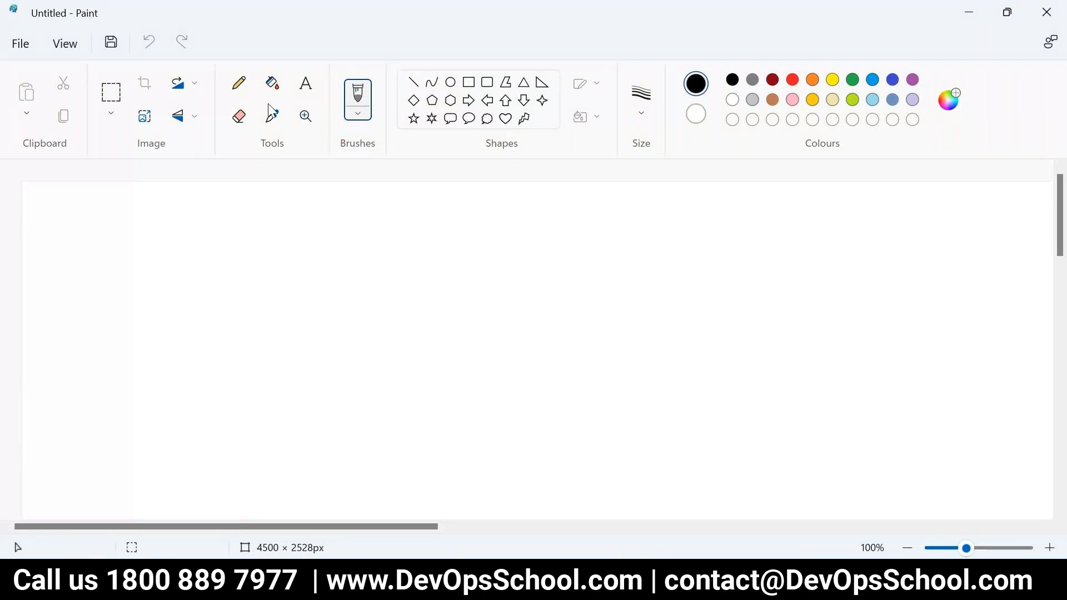
Draw a rectangle and reposition the rounded box with the Pencil selected
click(468, 82)
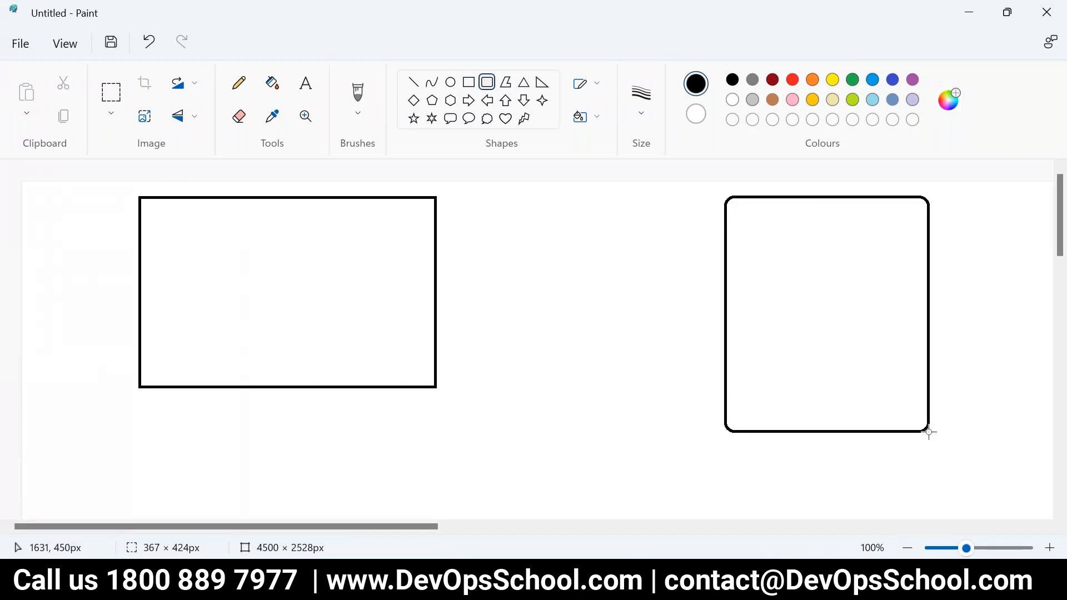
mouse_move(650, 334)
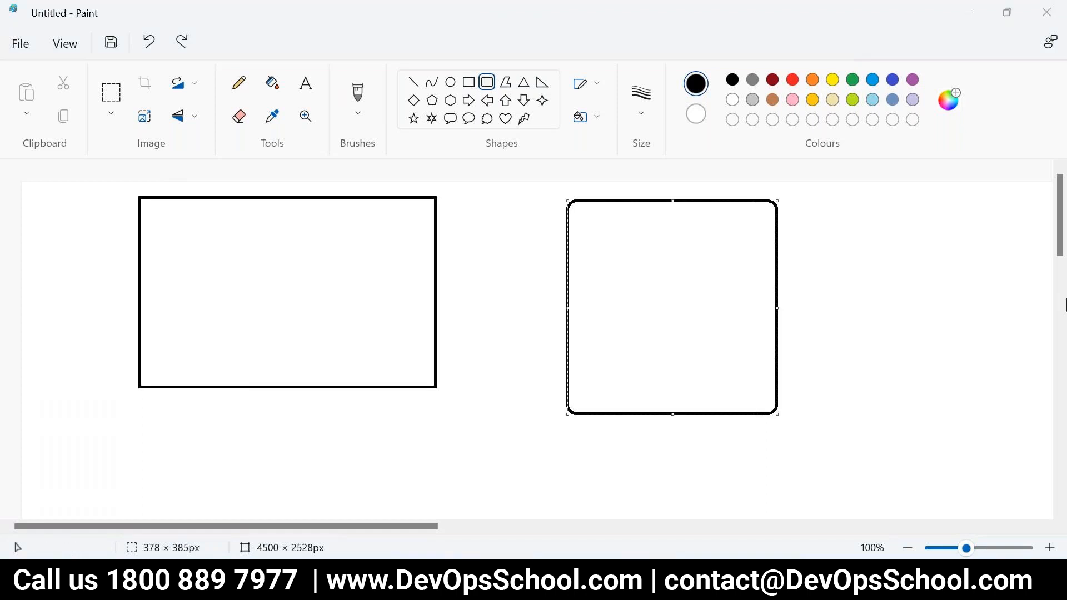
click(239, 83)
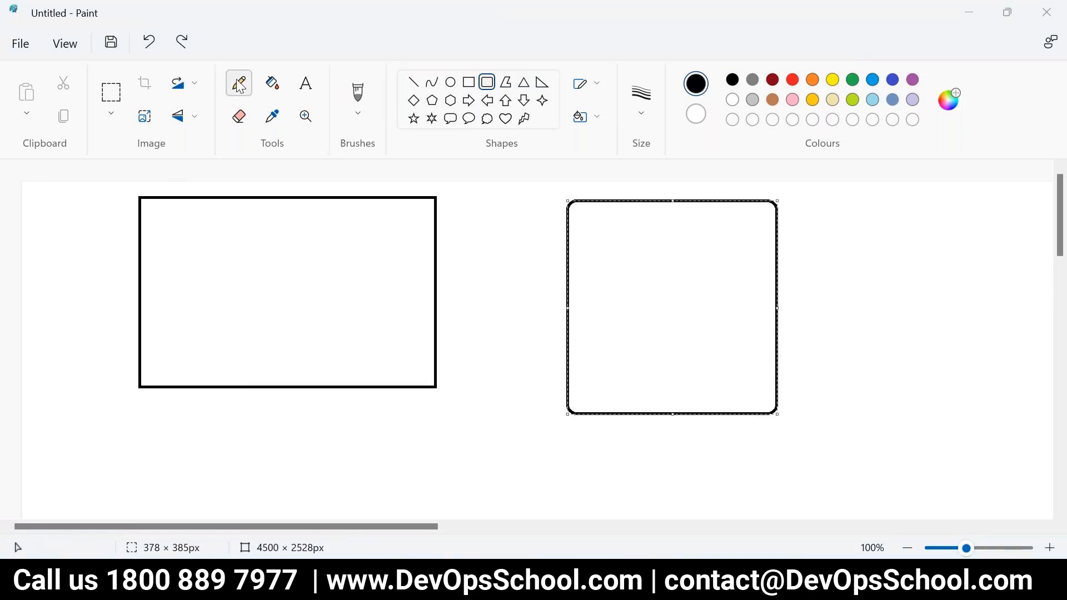
click(239, 82)
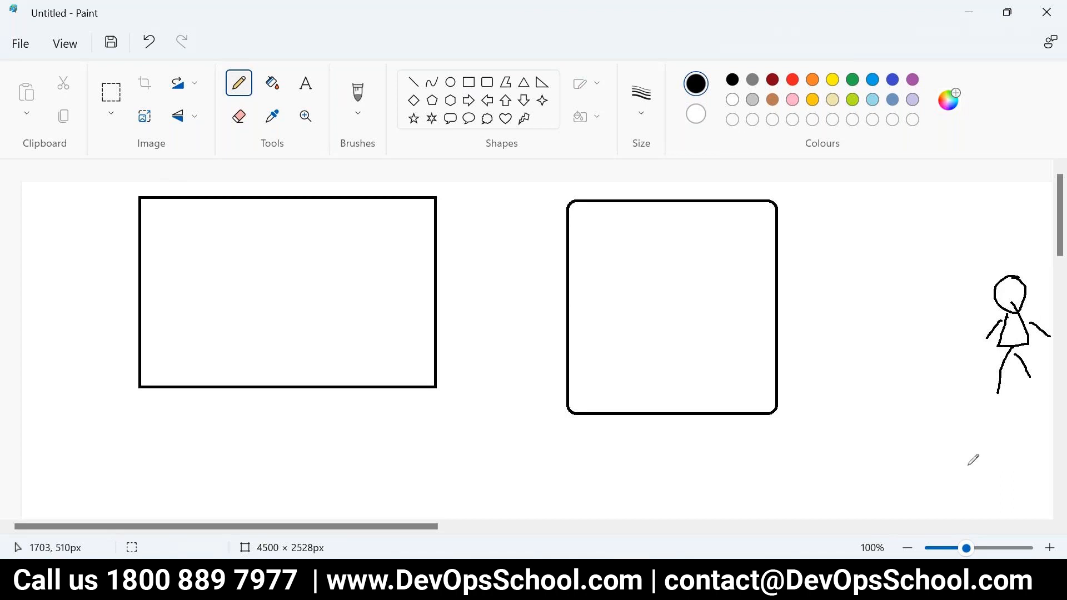
mouse_move(1000, 364)
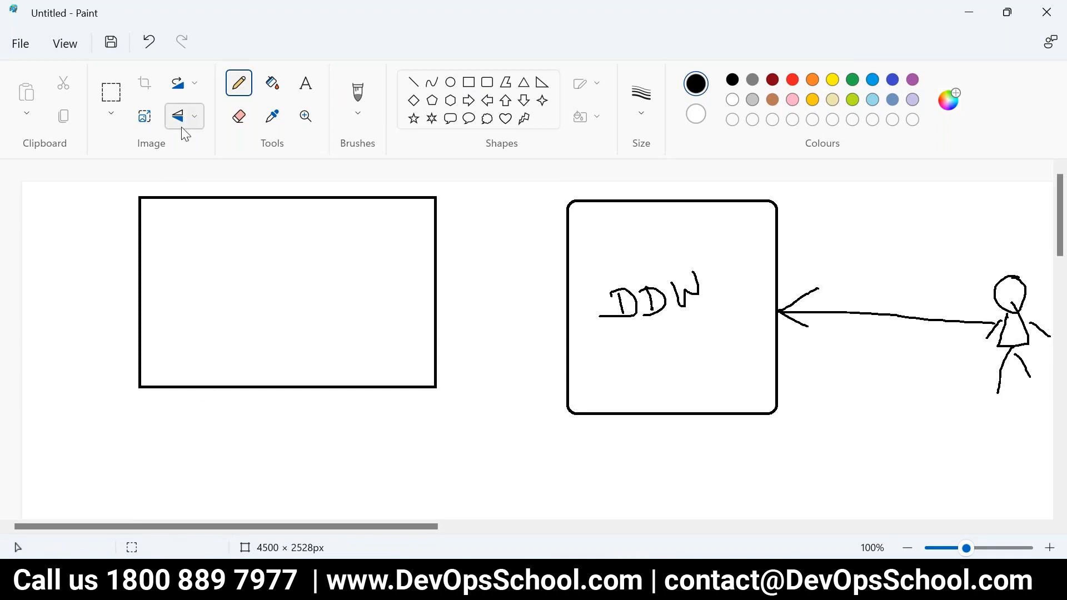
mouse_move(200, 198)
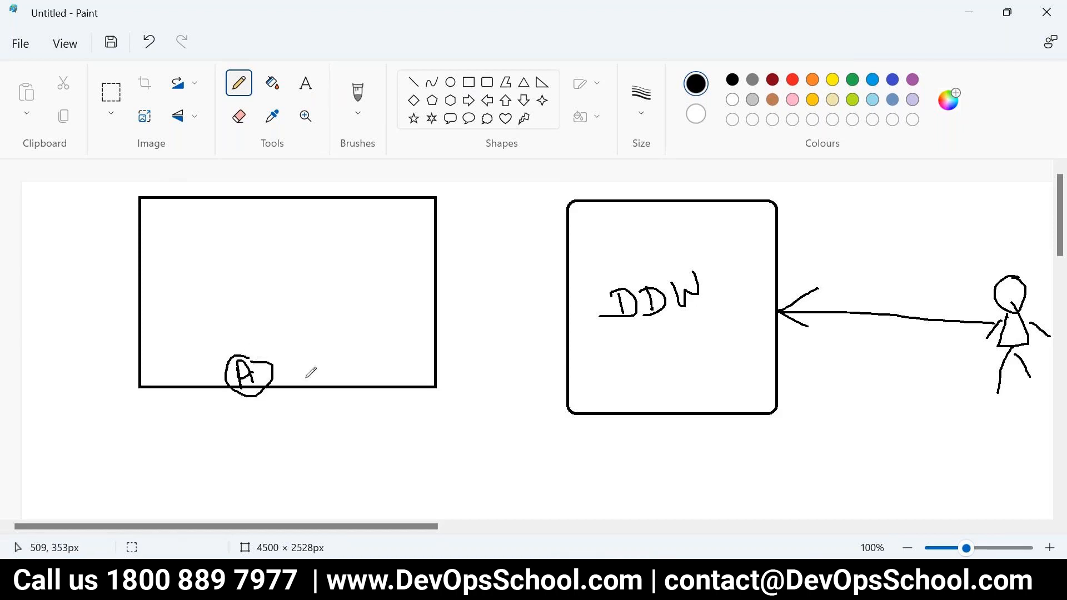
mouse_move(289, 382)
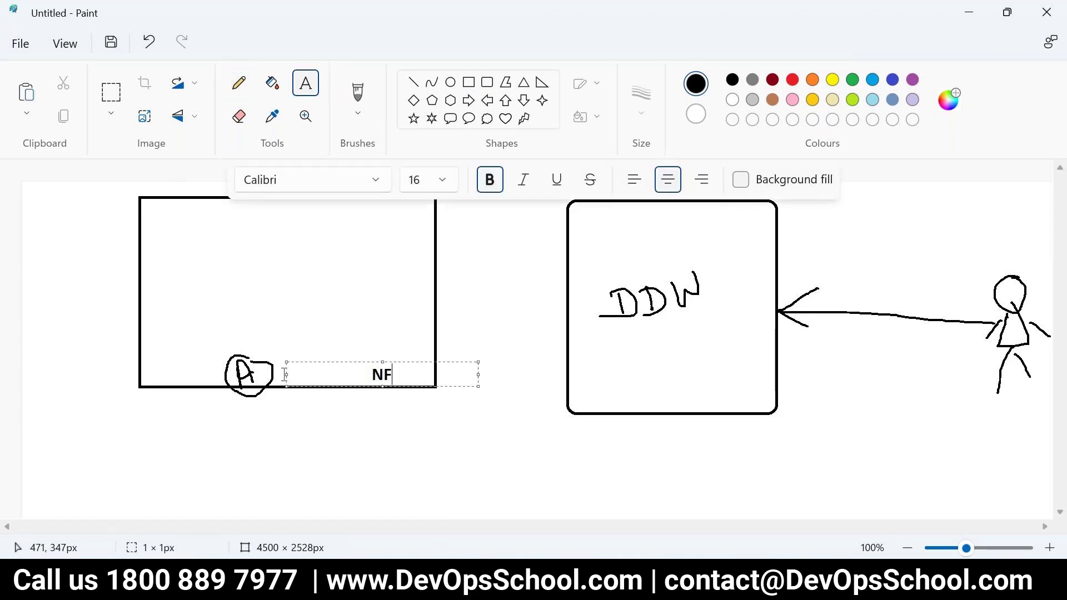
Add INFRA and LOG text labels beside the circled A
text(INFRA)
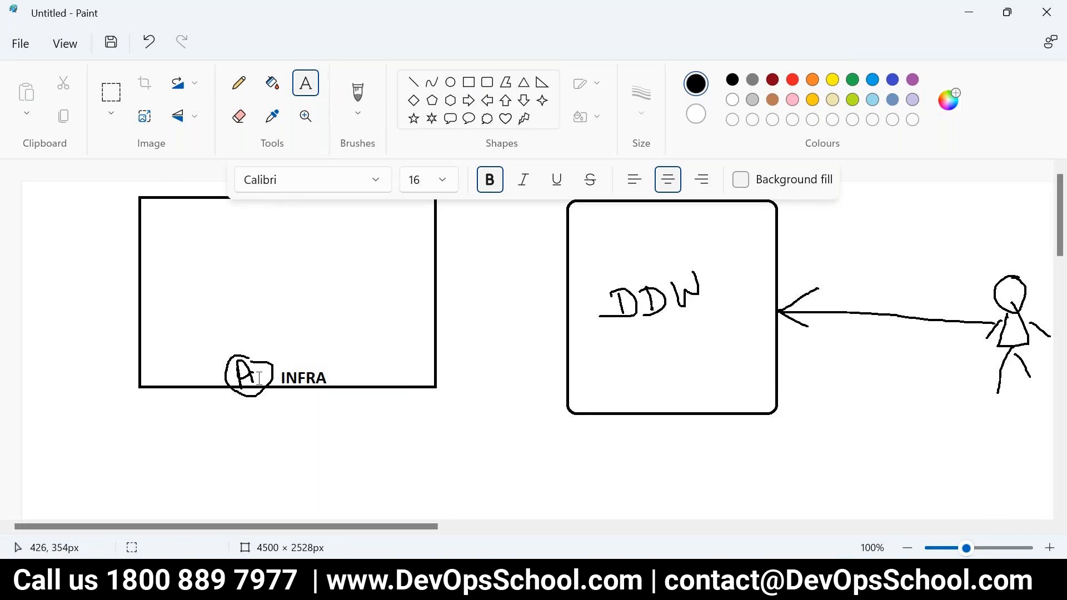
click(239, 82)
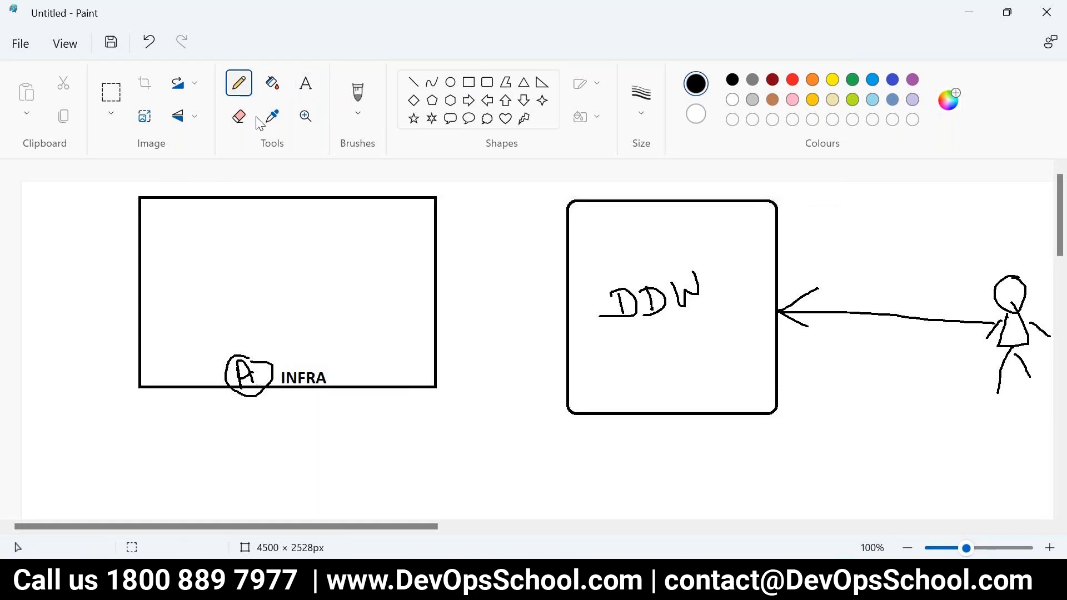
mouse_move(286, 344)
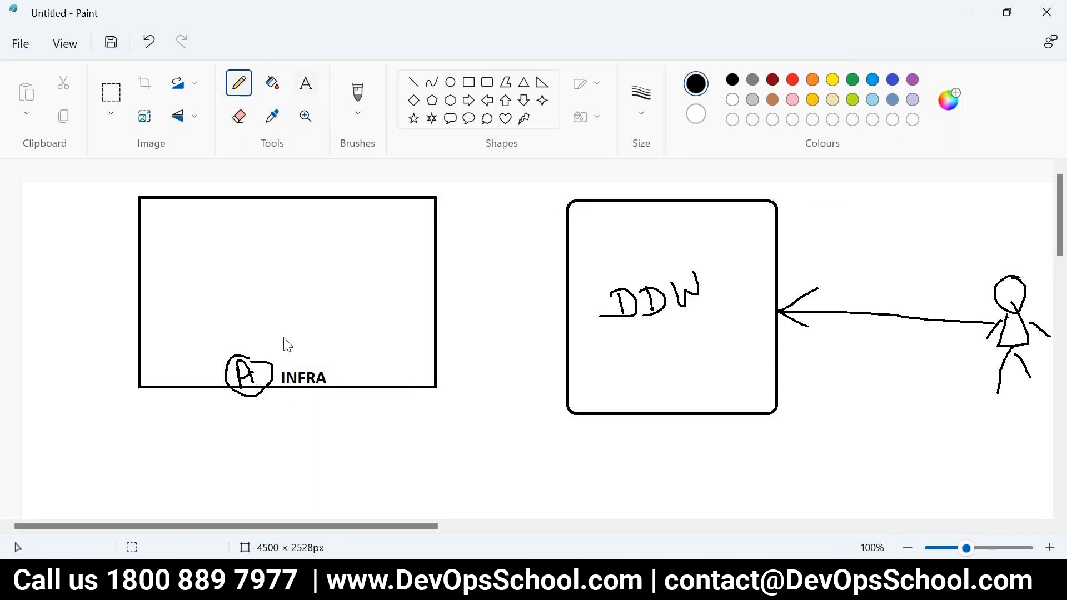
click(304, 82)
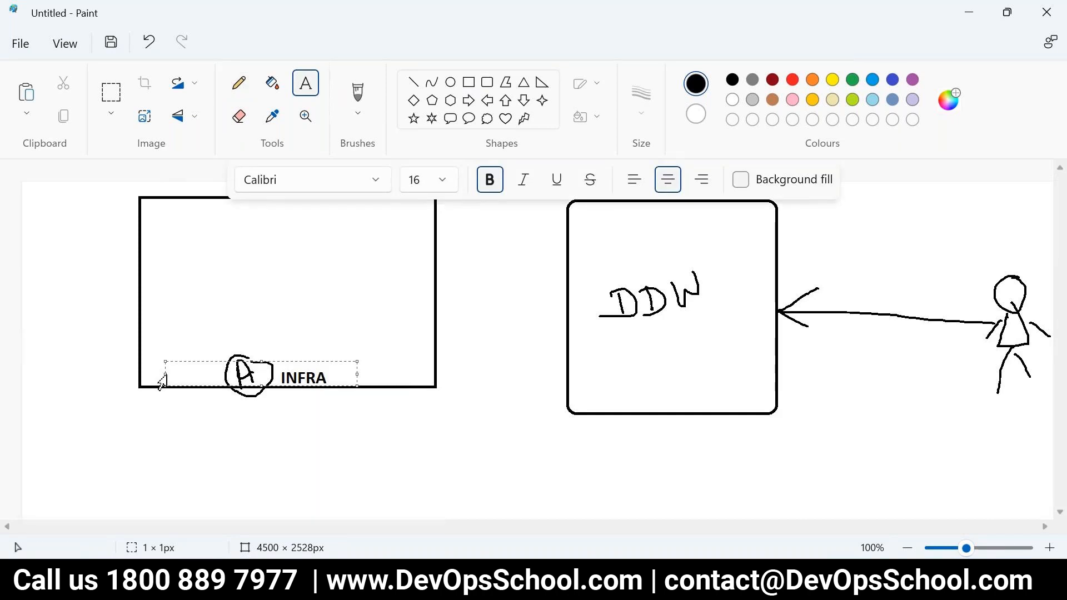
text(LOG)
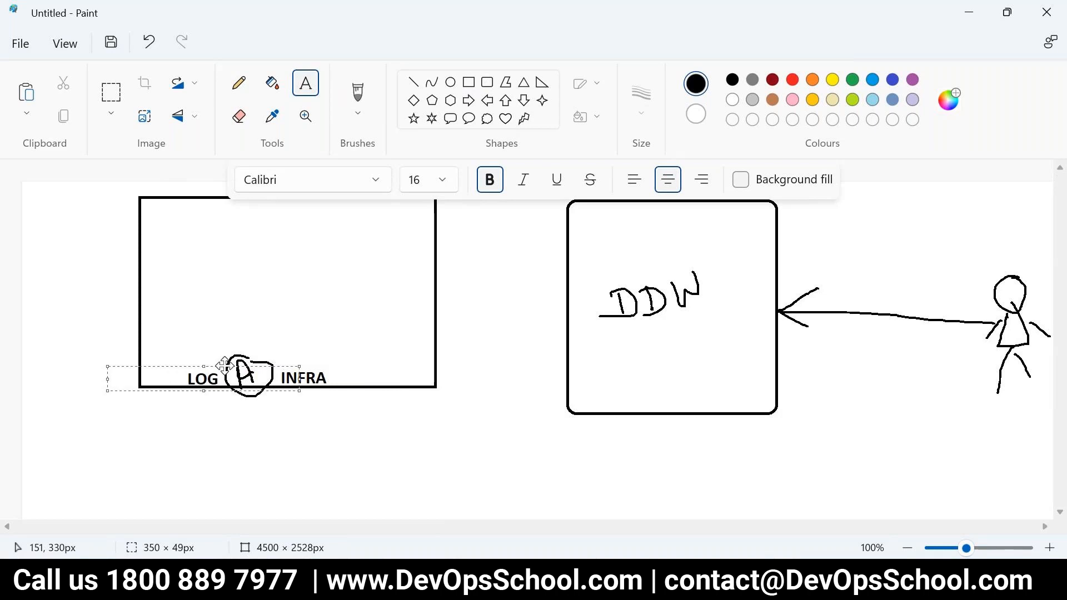
click(238, 82)
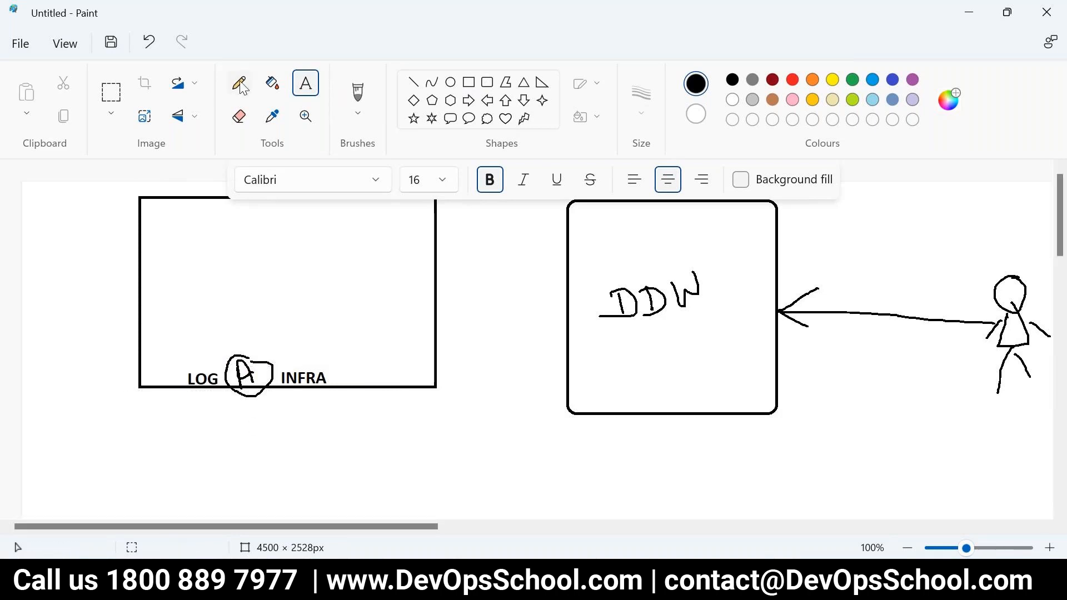
click(239, 82)
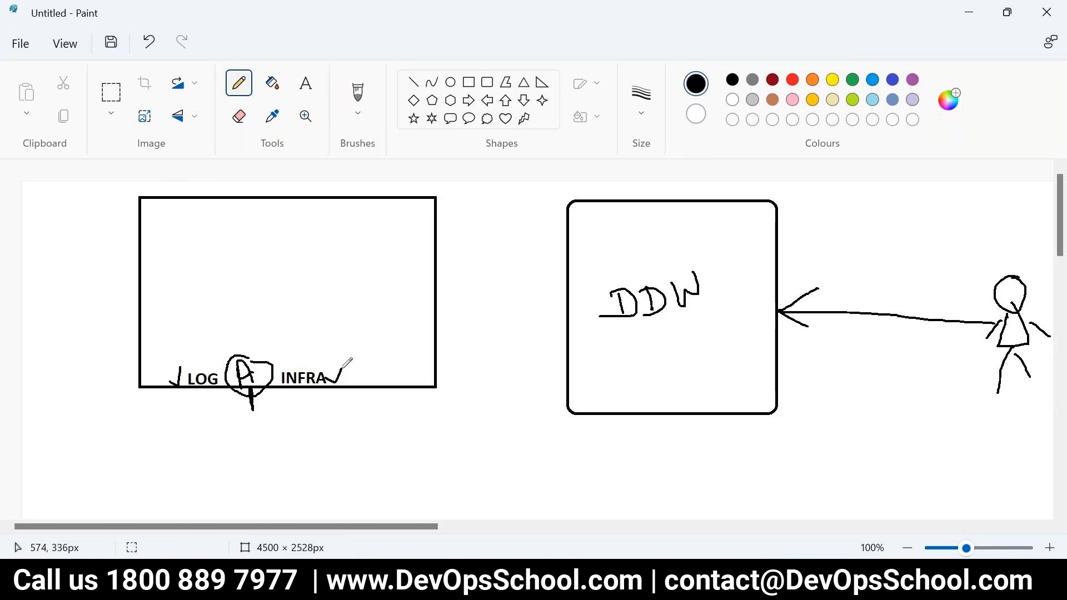
mouse_move(347, 446)
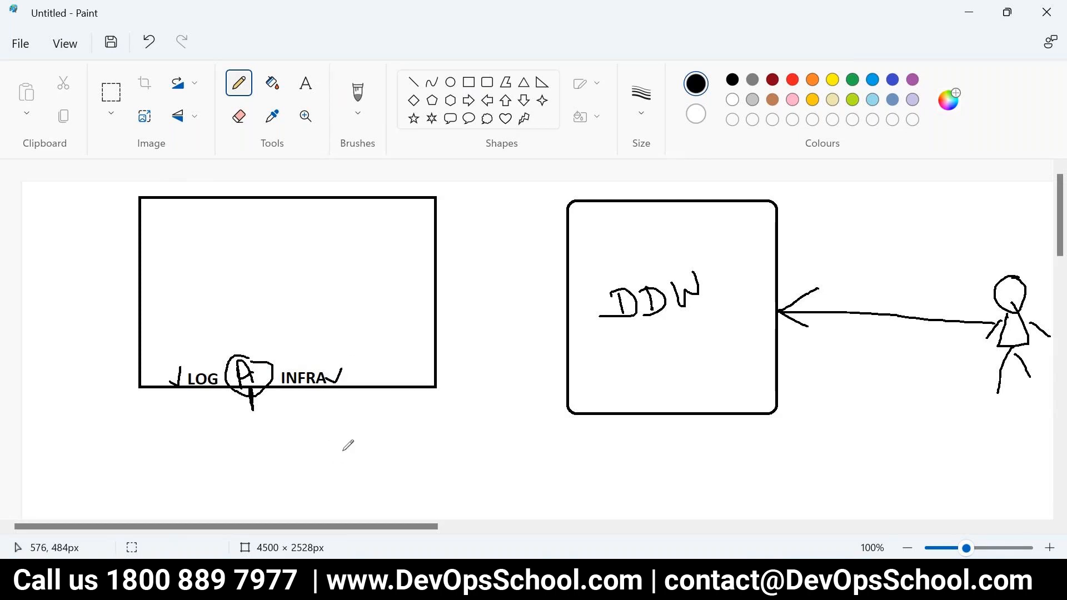
mouse_move(339, 455)
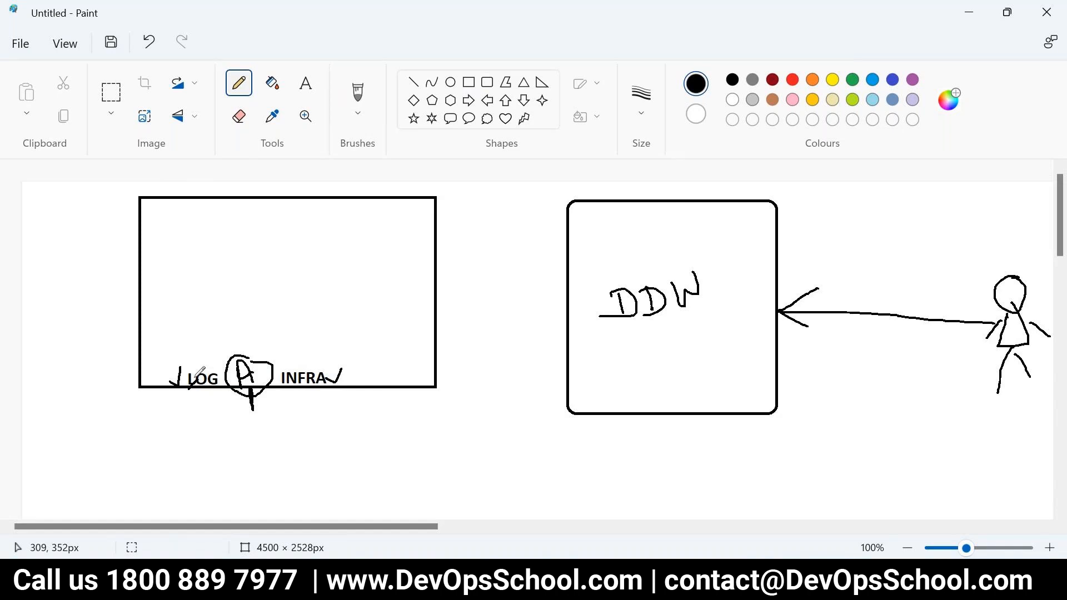
mouse_move(288, 410)
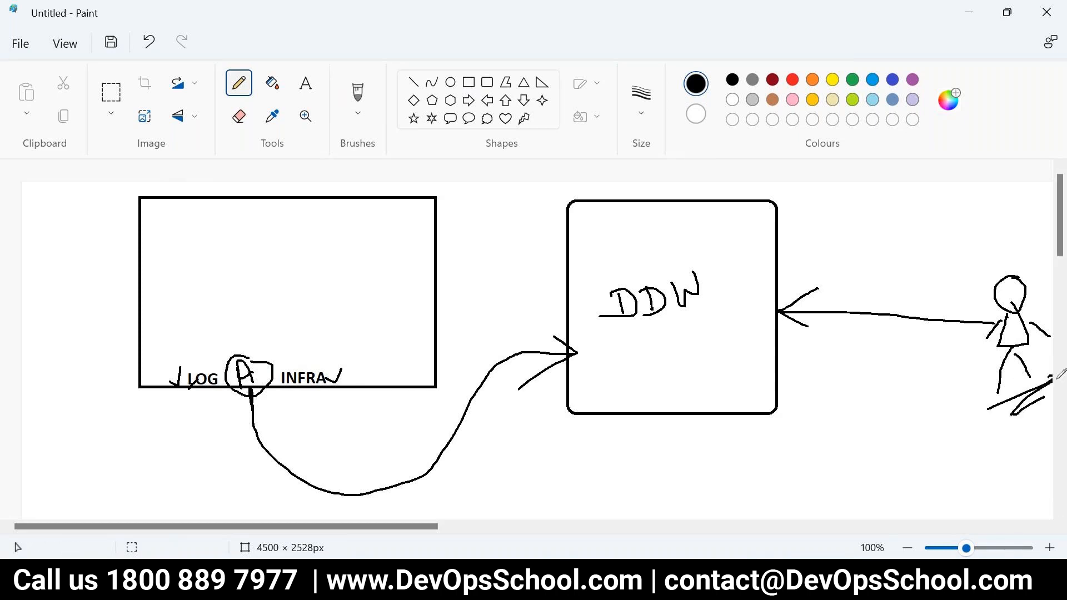
mouse_move(1050, 425)
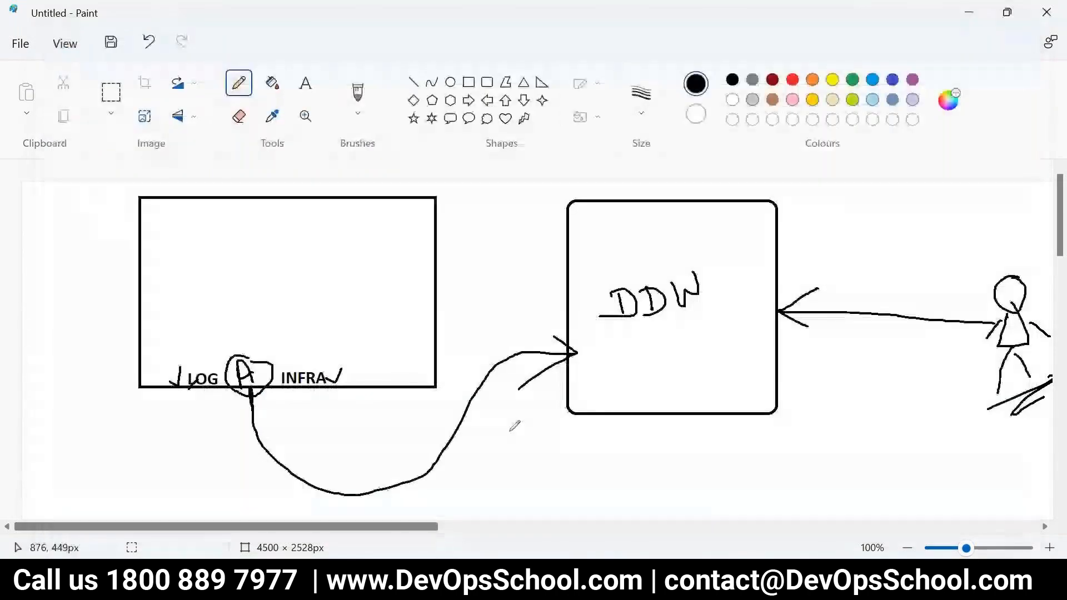
mouse_move(469, 83)
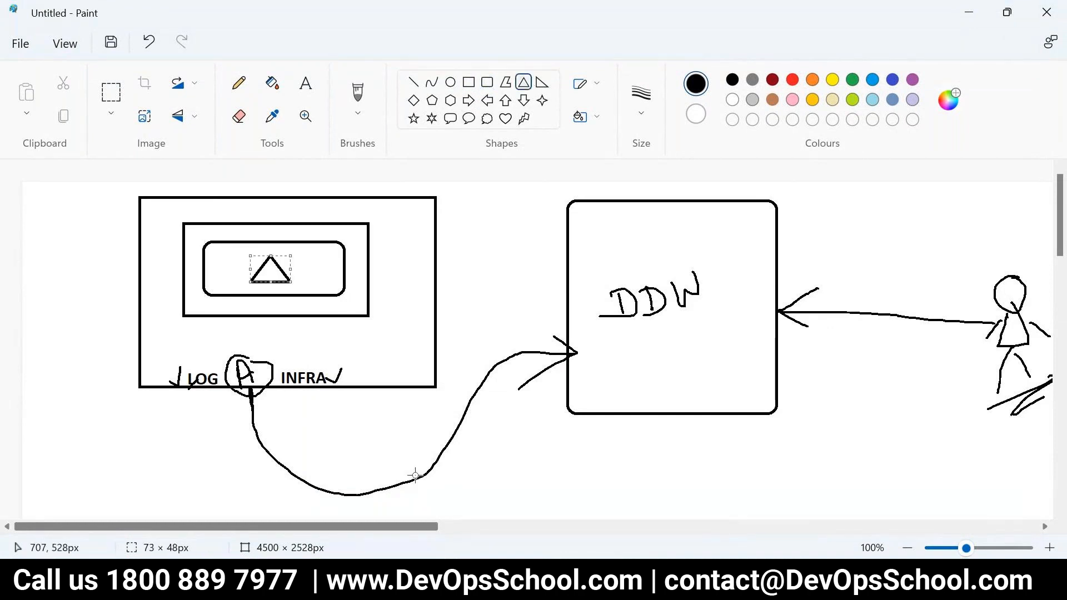
mouse_move(619, 128)
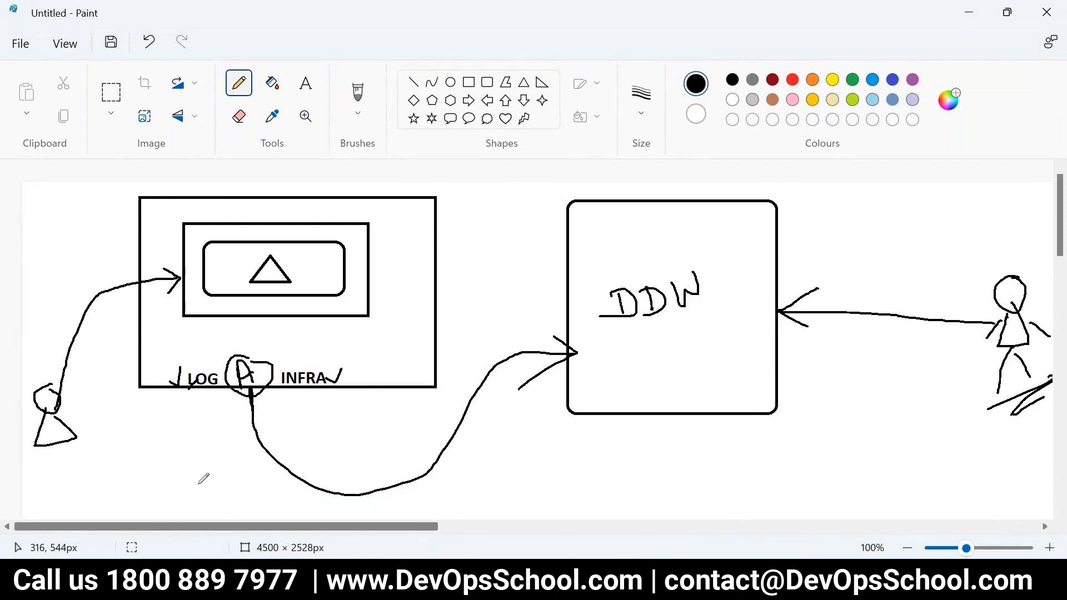
mouse_move(273, 332)
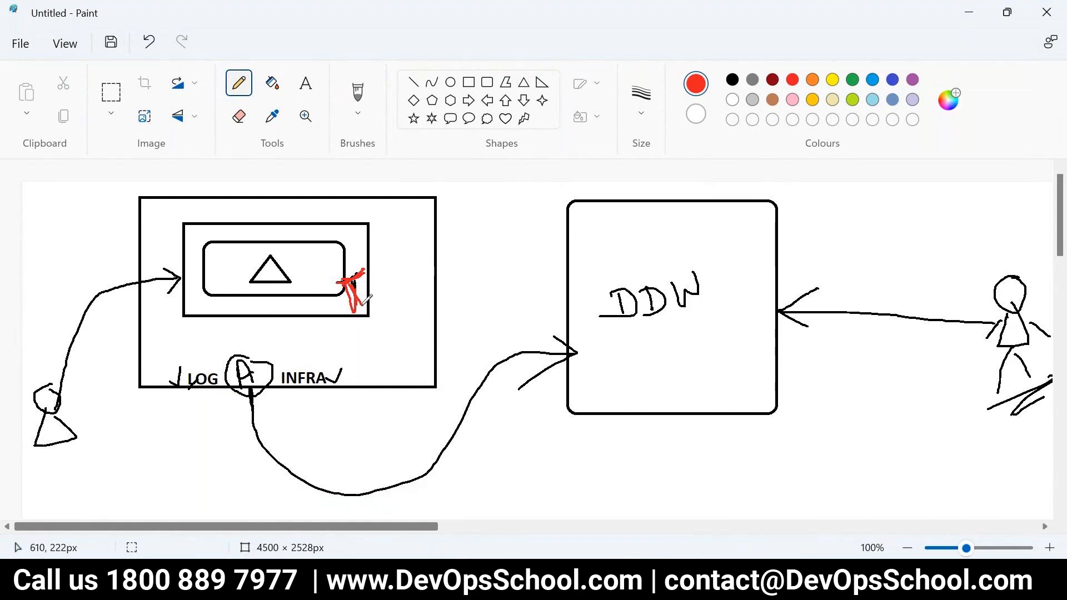
mouse_move(332, 254)
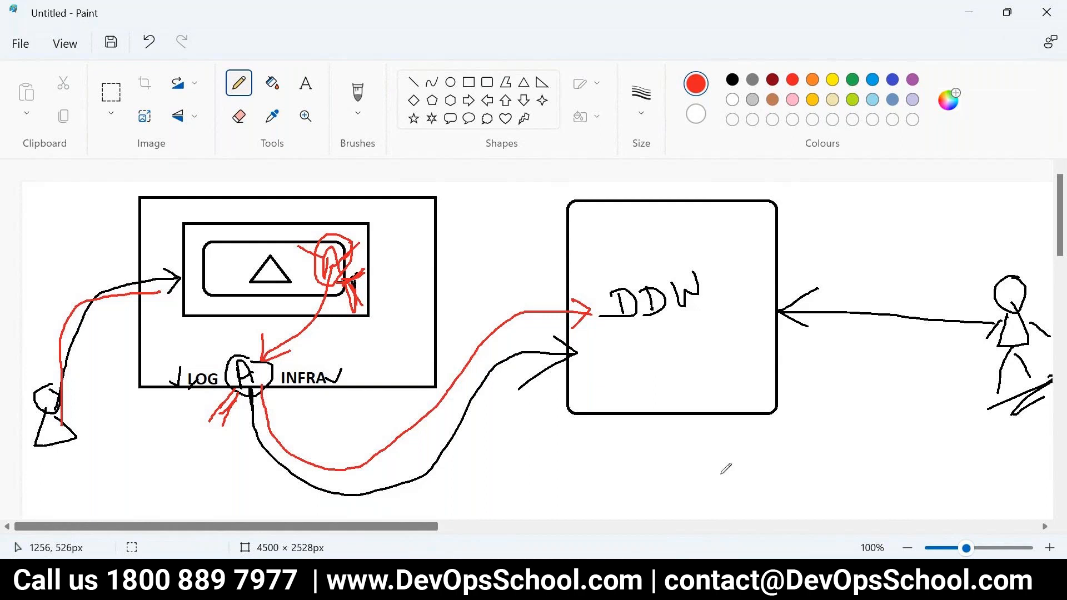
mouse_move(739, 381)
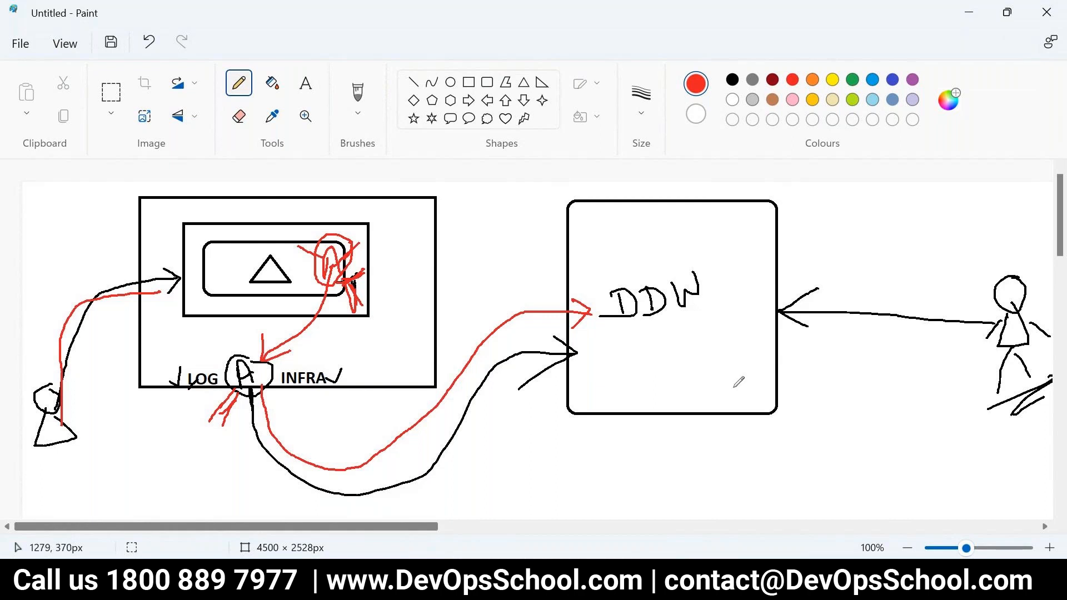
Choose blue as the drawing colour from the palette
click(872, 80)
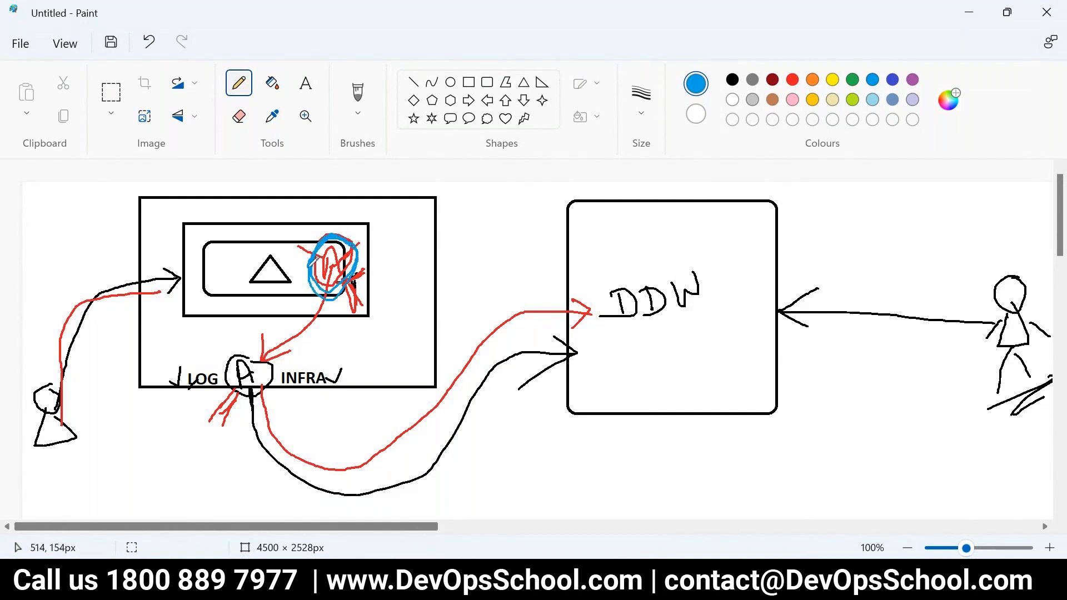
mouse_move(404, 373)
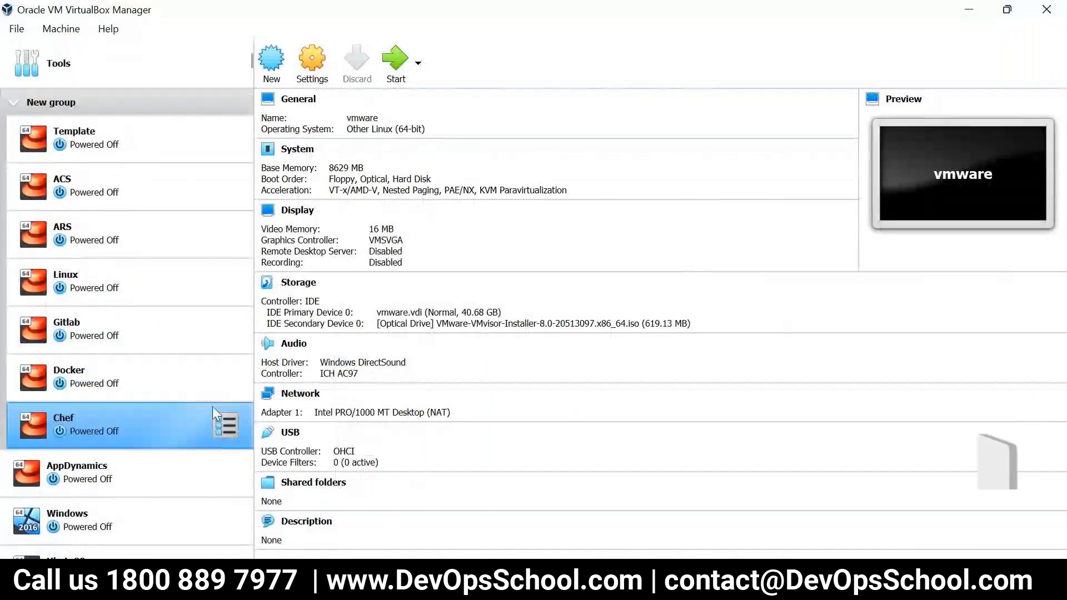
Try moving the Template machine and removing Datadog-Sept, cancelling both actions
click(75, 137)
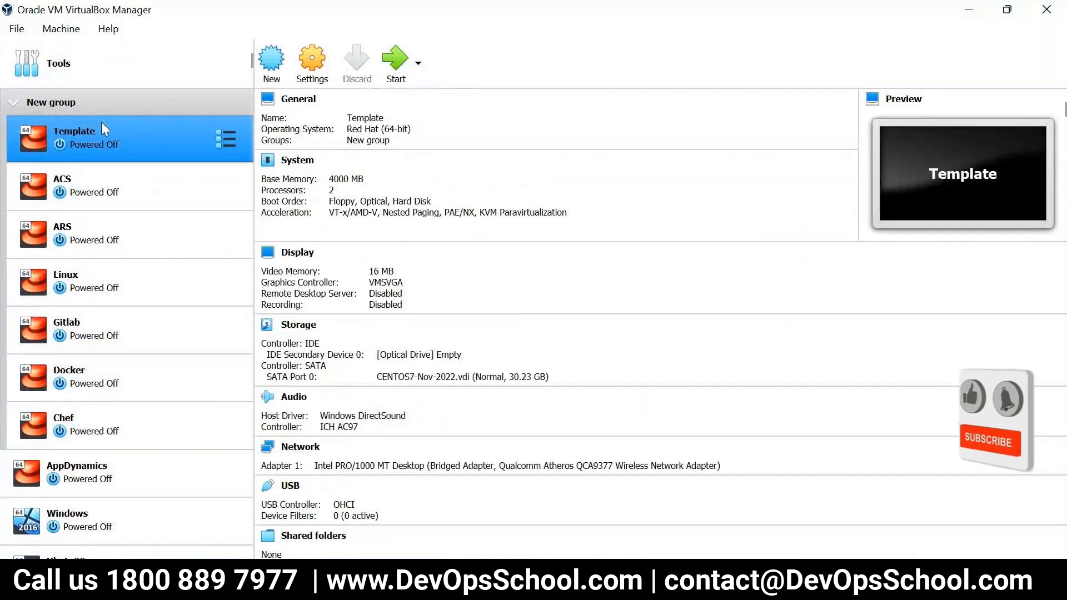
right_click(73, 137)
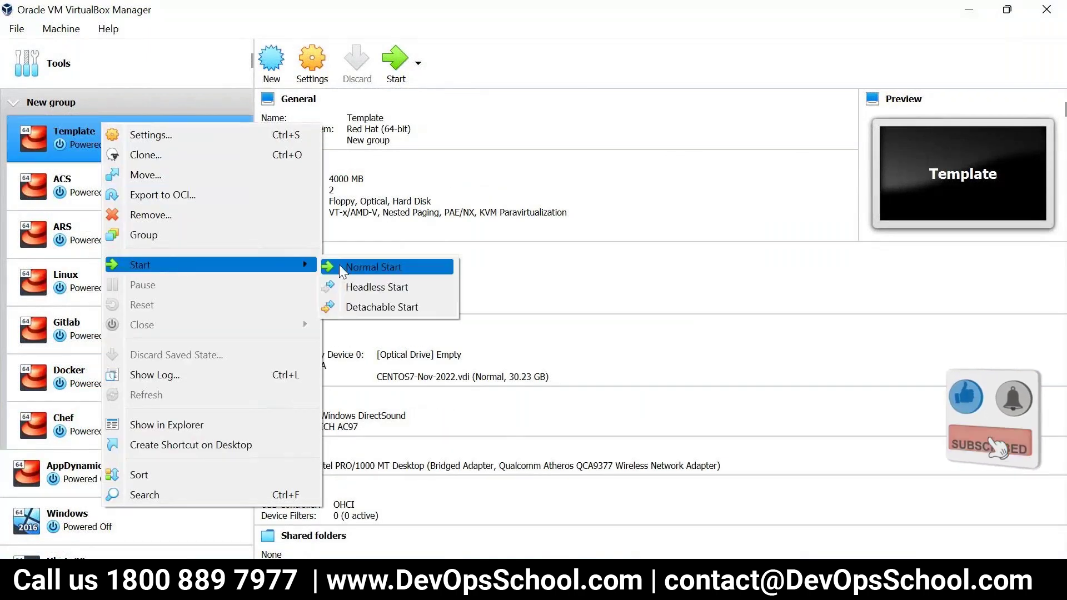
mouse_move(164, 174)
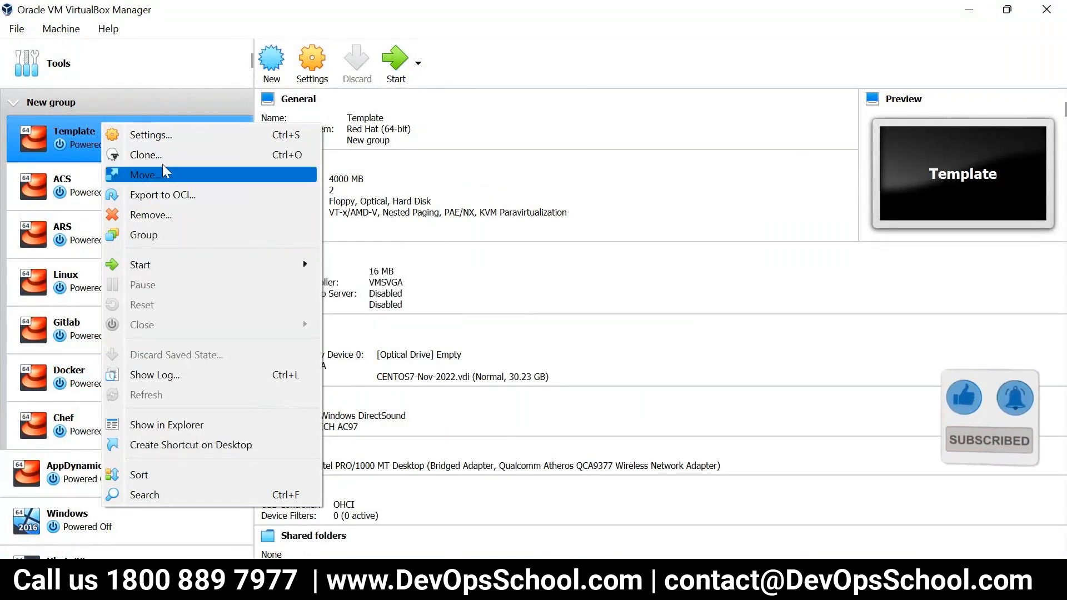
click(143, 174)
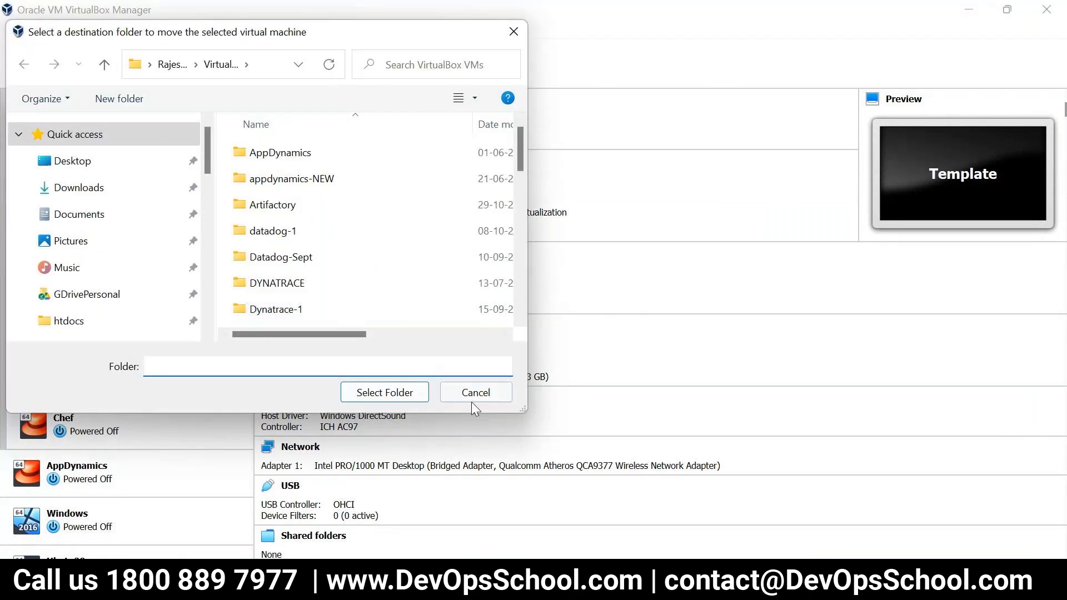
click(475, 393)
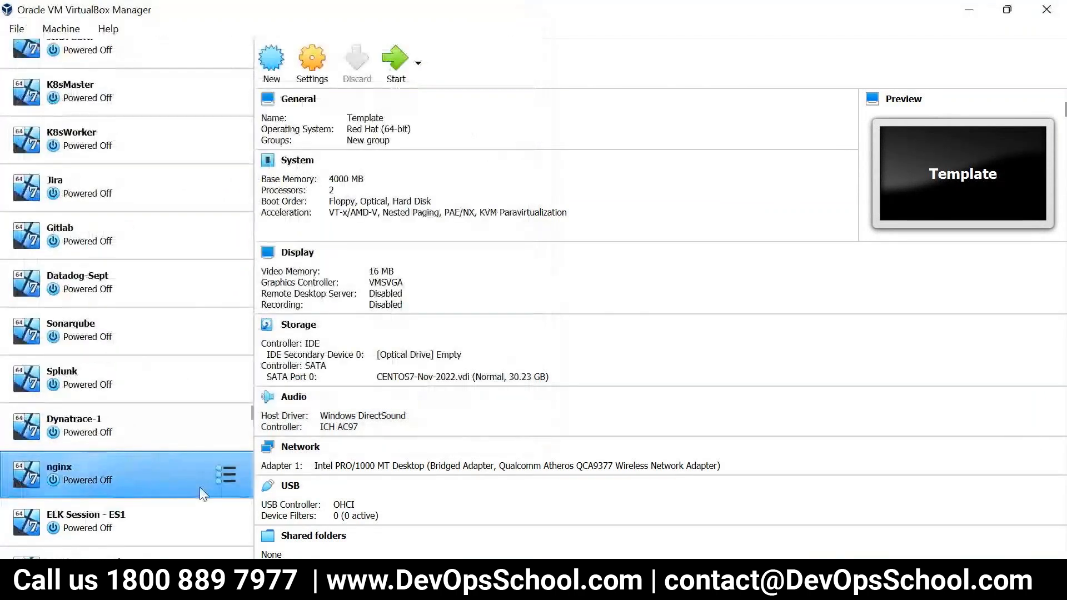
right_click(77, 282)
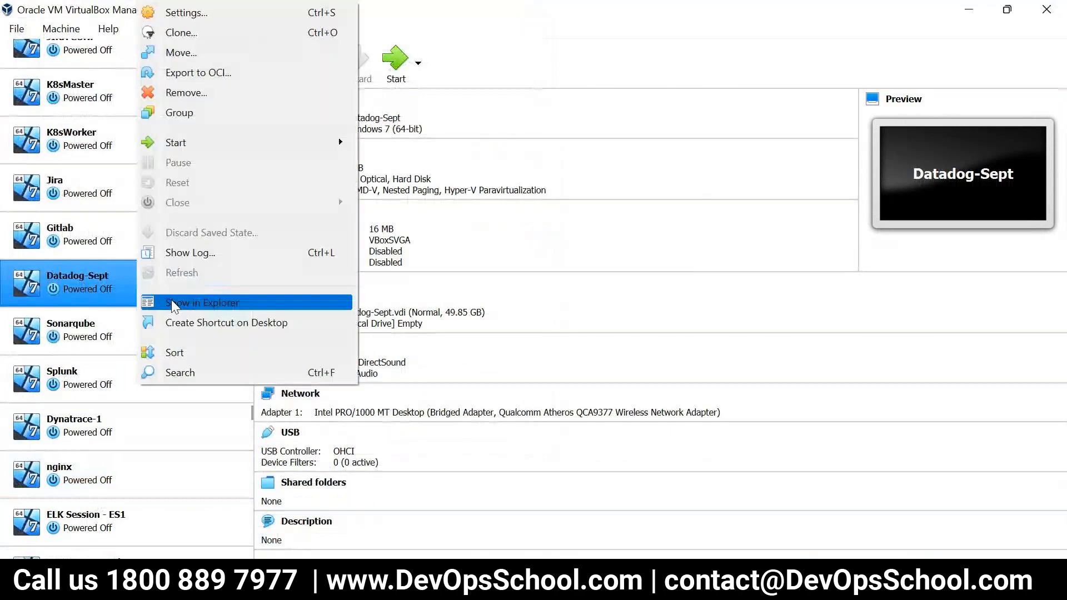
click(186, 93)
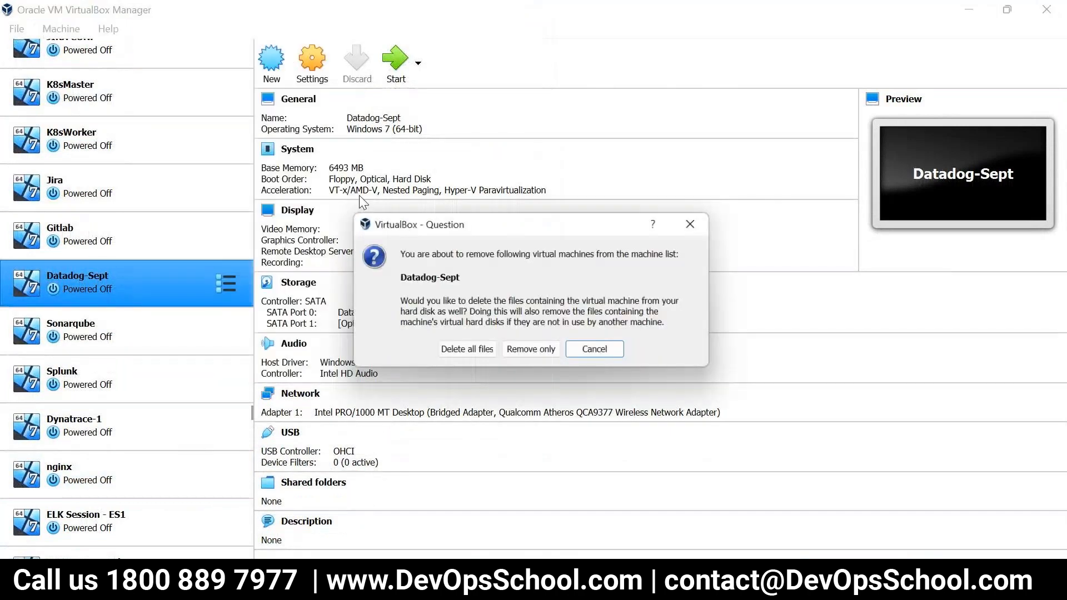
click(531, 349)
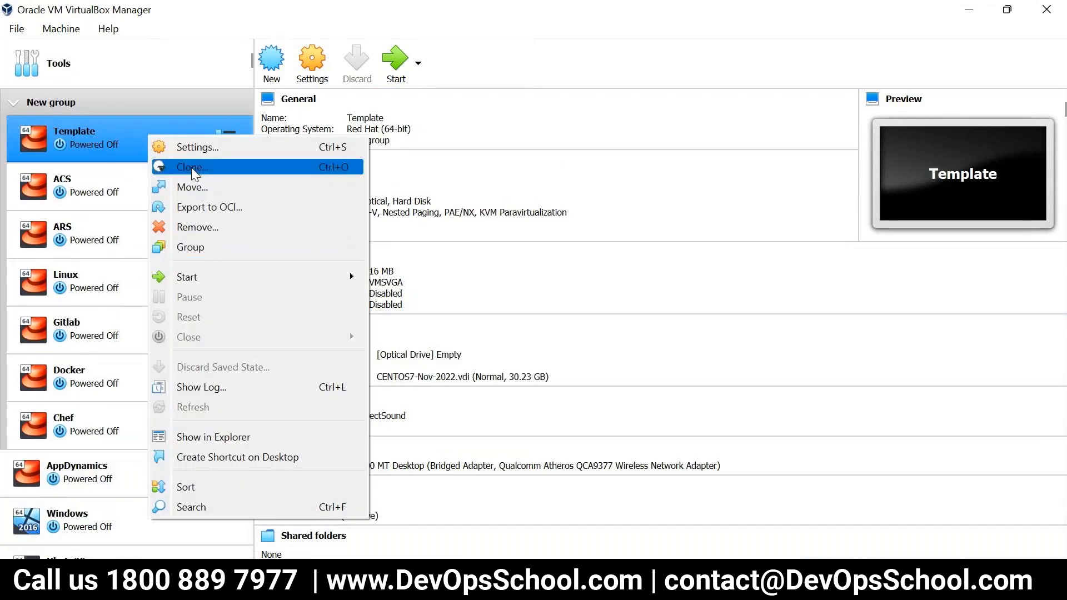
Start cloning the Template machine under the name Datadog
click(192, 166)
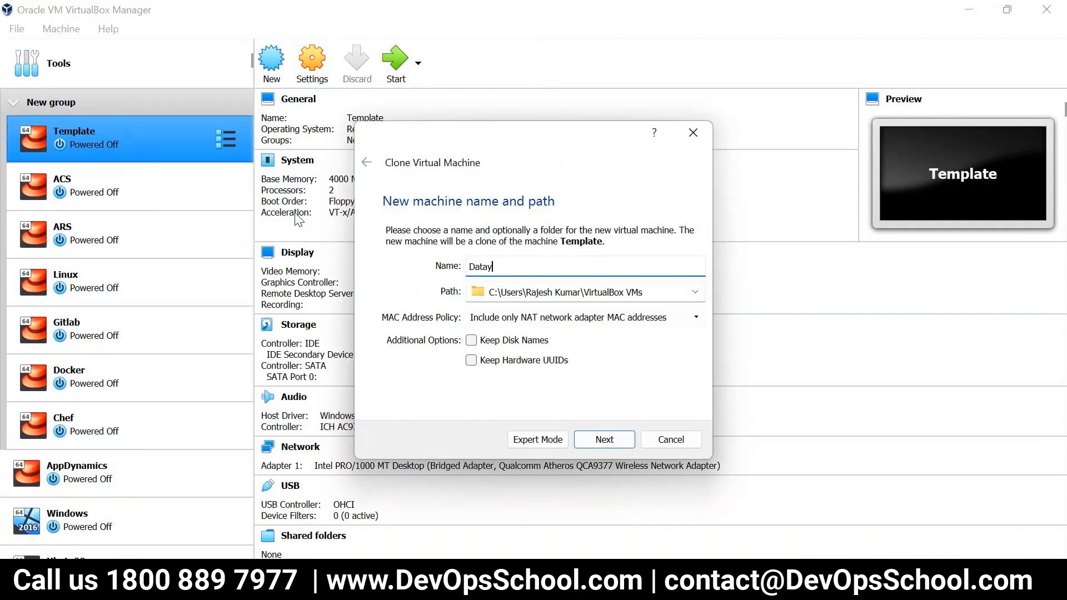
text(dog)
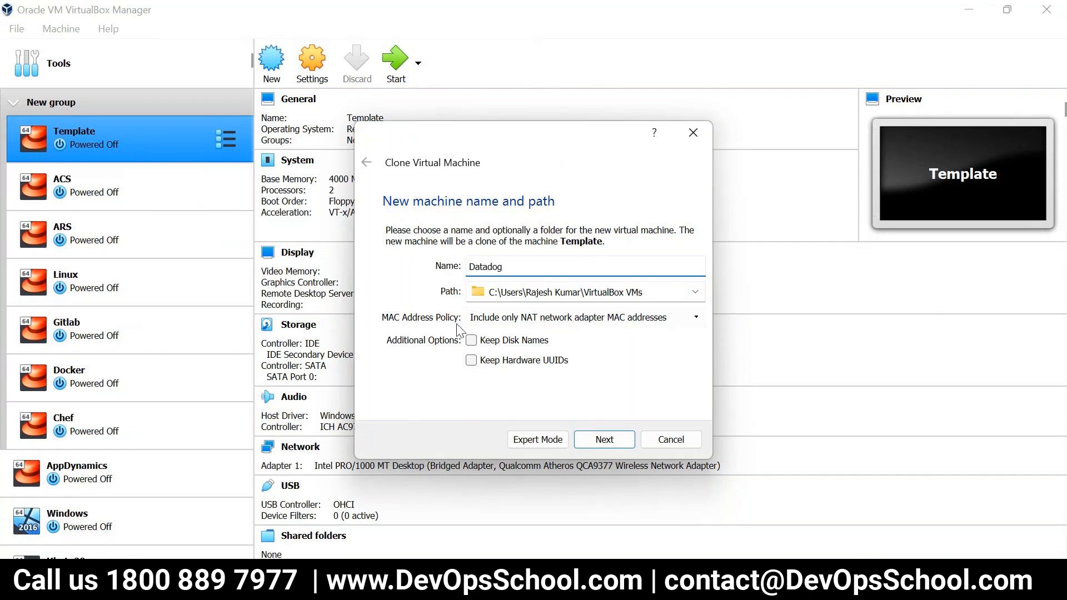
click(670, 439)
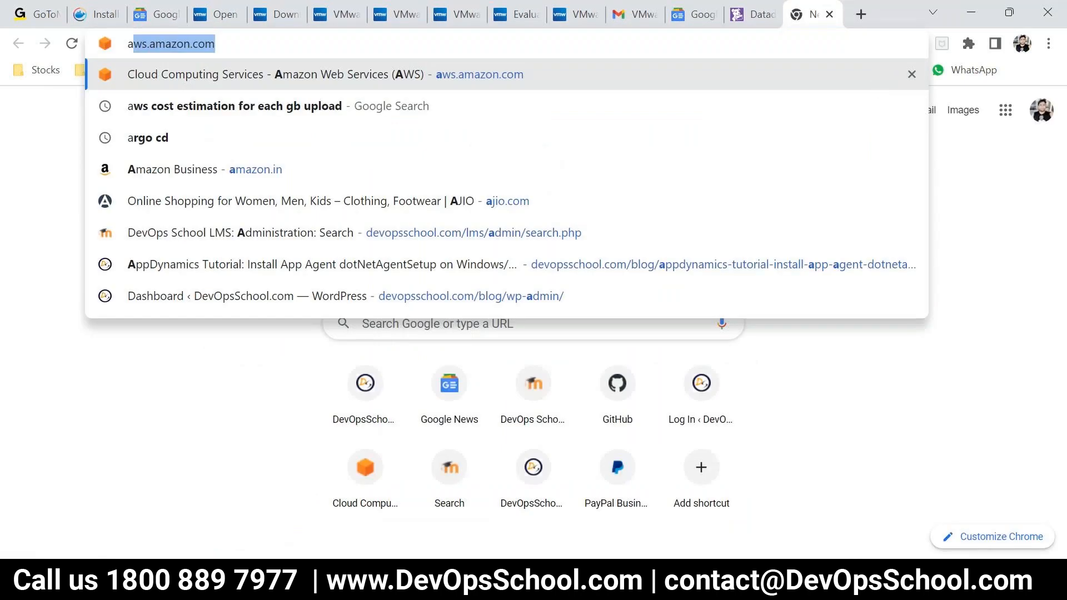
Go to aws.amazon.com in a new tab and sign in as the root user
click(776, 19)
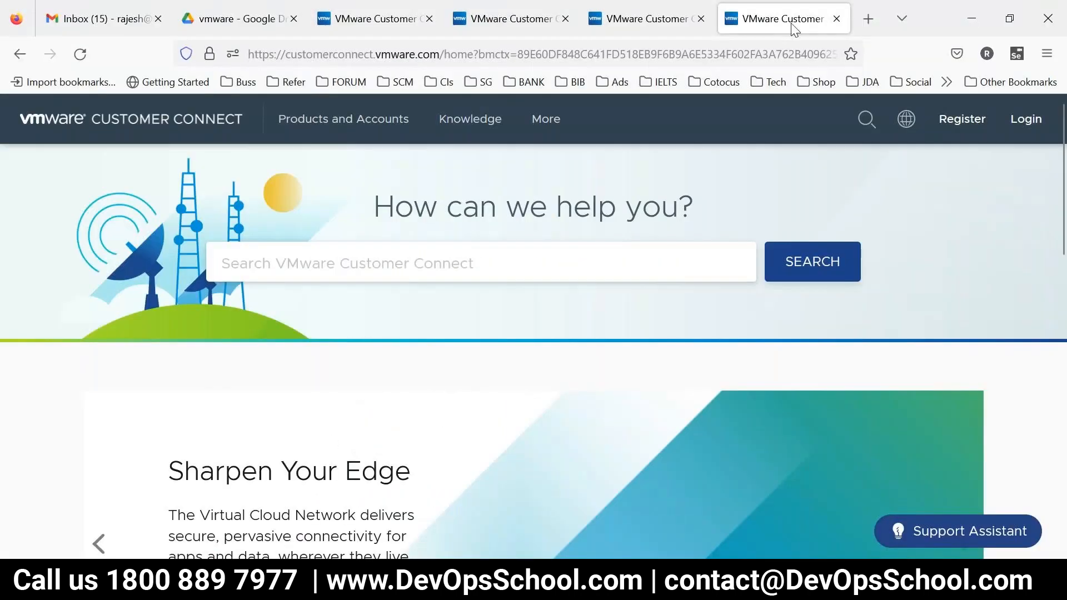
text(aw)
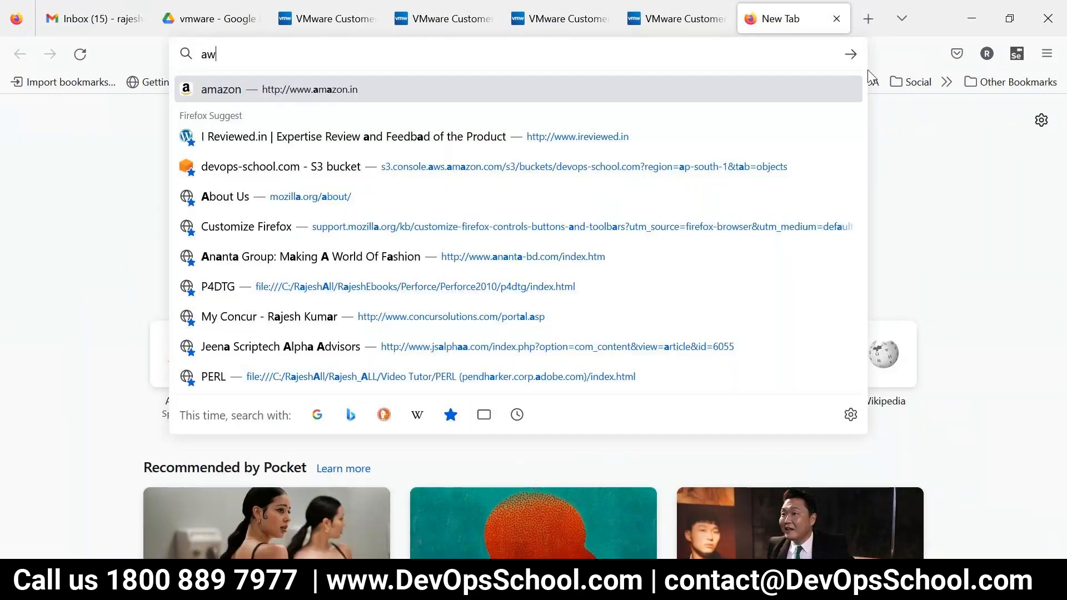
key(Return)
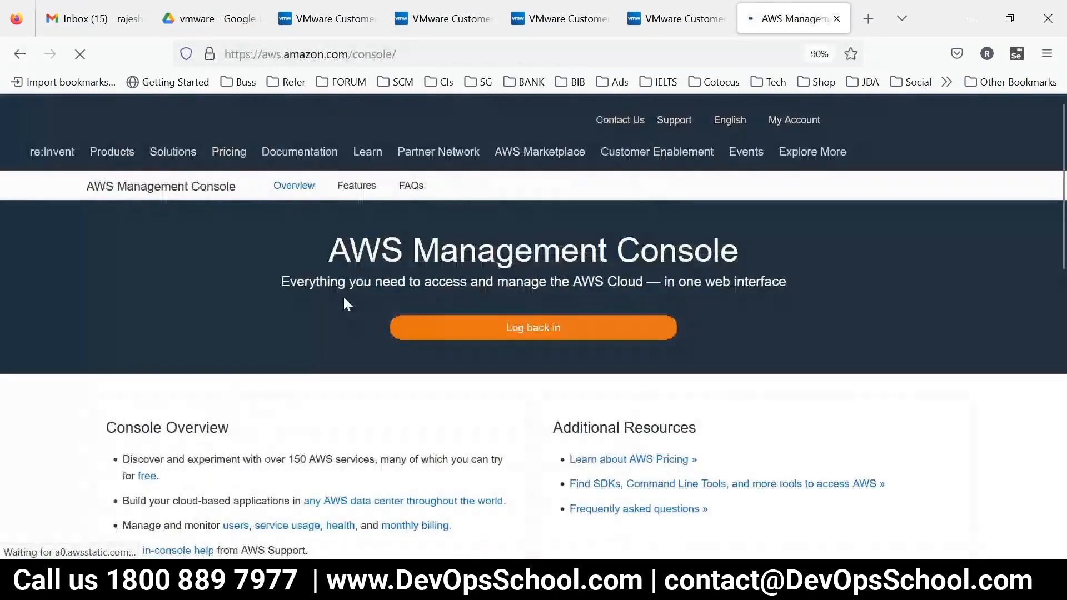
click(533, 328)
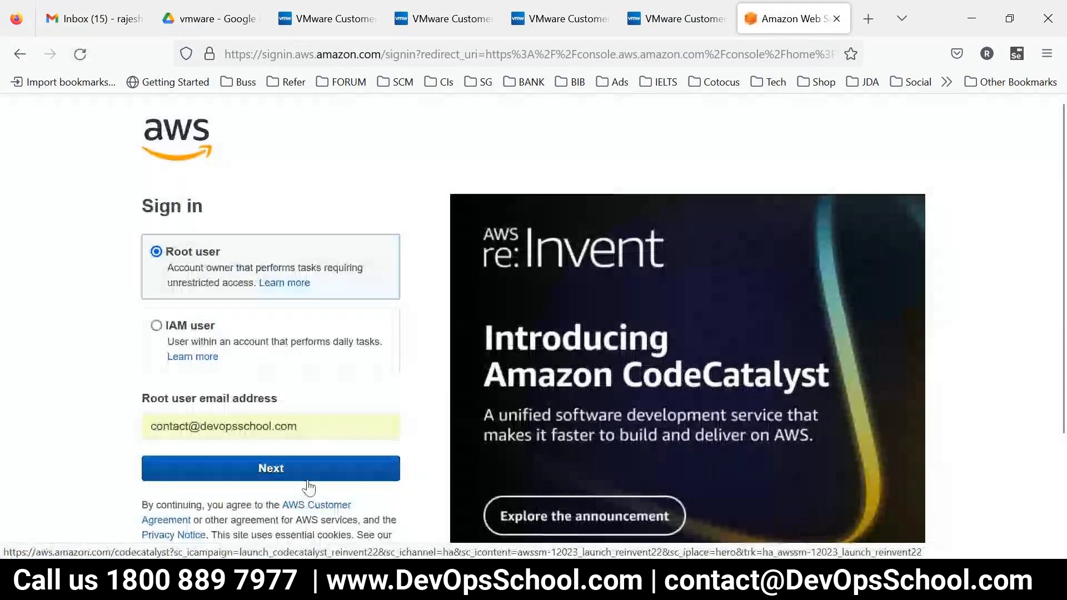
click(271, 468)
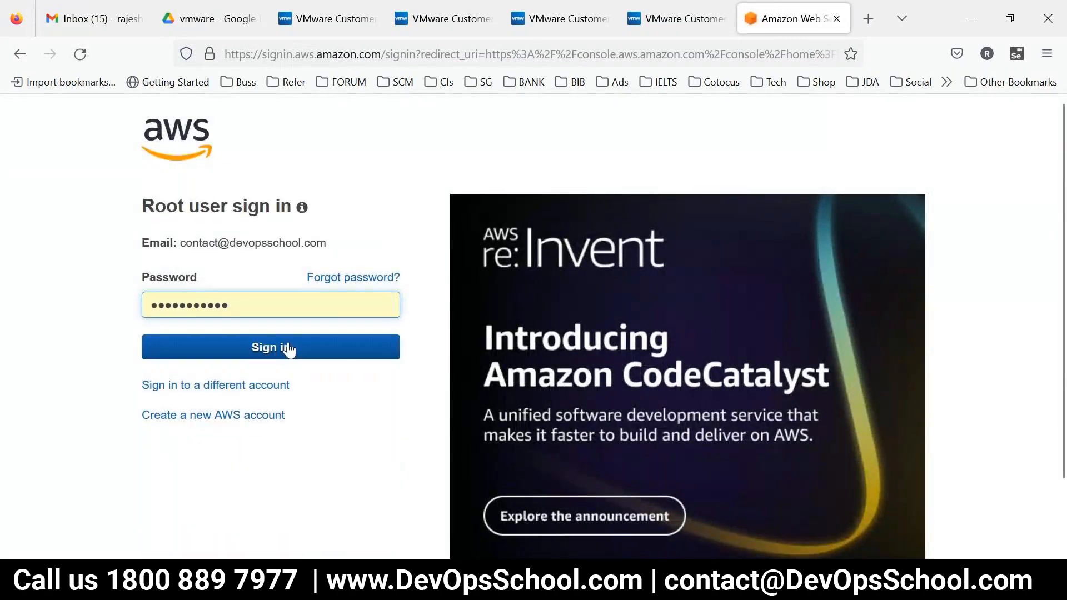
click(271, 346)
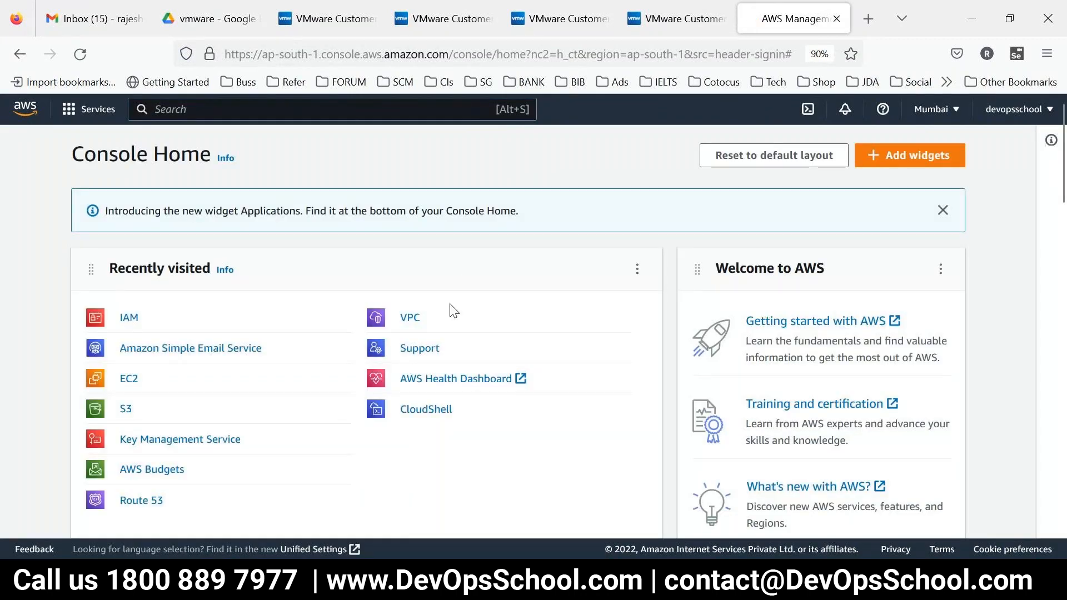
Open the EC2 dashboard and start launching a new instance
click(937, 109)
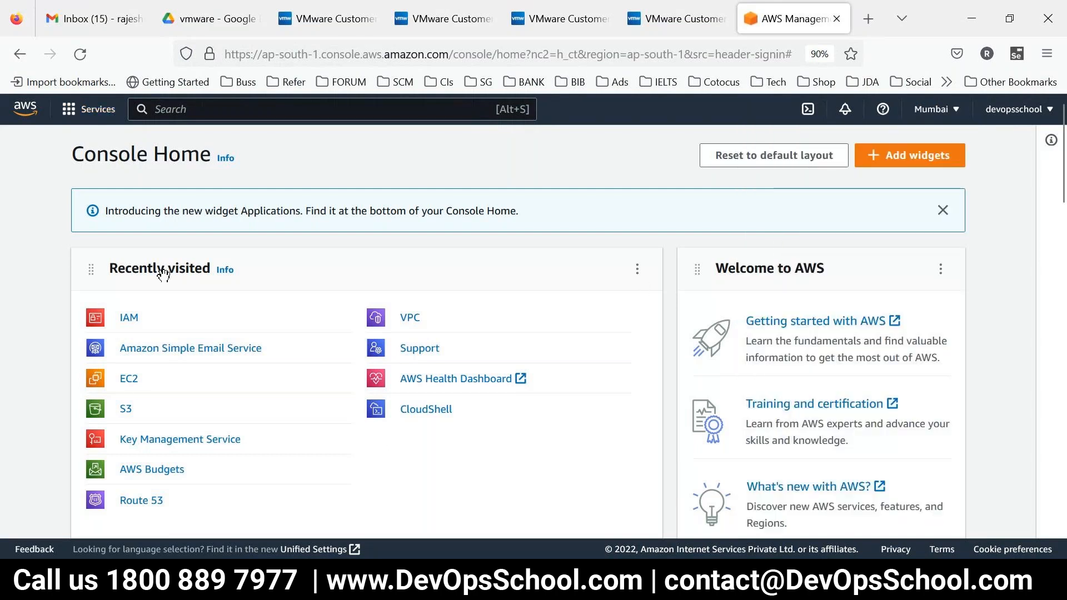
click(129, 379)
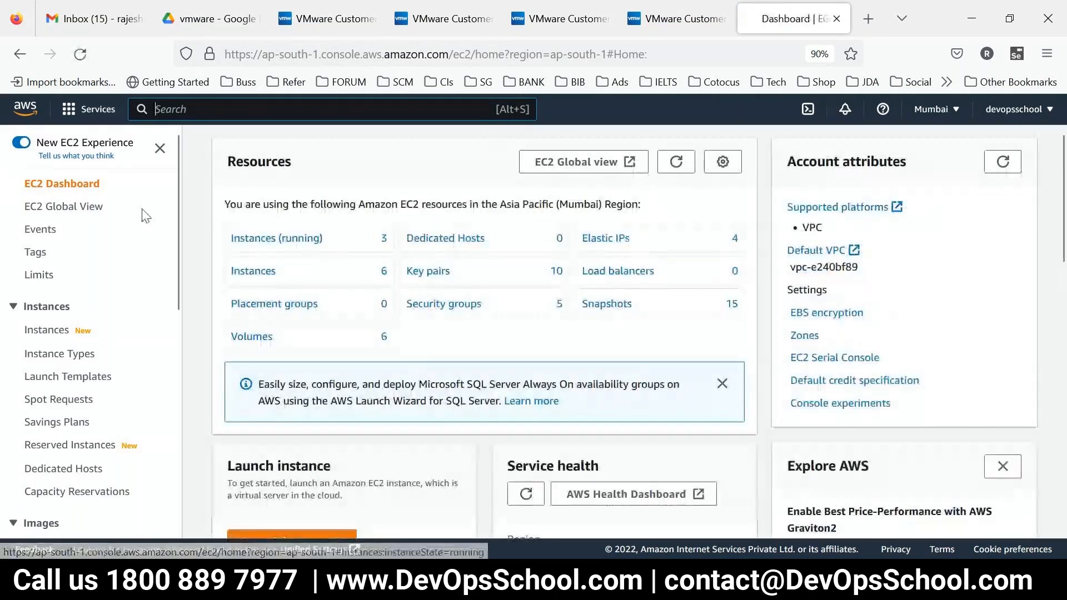
scroll(down, 3)
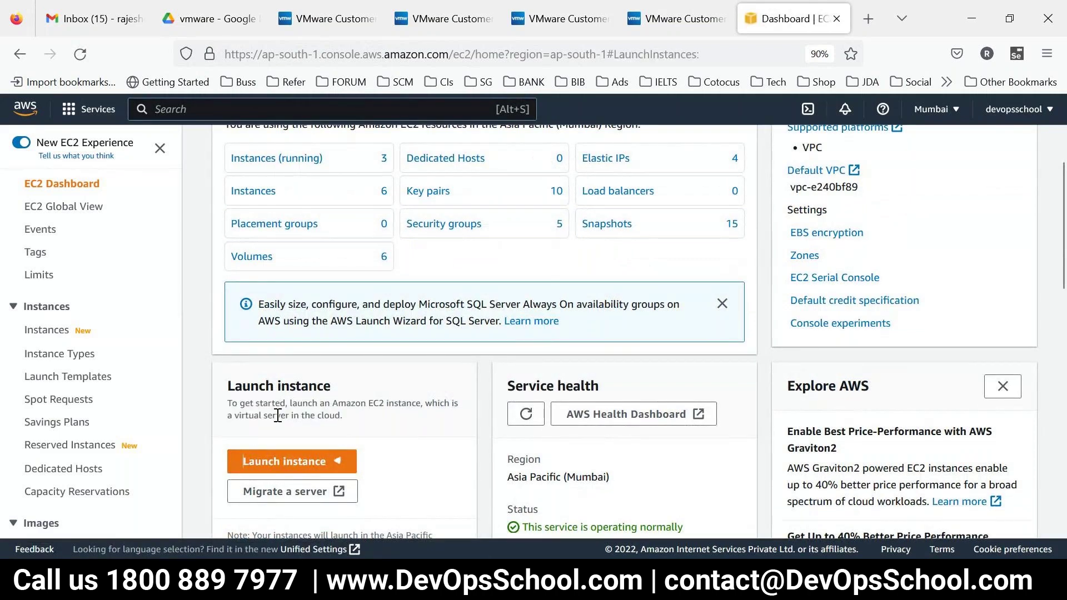
click(291, 461)
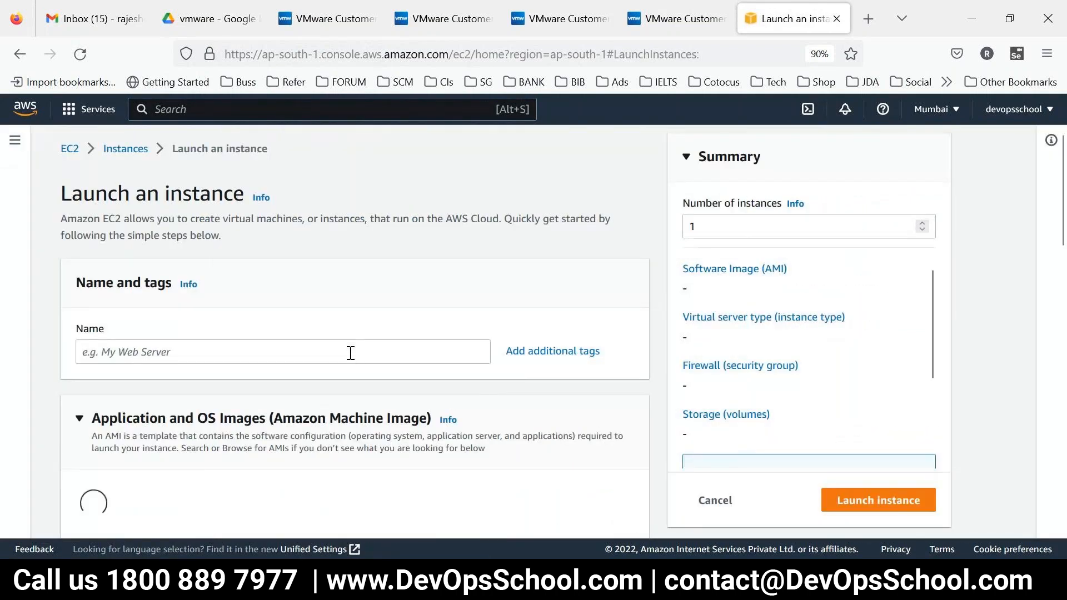
Name the instance Datadog, pick Ubuntu 22.04 and t2.micro, and browse existing key pairs
text(u)
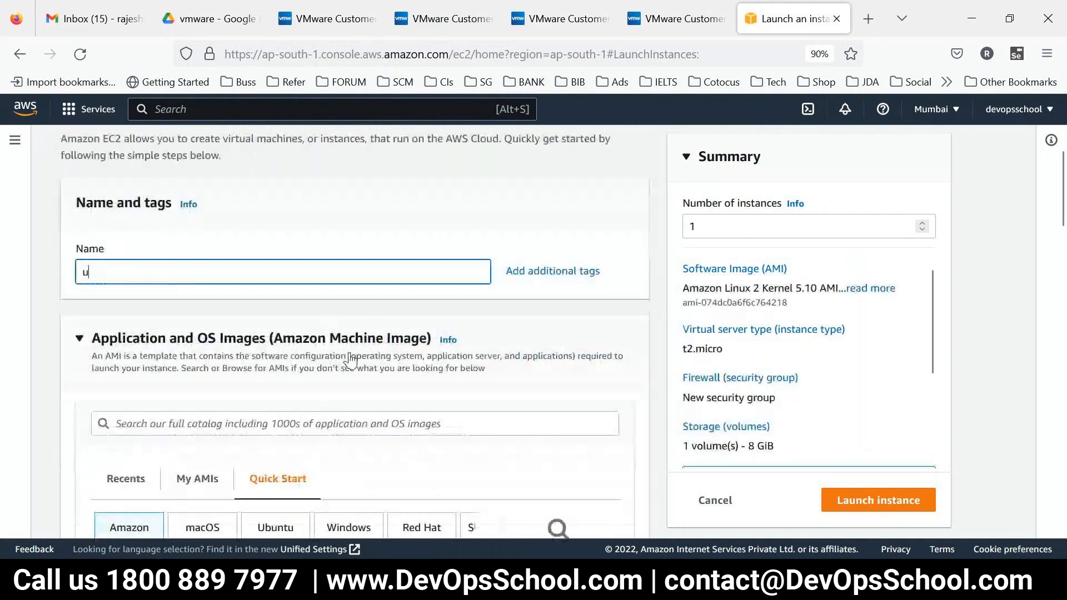
text(bunt)
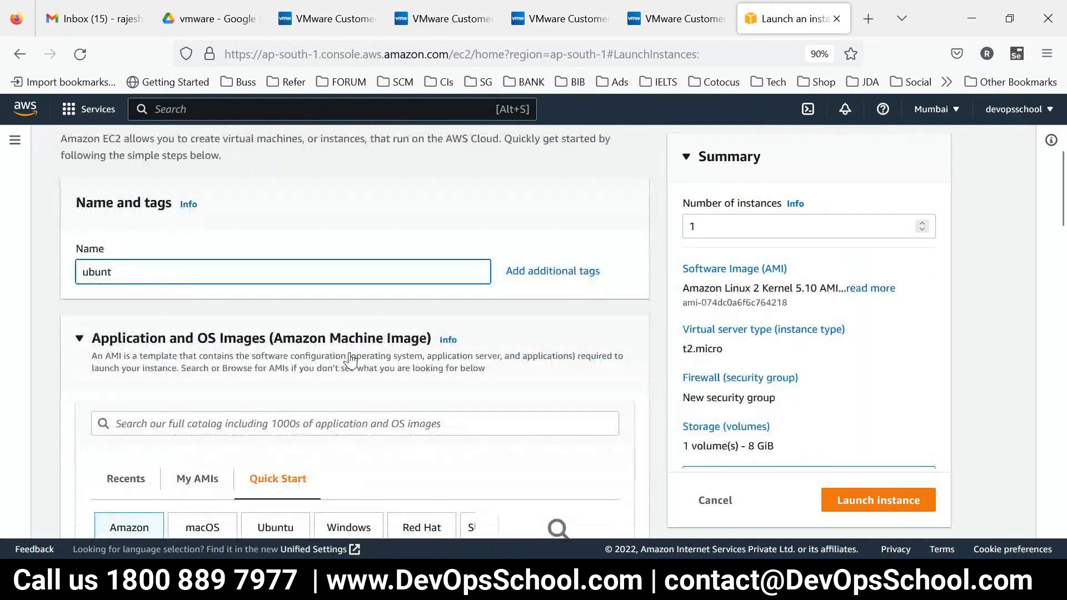
text(datado)
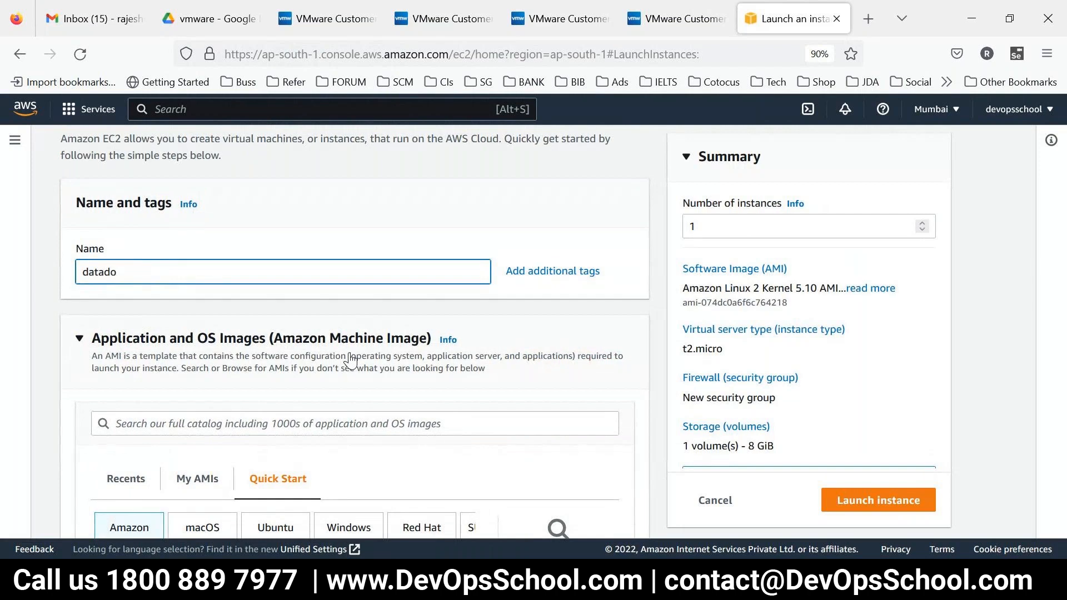
scroll(down, 3)
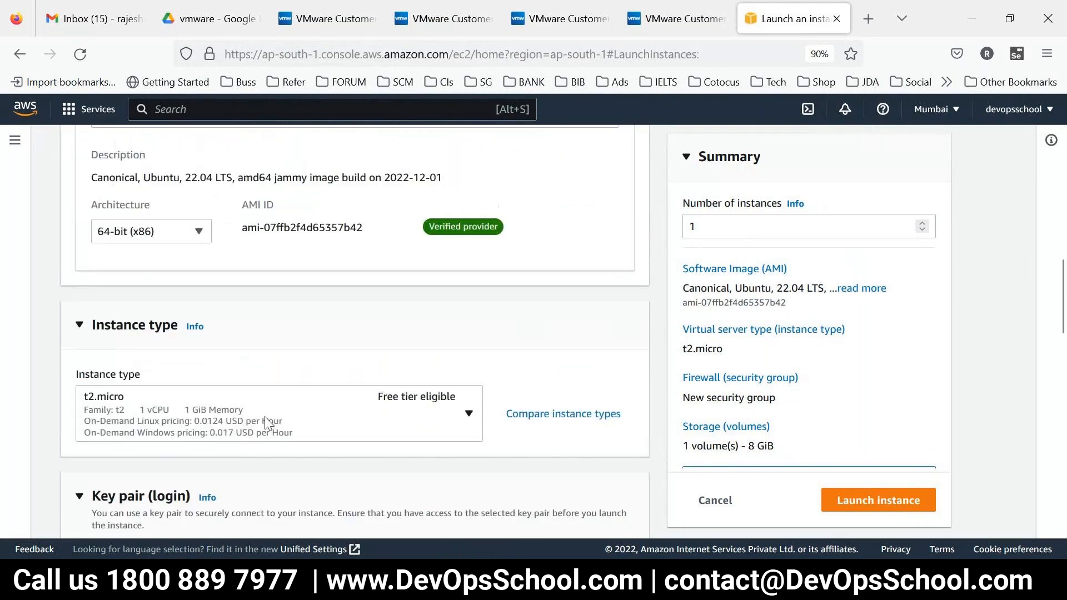
scroll(down, 3)
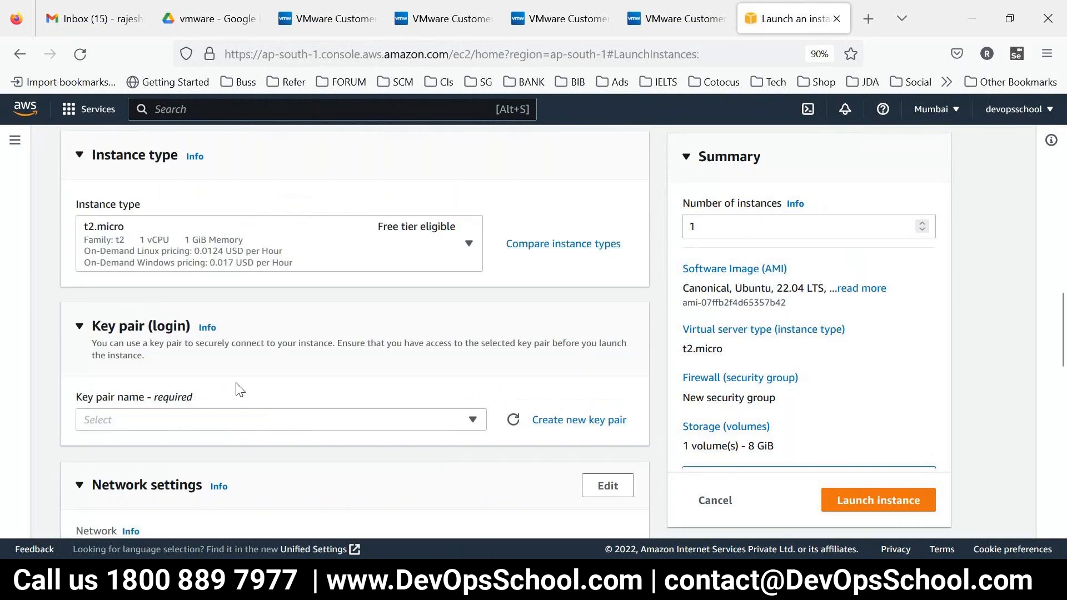
click(279, 419)
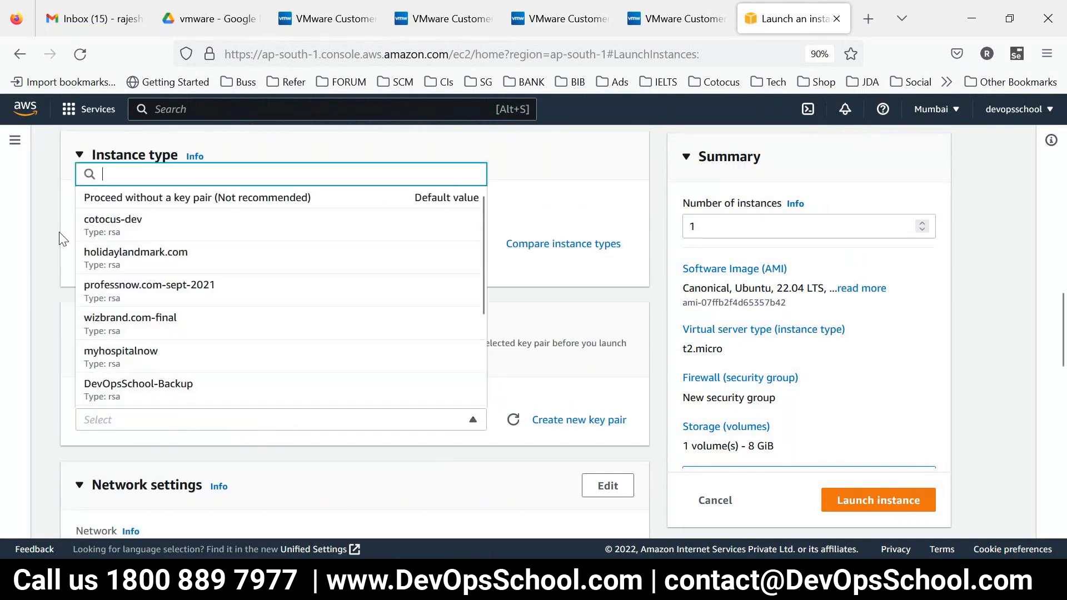
mouse_move(7, 346)
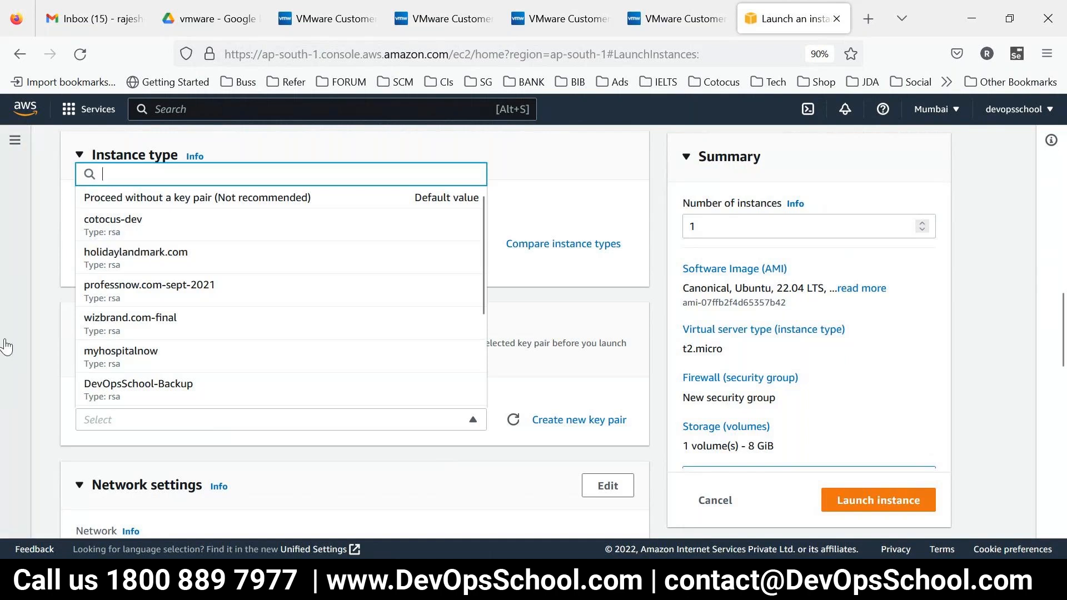
click(15, 140)
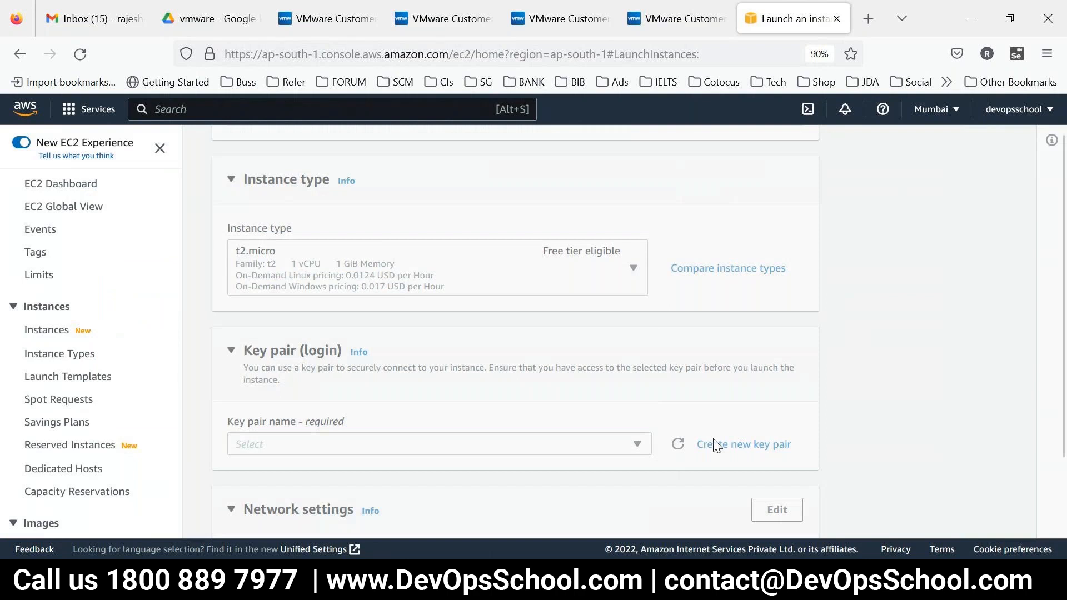
Create a demo key pair and launch the Ubuntu instance with the default security group
click(743, 445)
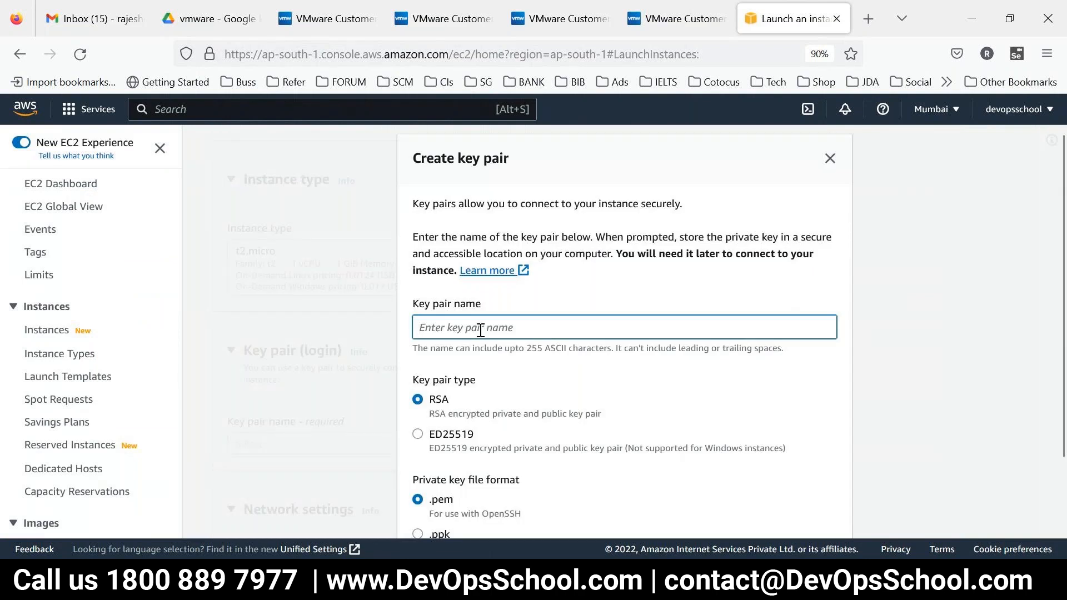
text(demo)
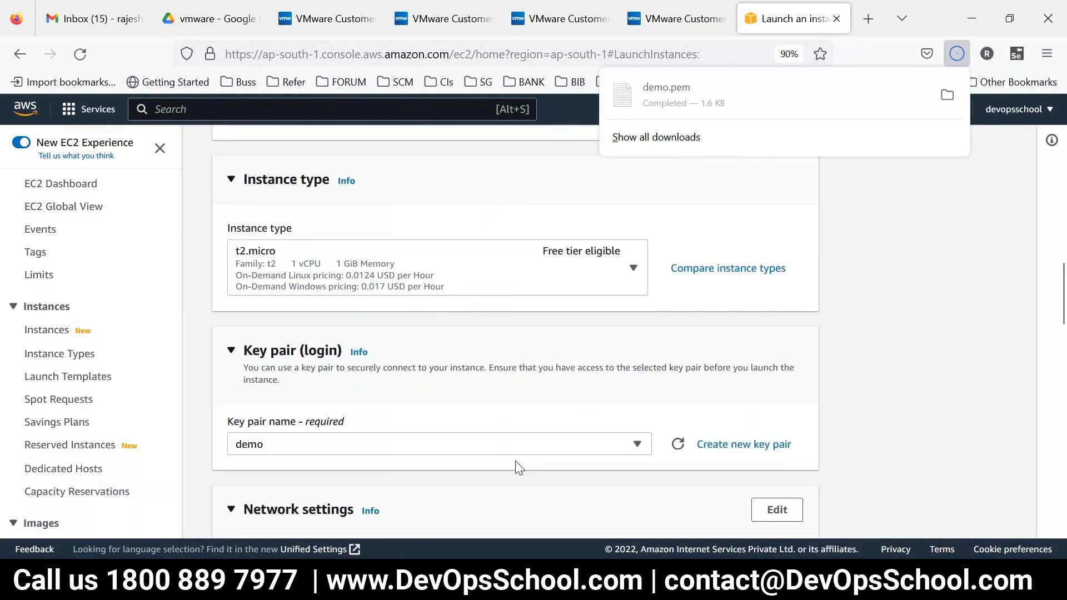
scroll(down, 3)
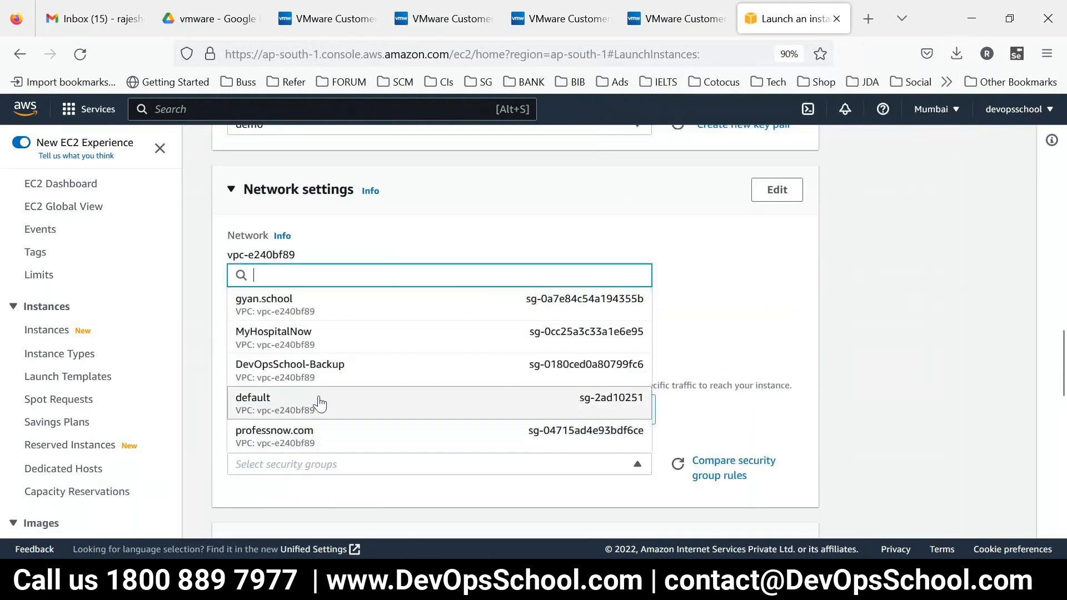
scroll(down, 3)
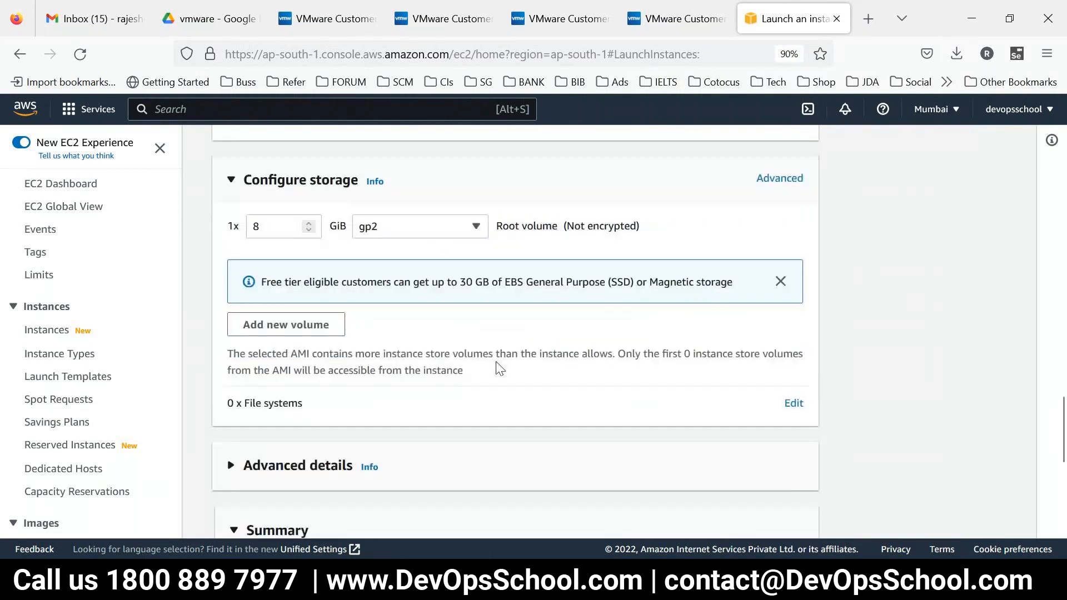
scroll(down, 3)
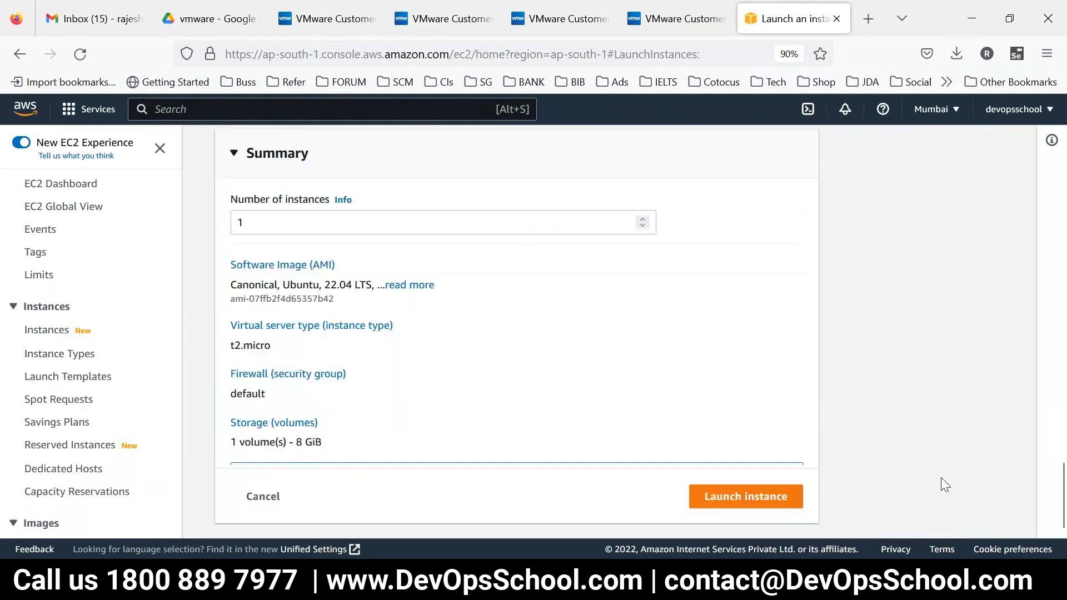
click(746, 497)
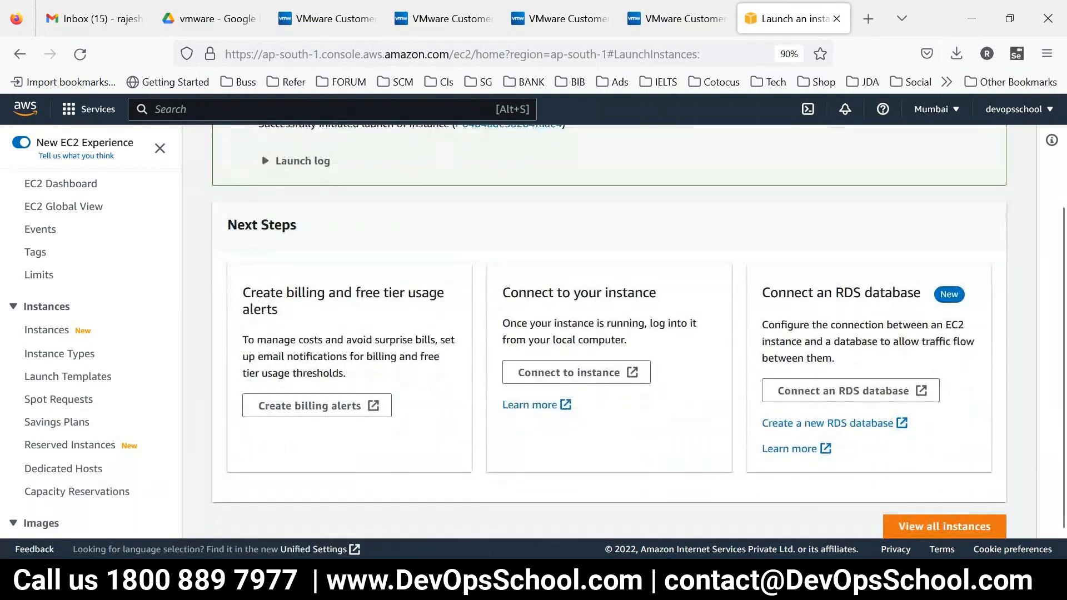
View all instances, filtered to the one named datadog
click(943, 526)
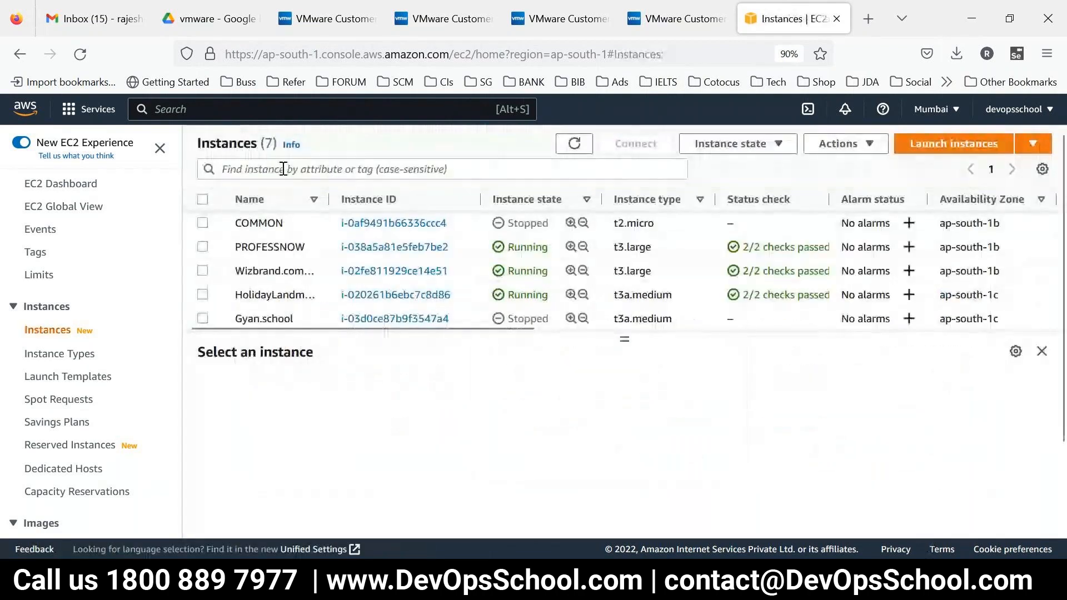
text(data)
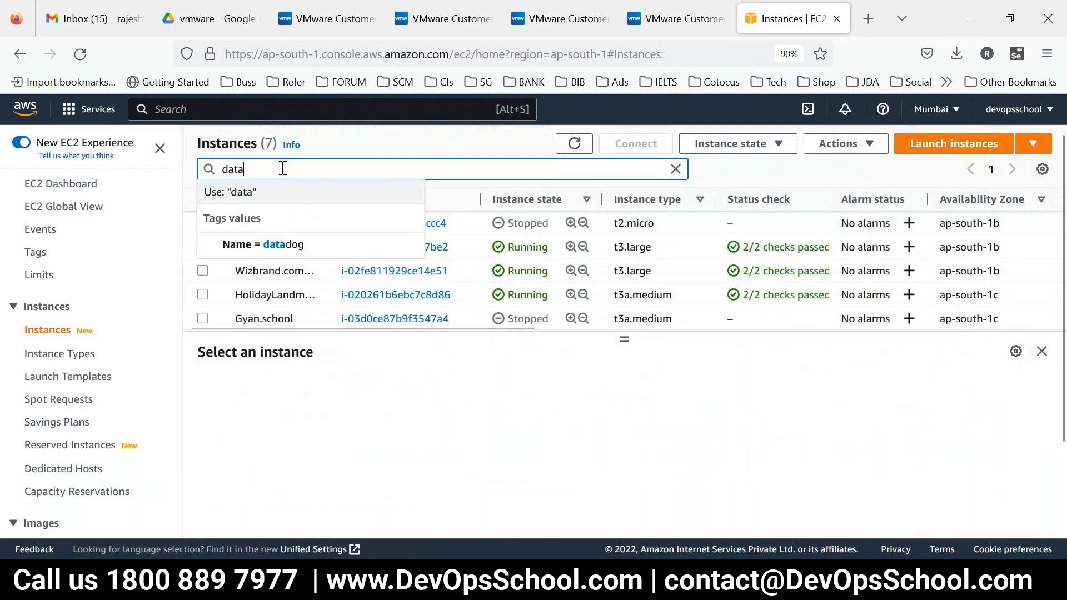
click(265, 245)
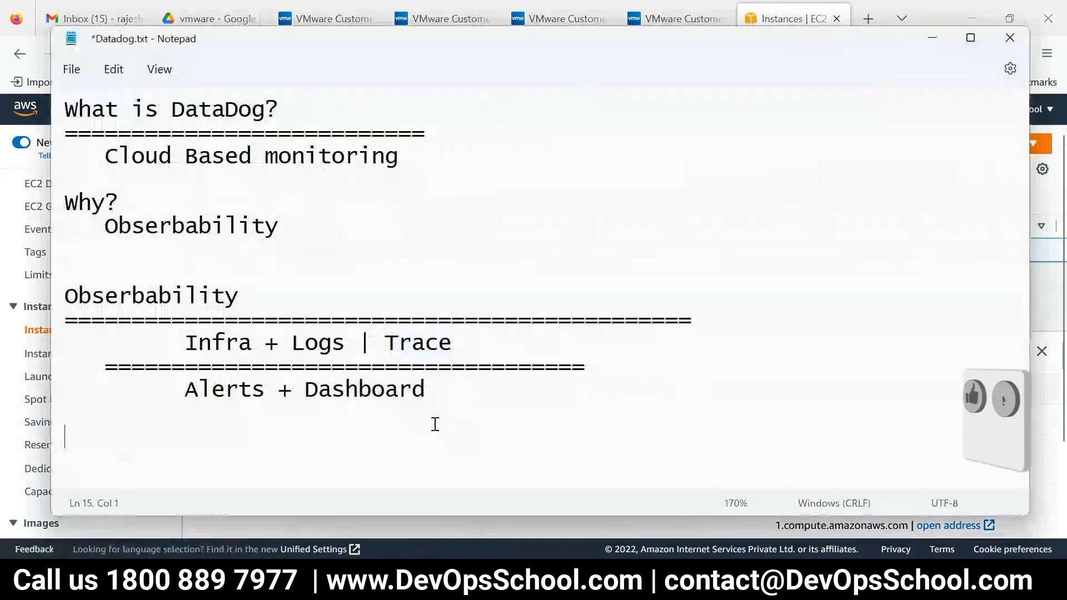
Paste 65.1.135.29 into Datadog.txt, then return to the desktop
text(65.1.135.29)
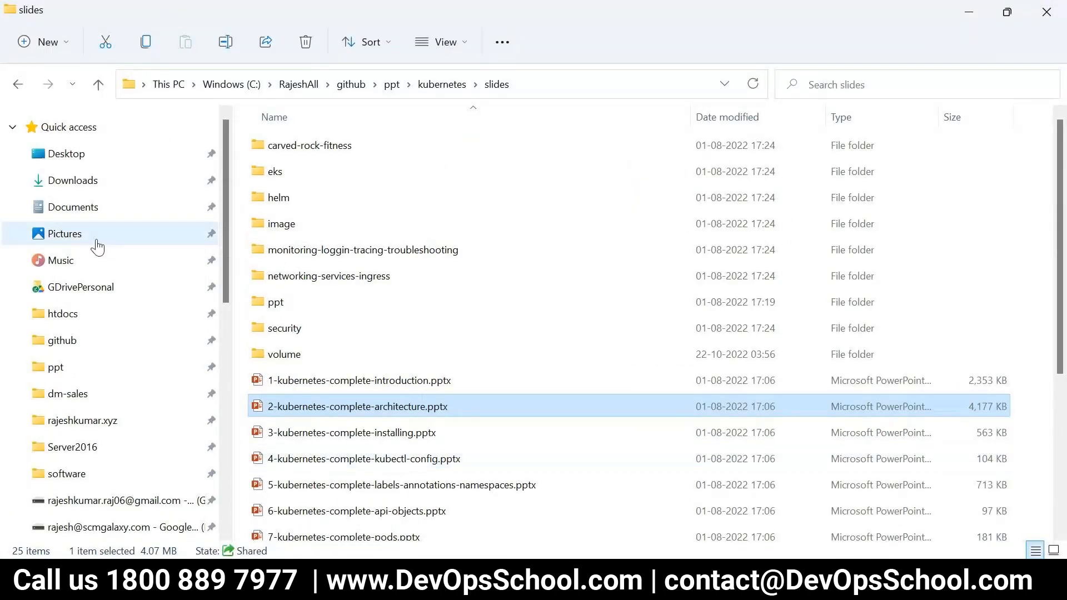
click(74, 179)
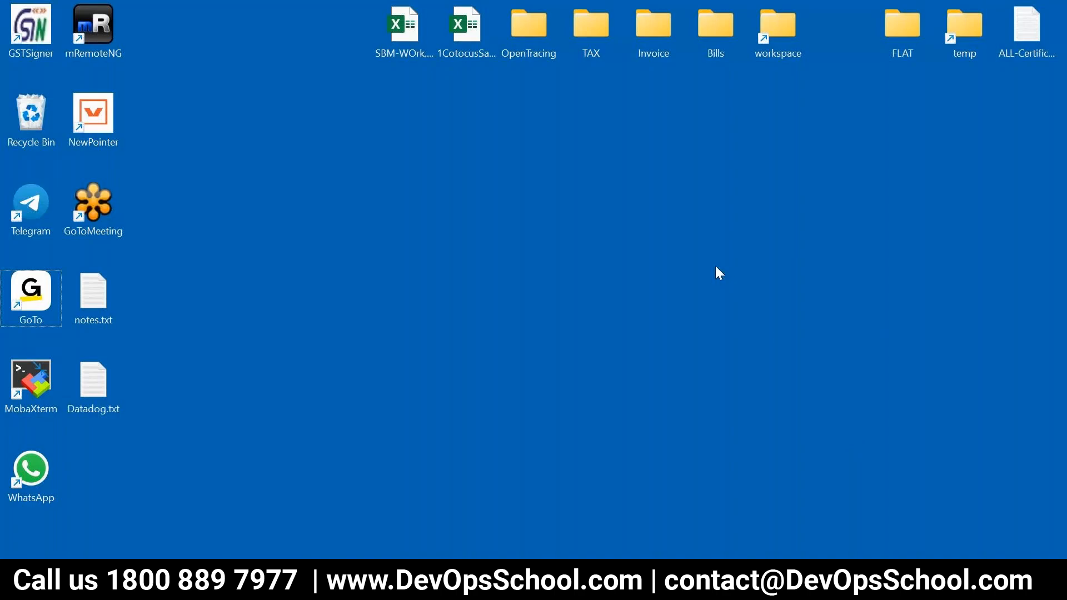
Make a new desktop folder named dd and open it to hold demo.pem
right_click(719, 273)
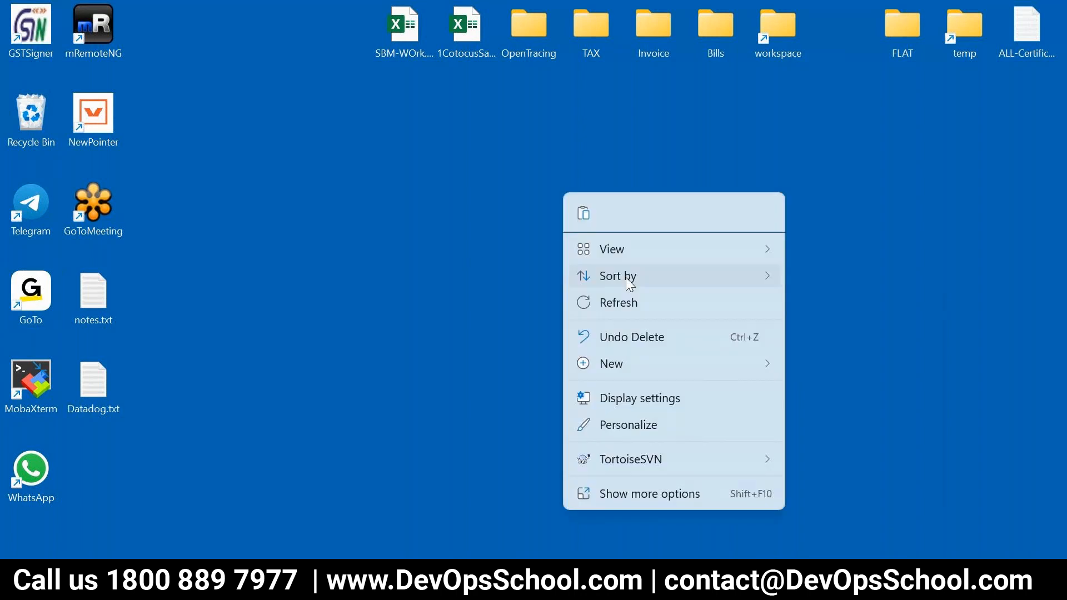
click(649, 494)
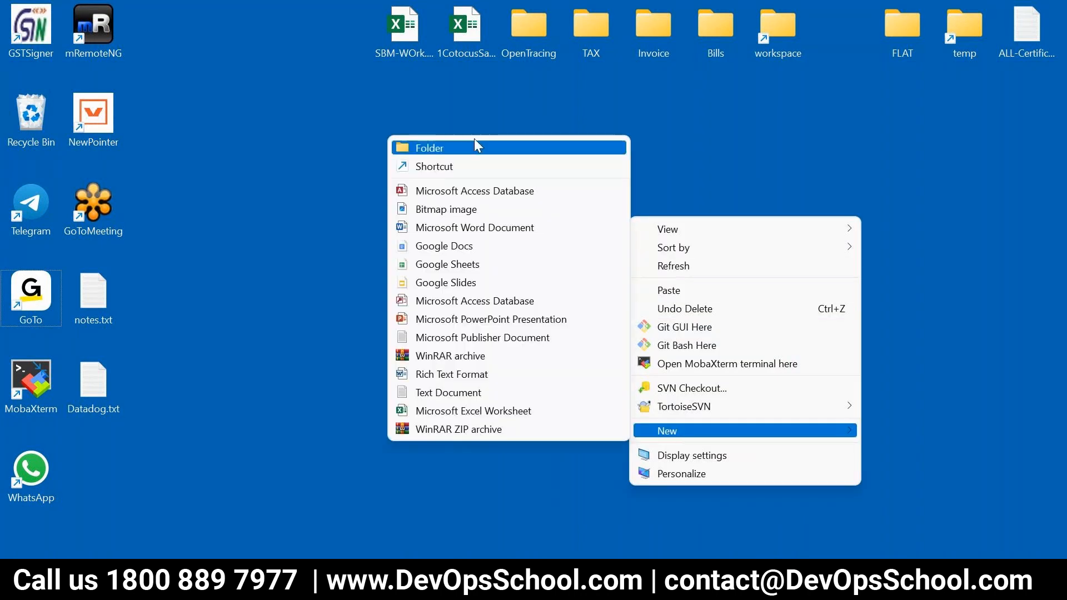
click(429, 148)
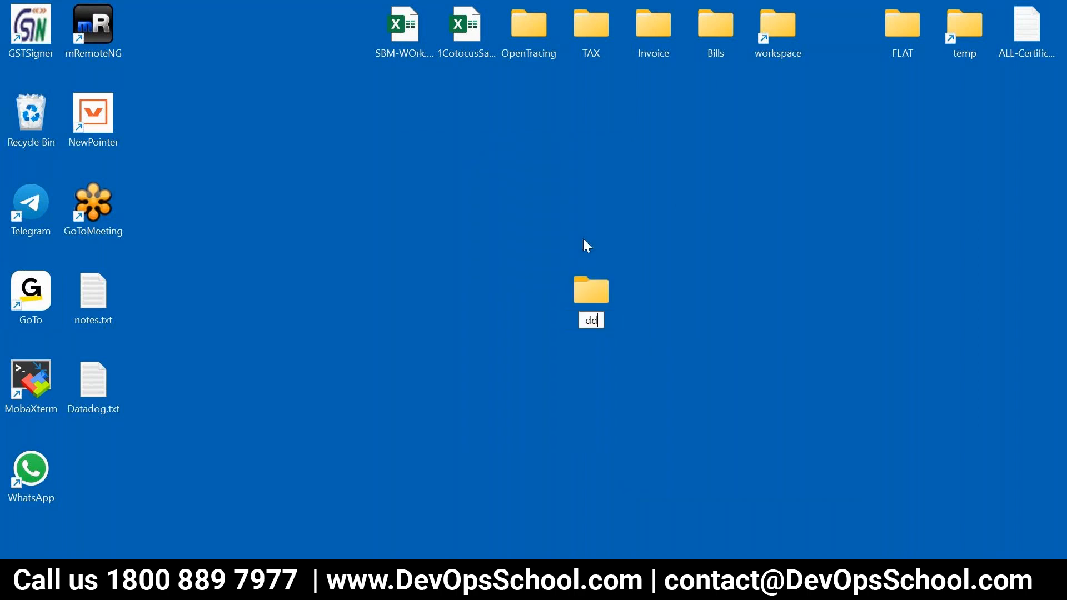
double_click(590, 291)
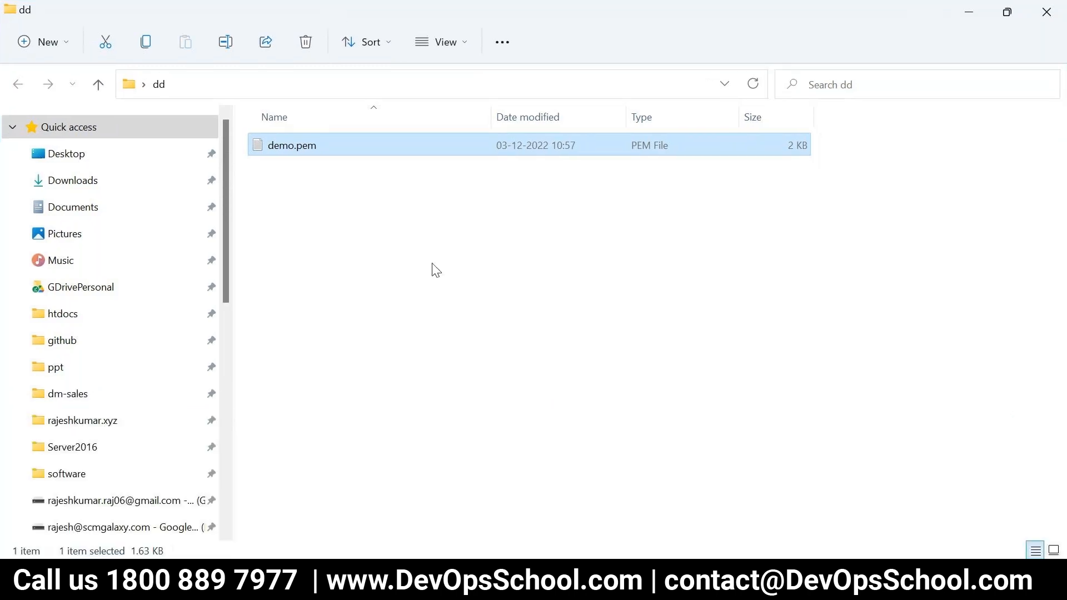
right_click(436, 270)
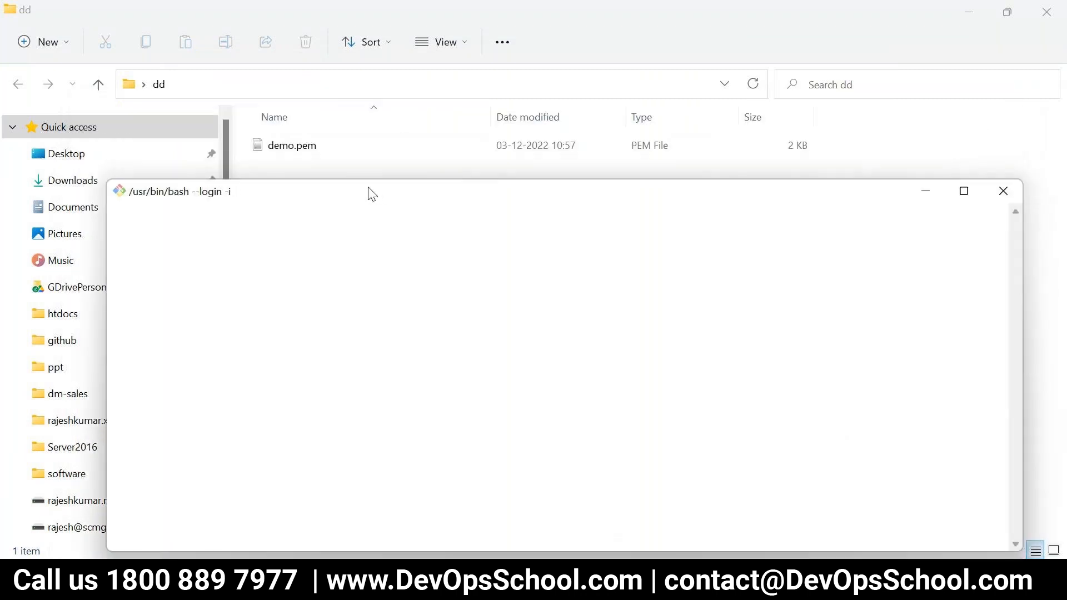
mouse_move(425, 254)
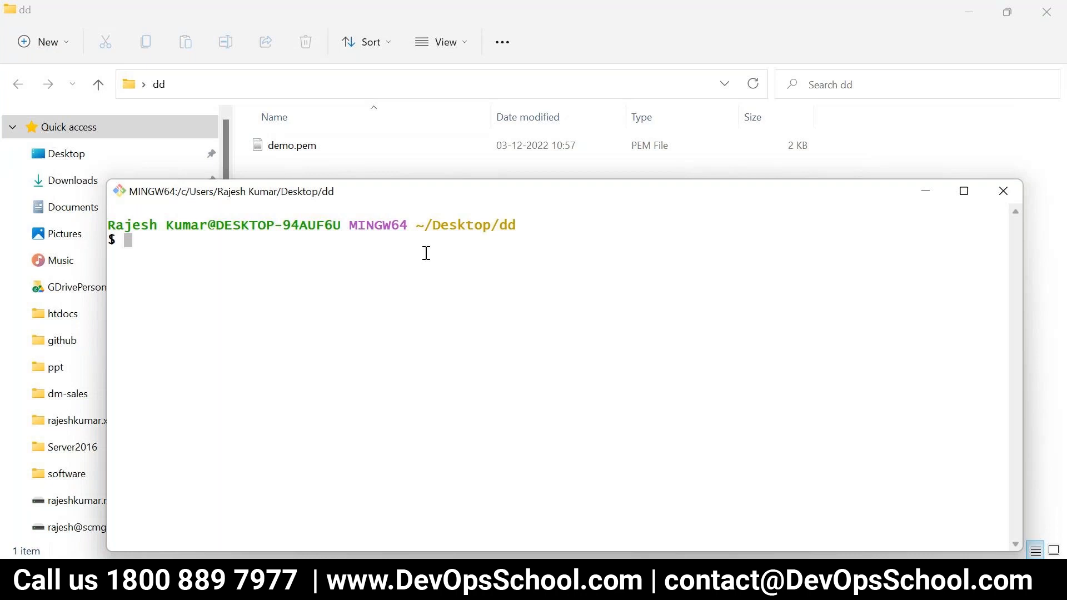
text(ssh -i)
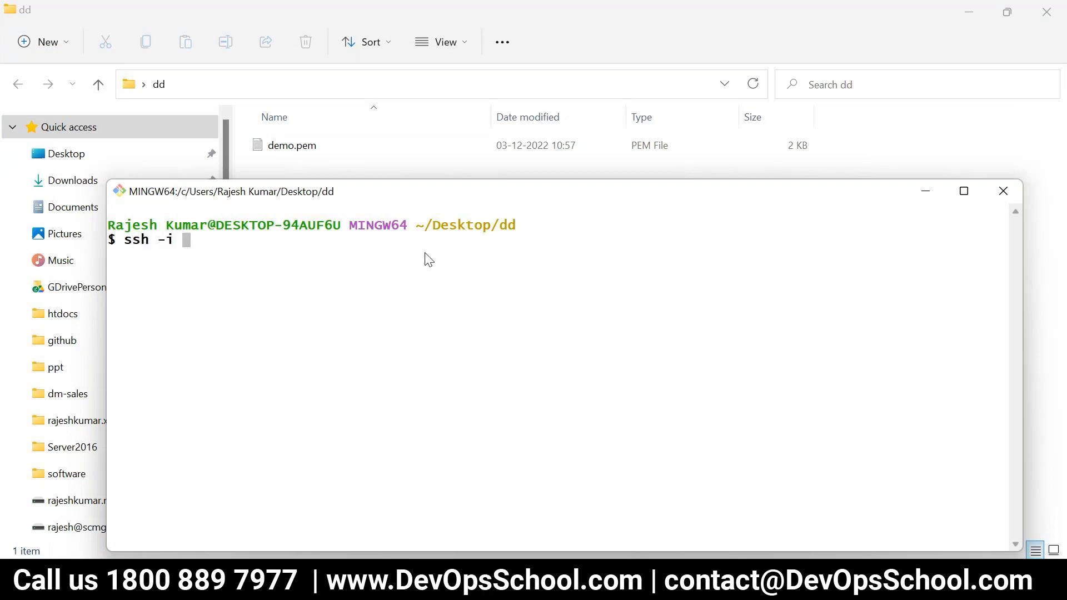
text(demo.pem ubunt)
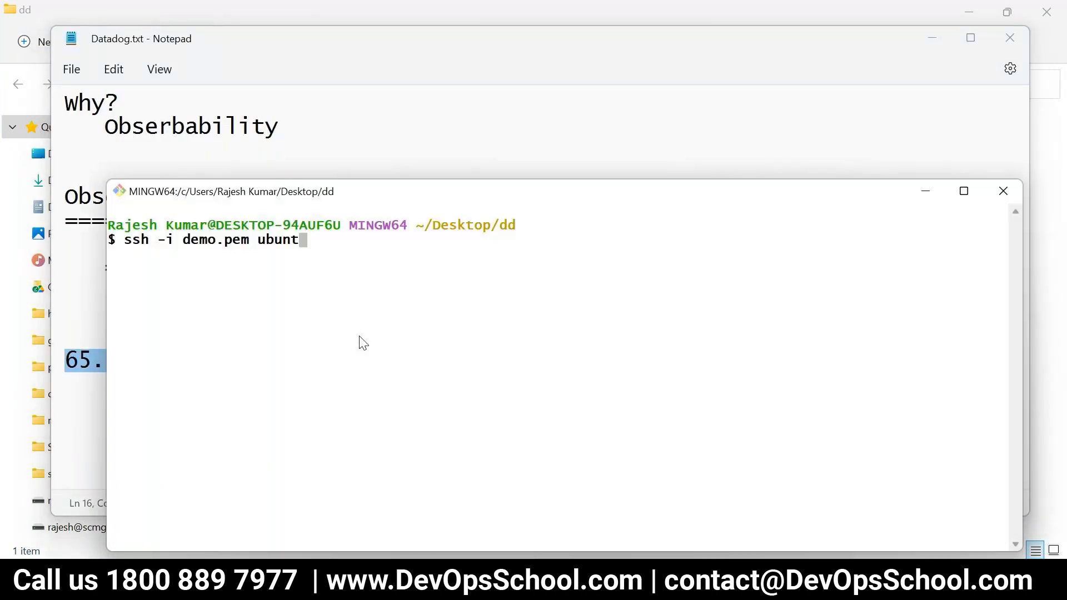
right_click(363, 343)
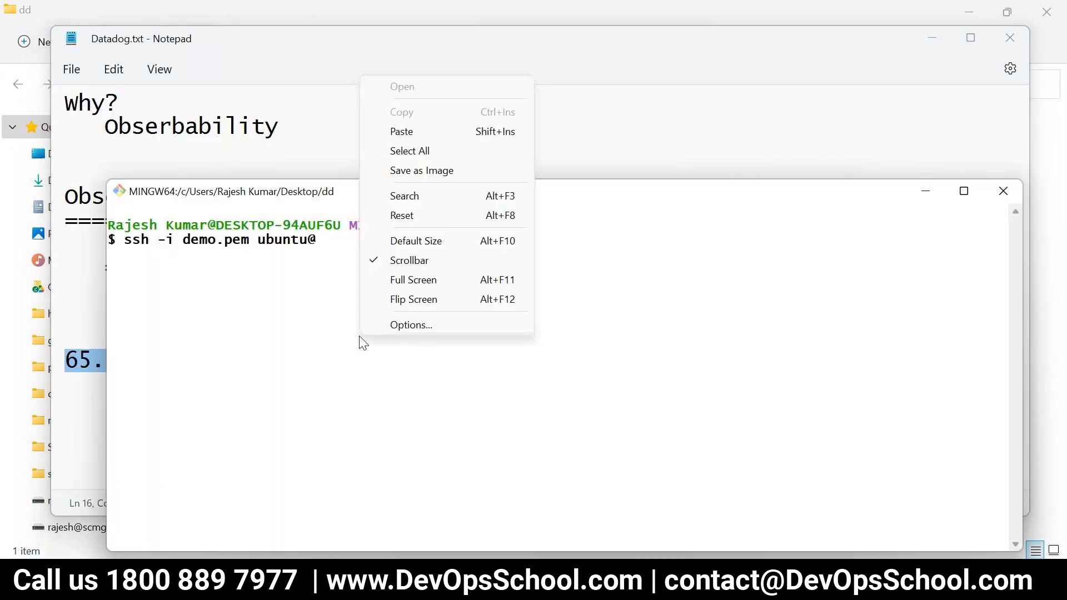
click(401, 131)
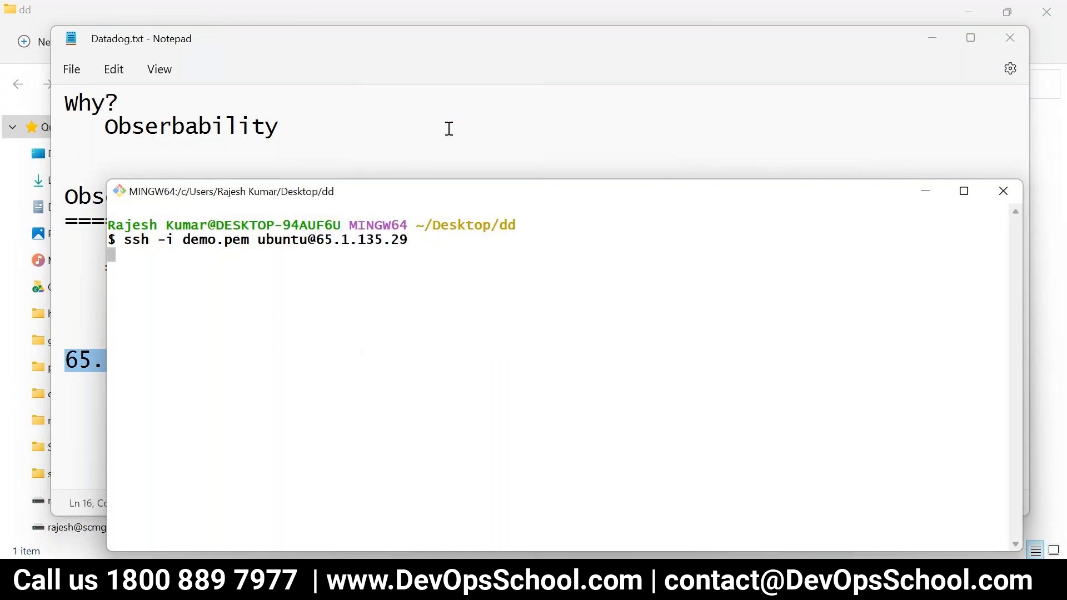
key(Return)
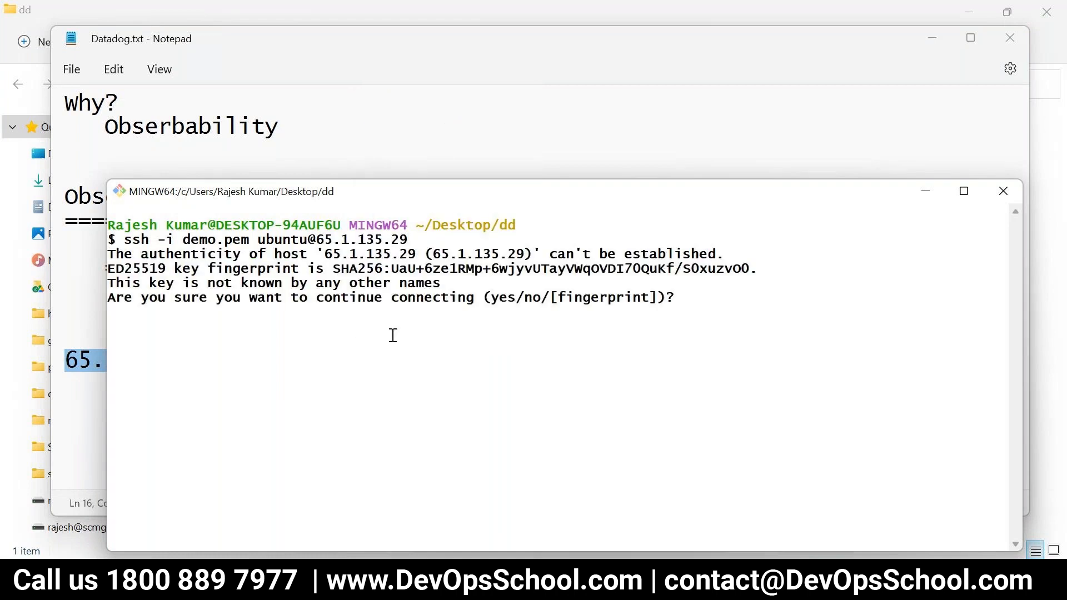
text(yes)
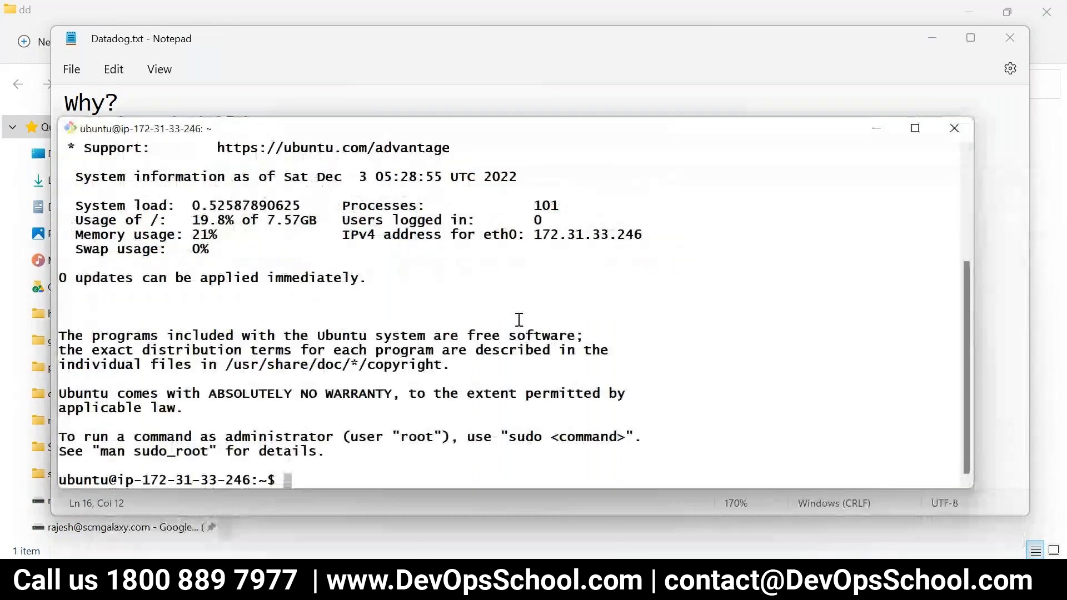
Start typing sudo - in the SSH session
text(sudo -)
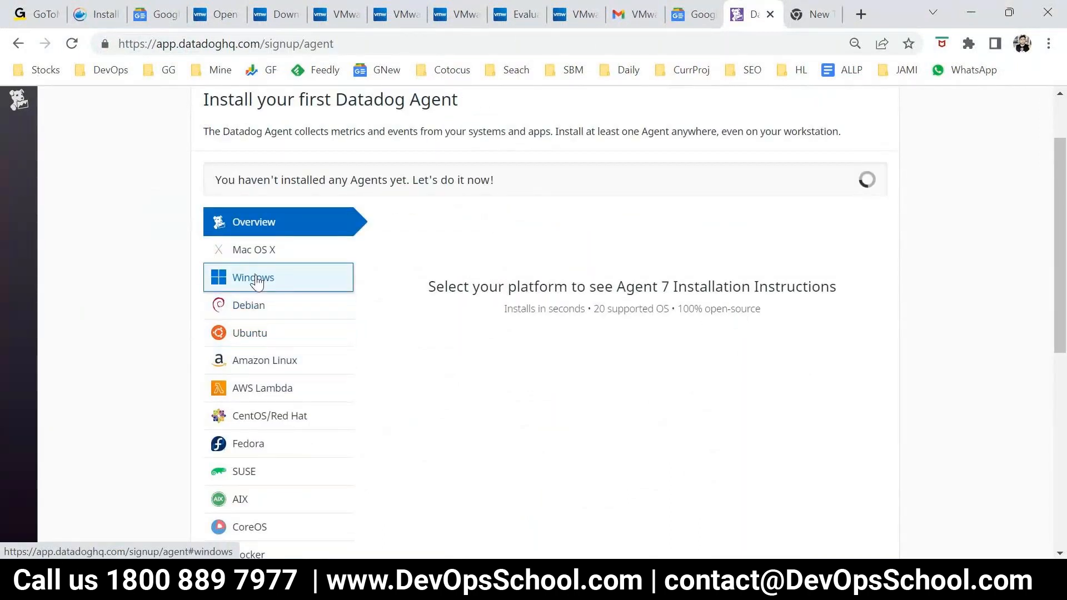
Check Debian, AWS Lambda, Amazon Linux and CentOS/Red Hat instructions, then select Ubuntu
click(247, 305)
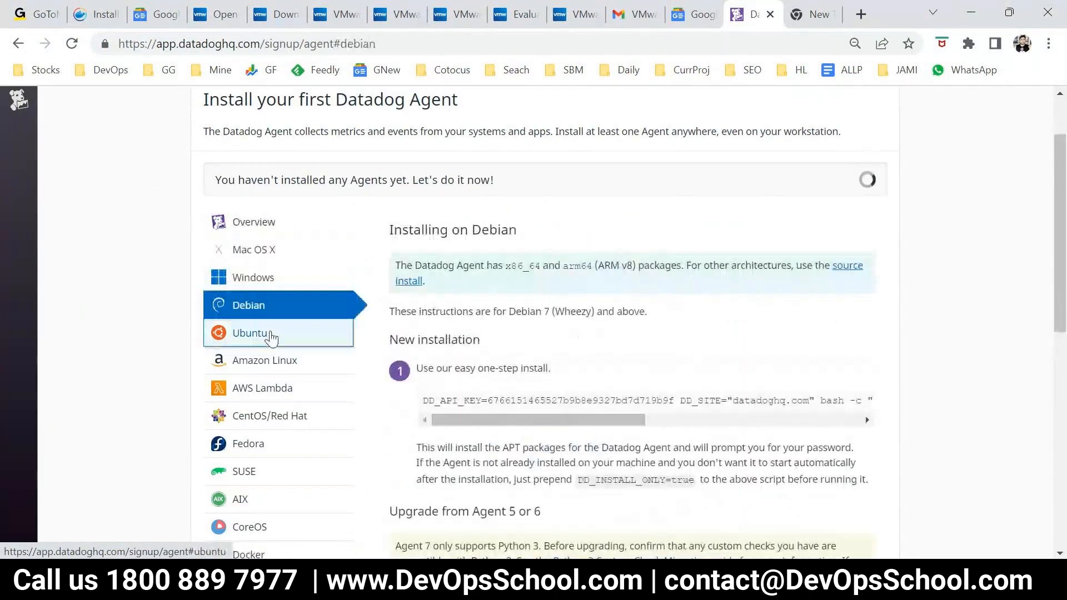
click(263, 388)
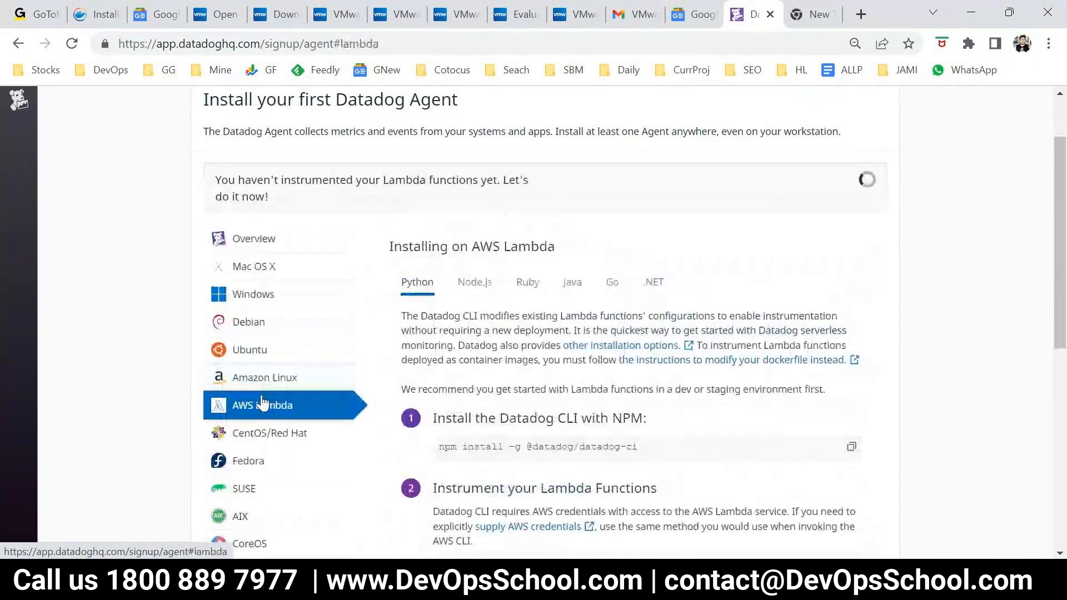
click(265, 360)
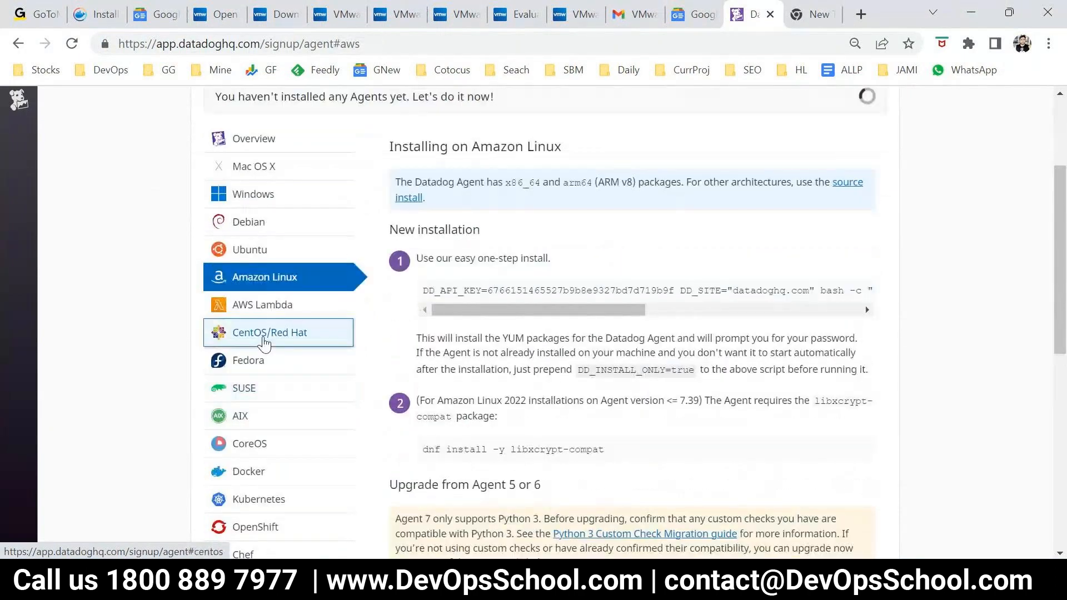
click(269, 332)
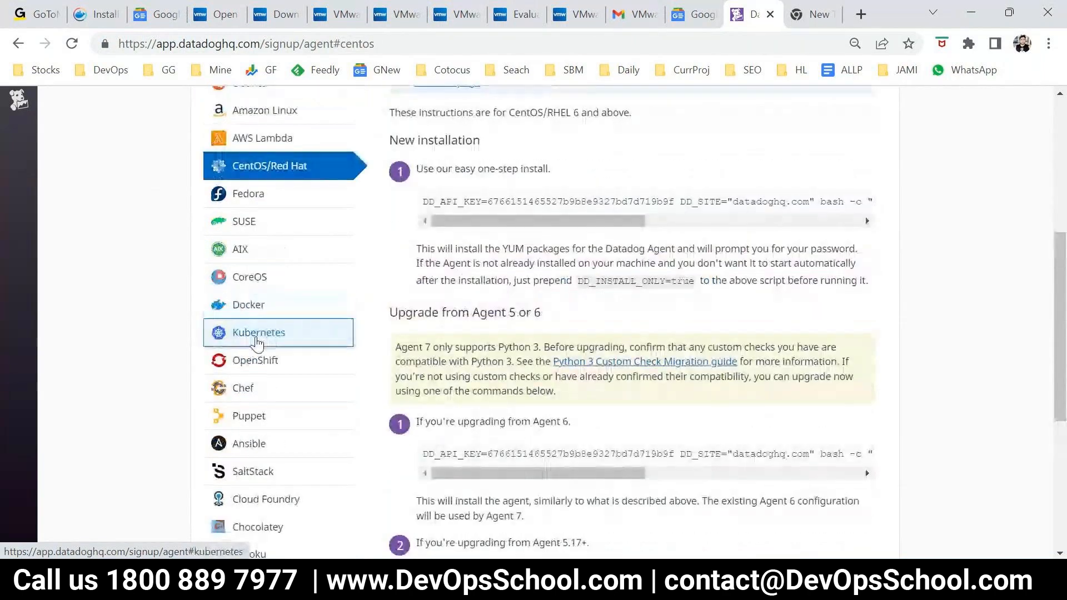
mouse_move(250, 277)
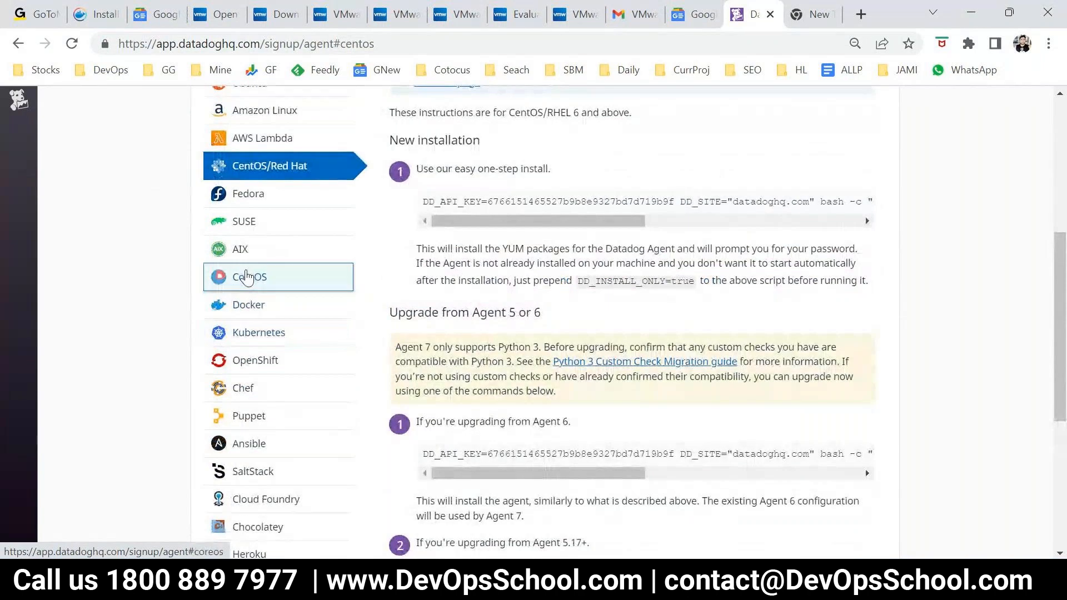
scroll(up, 3)
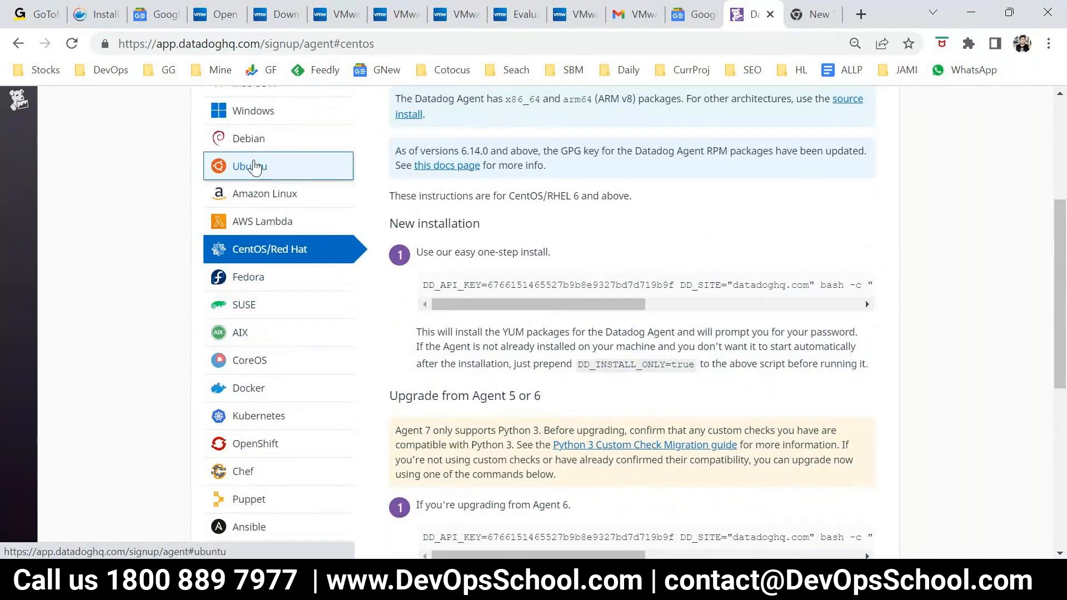
click(249, 166)
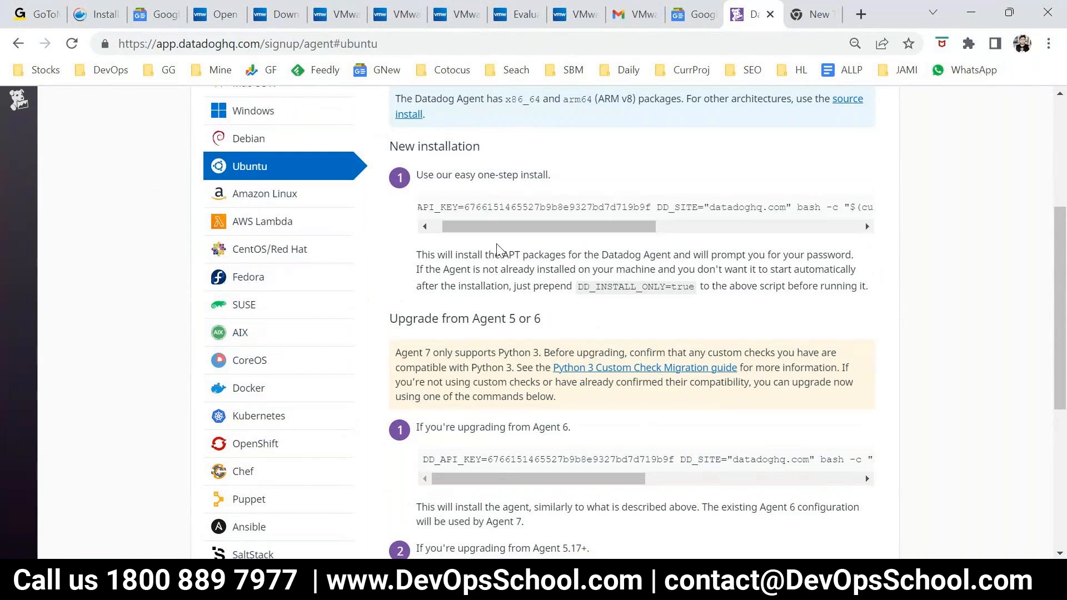
scroll(up, 3)
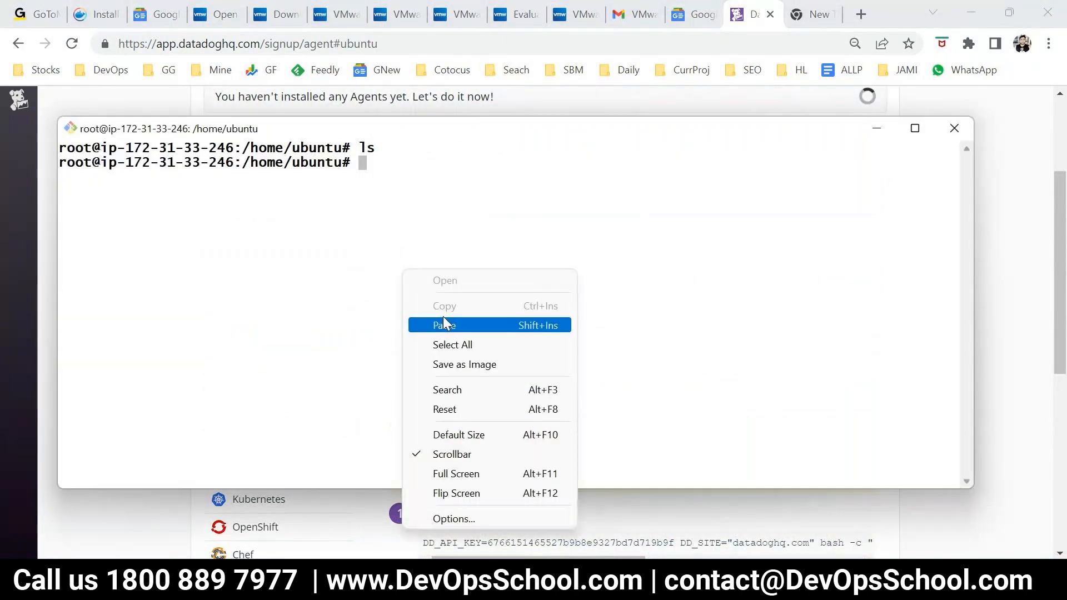
Paste the copied Datadog agent install command into Git Bash
click(444, 326)
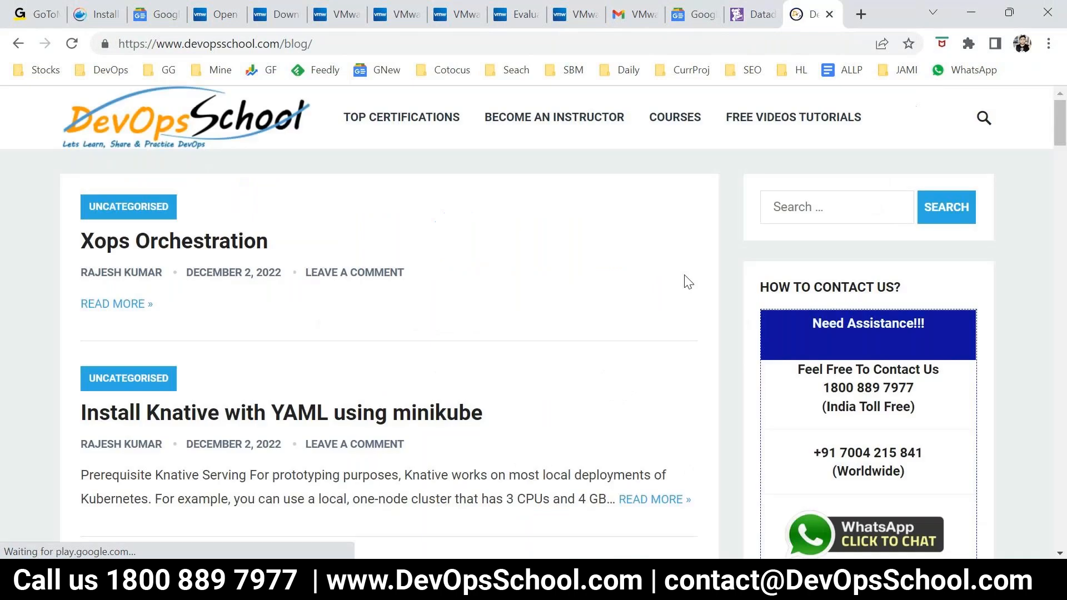
Search the DevOpsSchool blog for 'datadog' and scroll through the first page of results
text(datad)
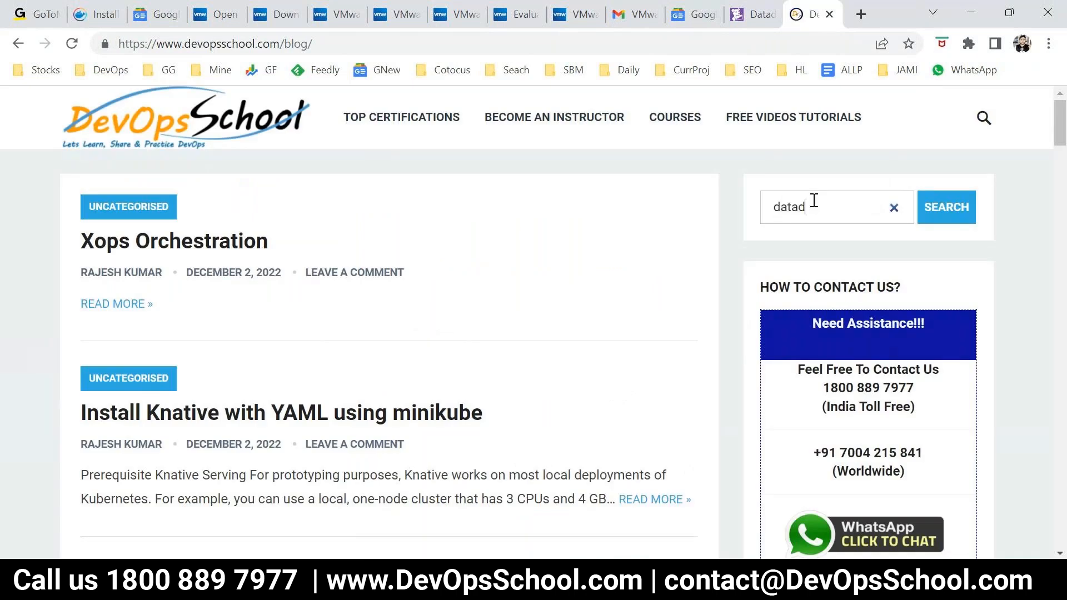
click(946, 206)
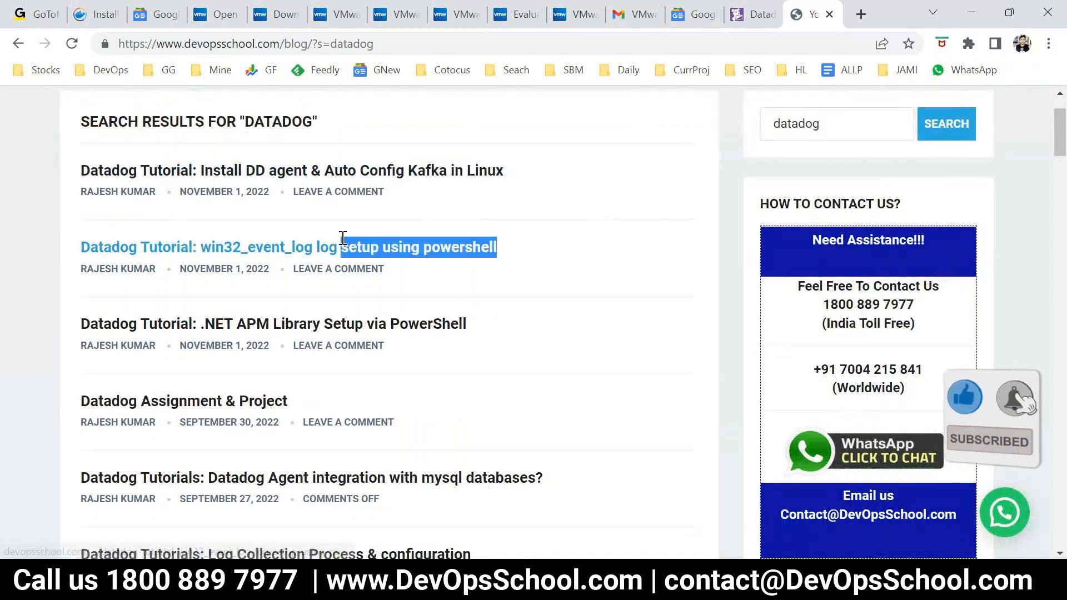
scroll(down, 3)
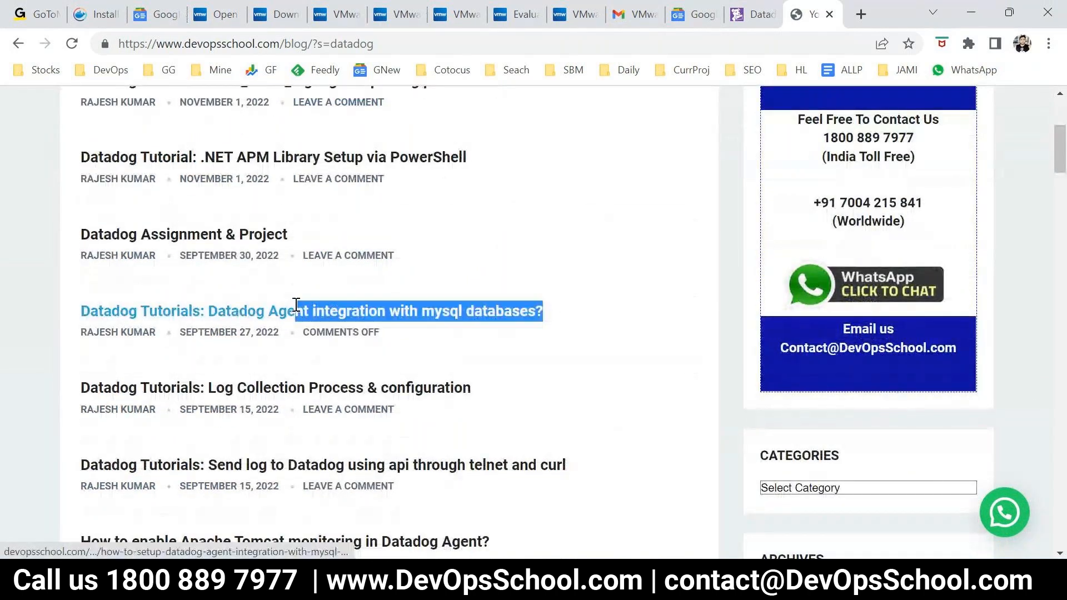
scroll(down, 3)
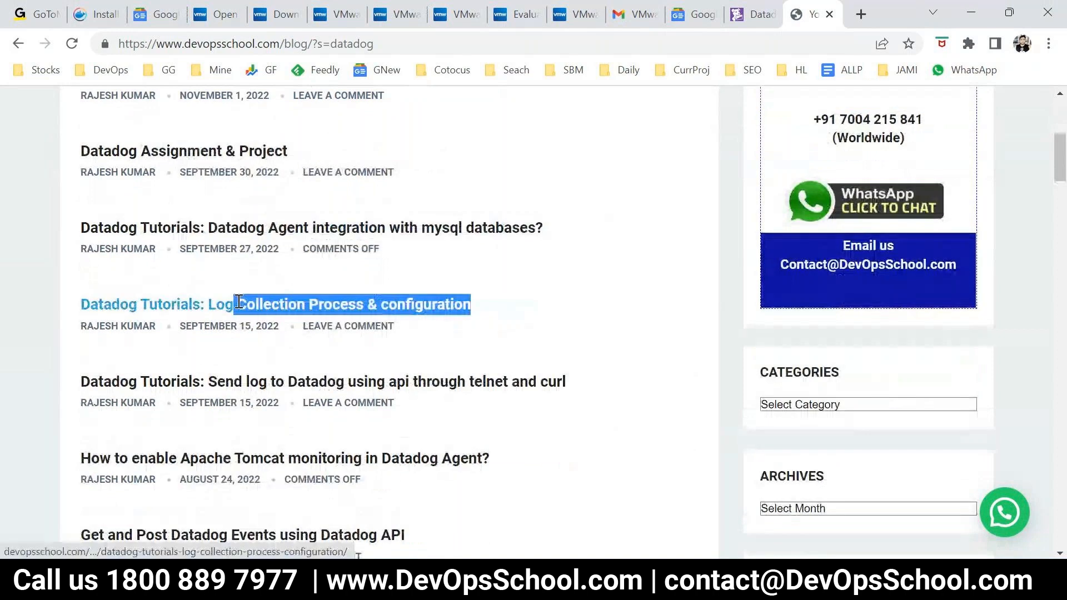
scroll(down, 3)
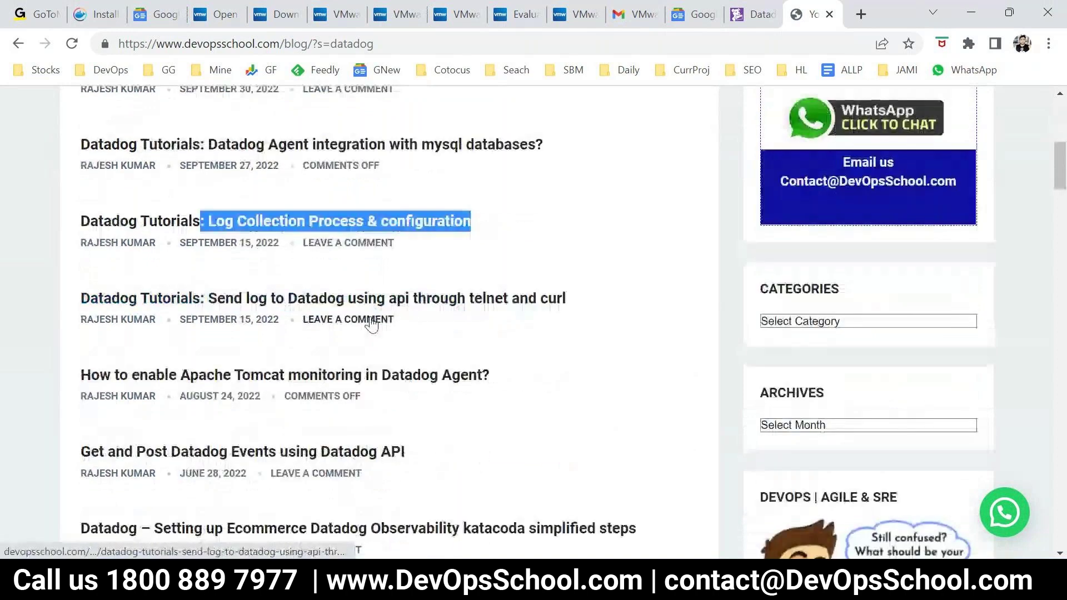
scroll(down, 3)
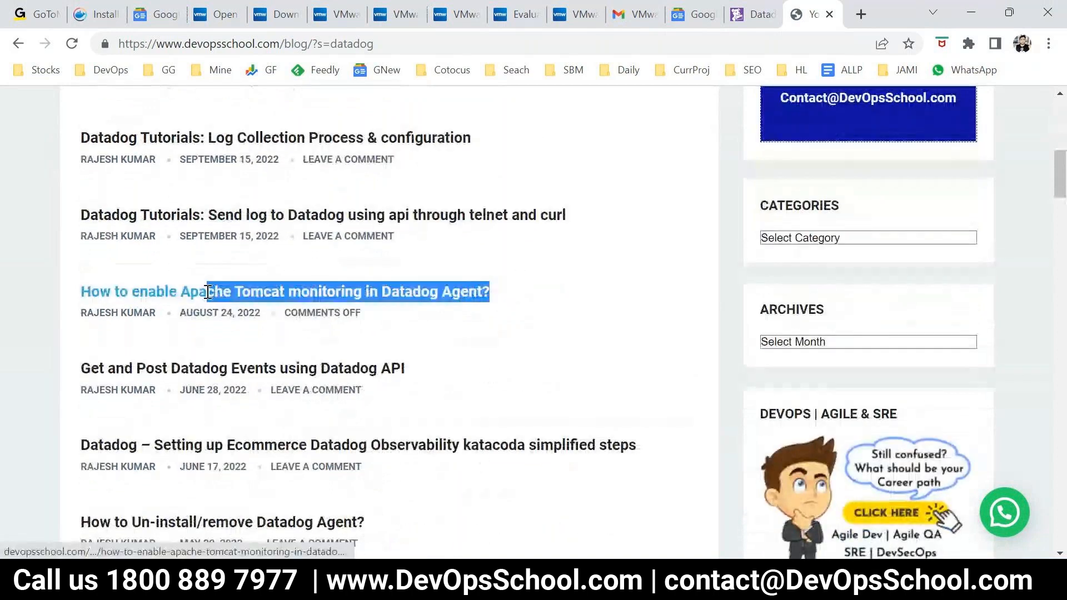
scroll(down, 3)
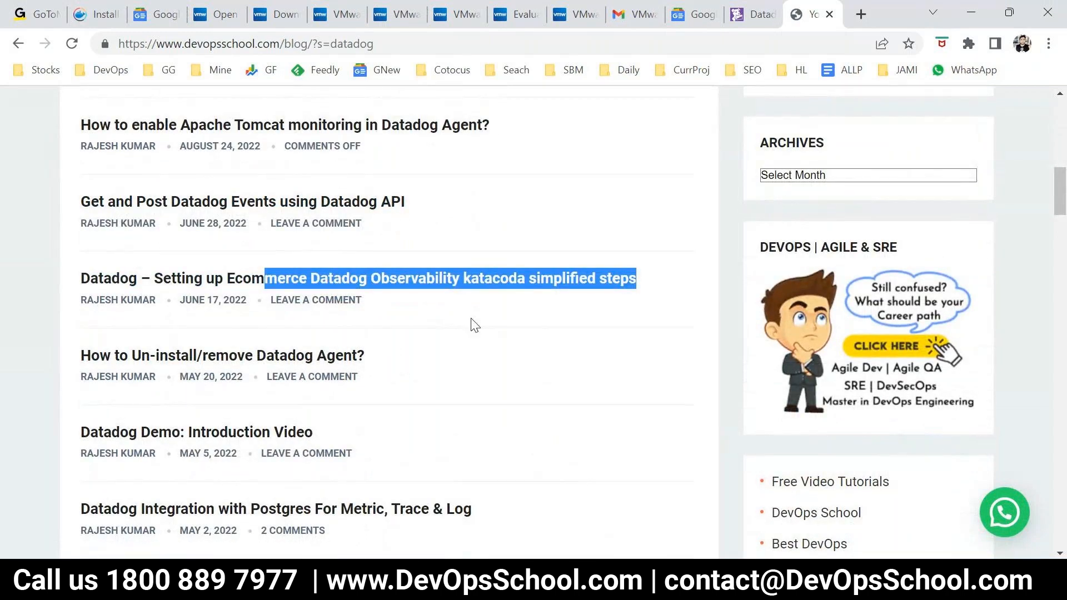
mouse_move(391, 374)
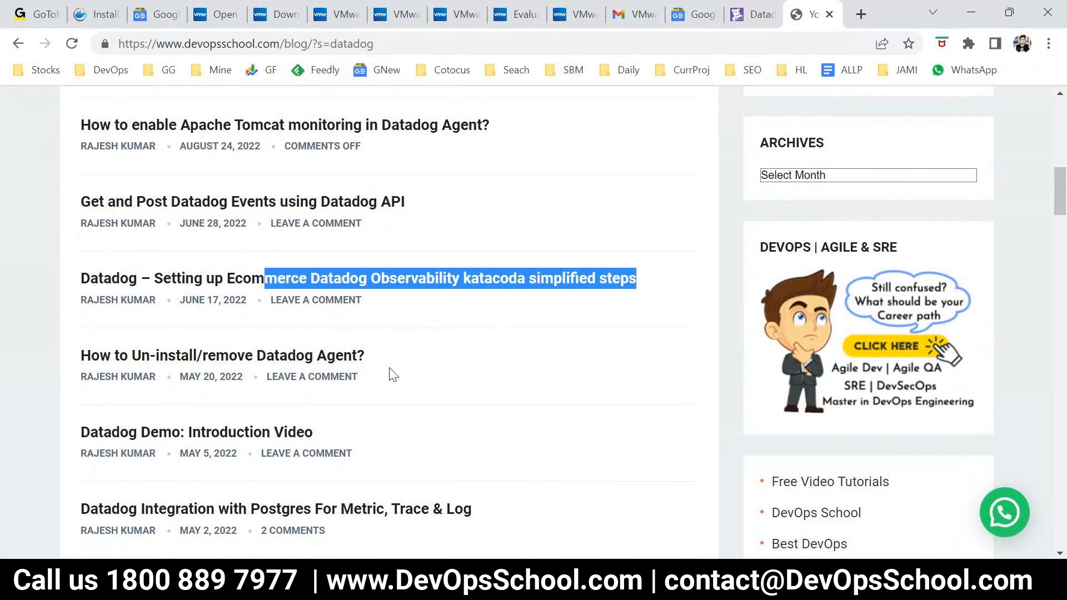
scroll(down, 3)
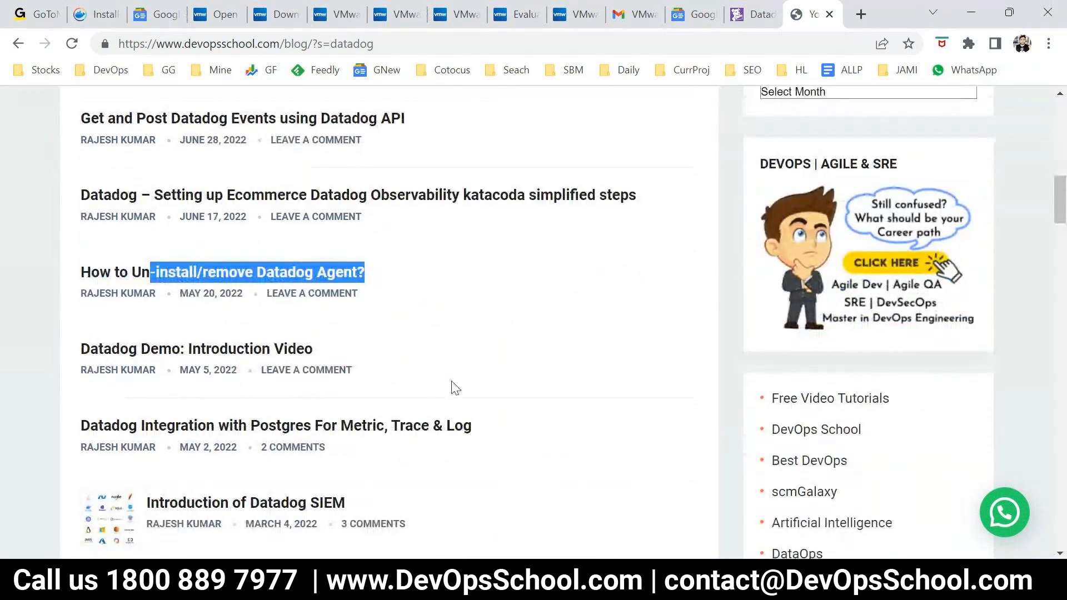
scroll(down, 3)
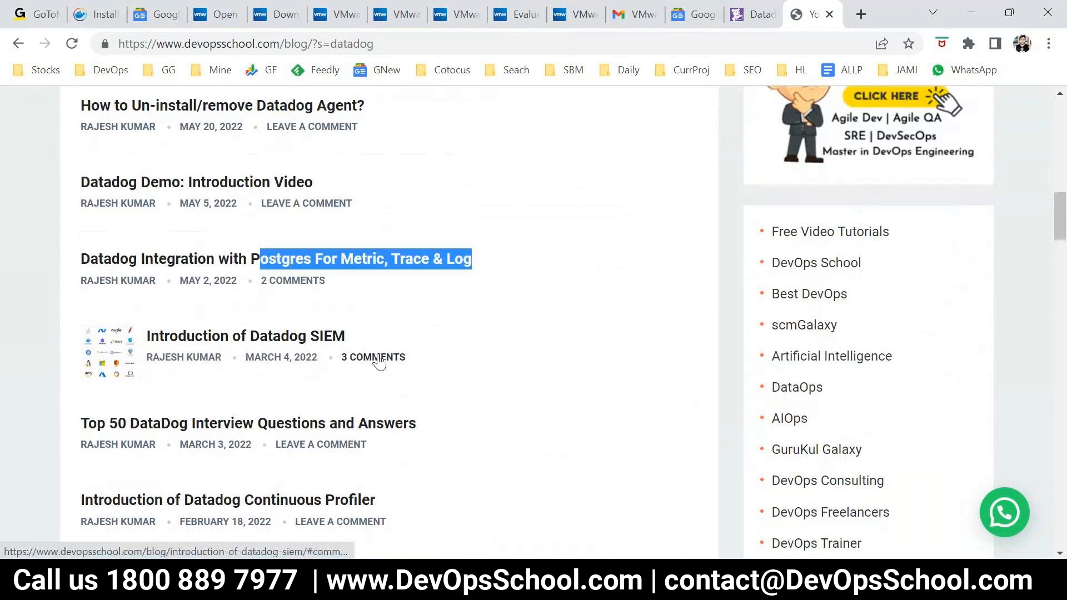
scroll(down, 3)
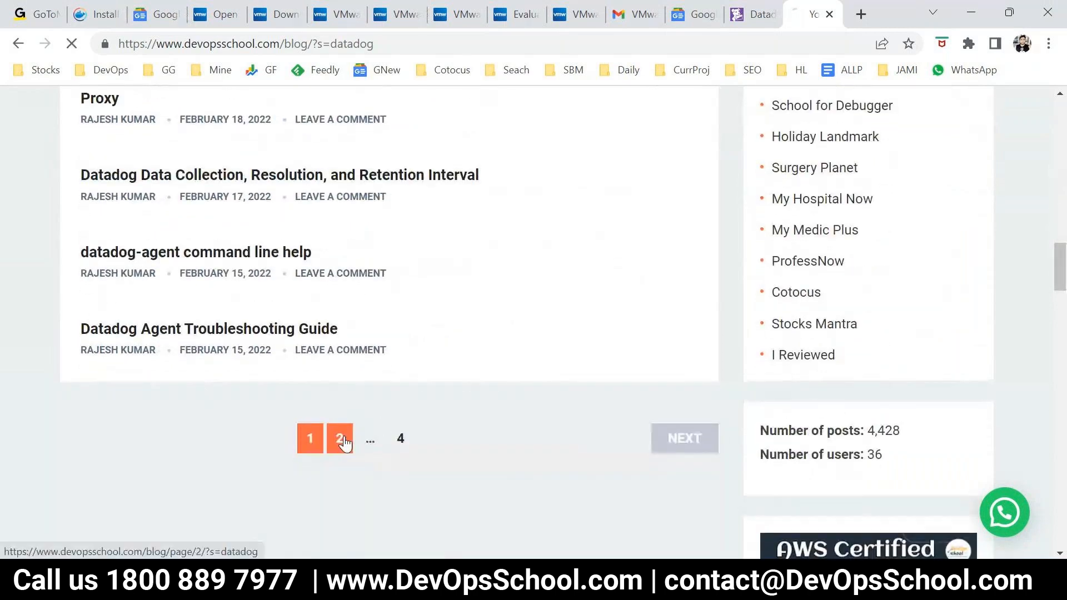
Browse the second page of Datadog tutorial search results
click(340, 437)
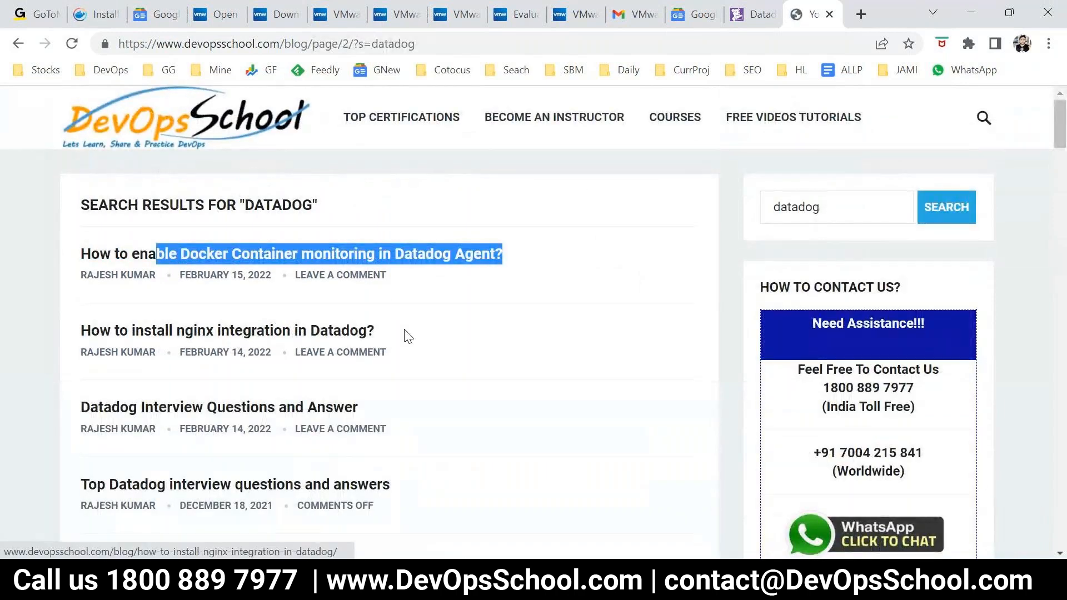
scroll(down, 3)
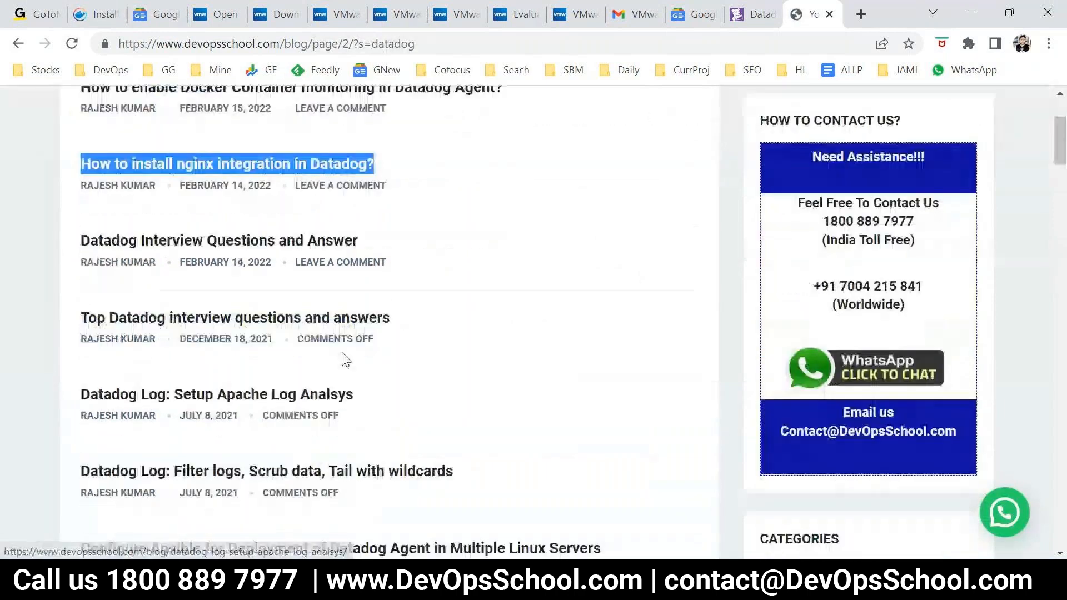
scroll(down, 3)
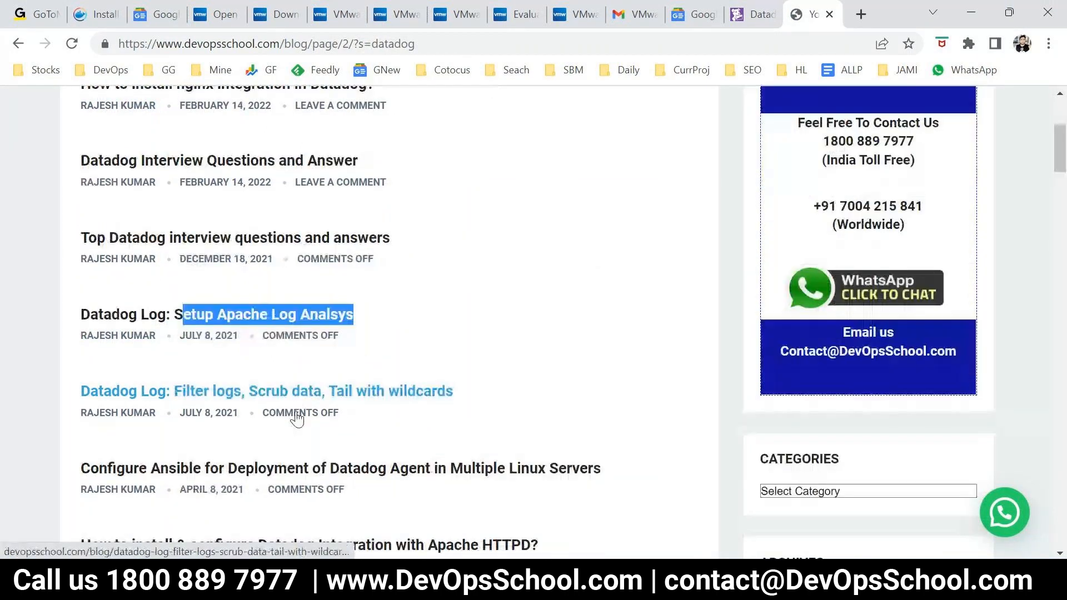
scroll(down, 3)
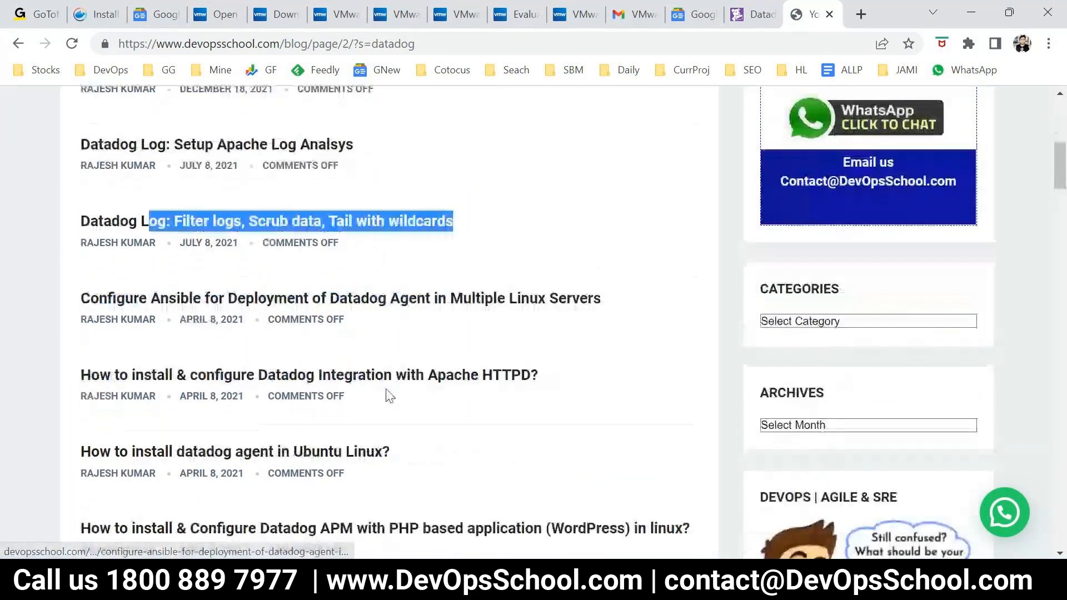
scroll(down, 3)
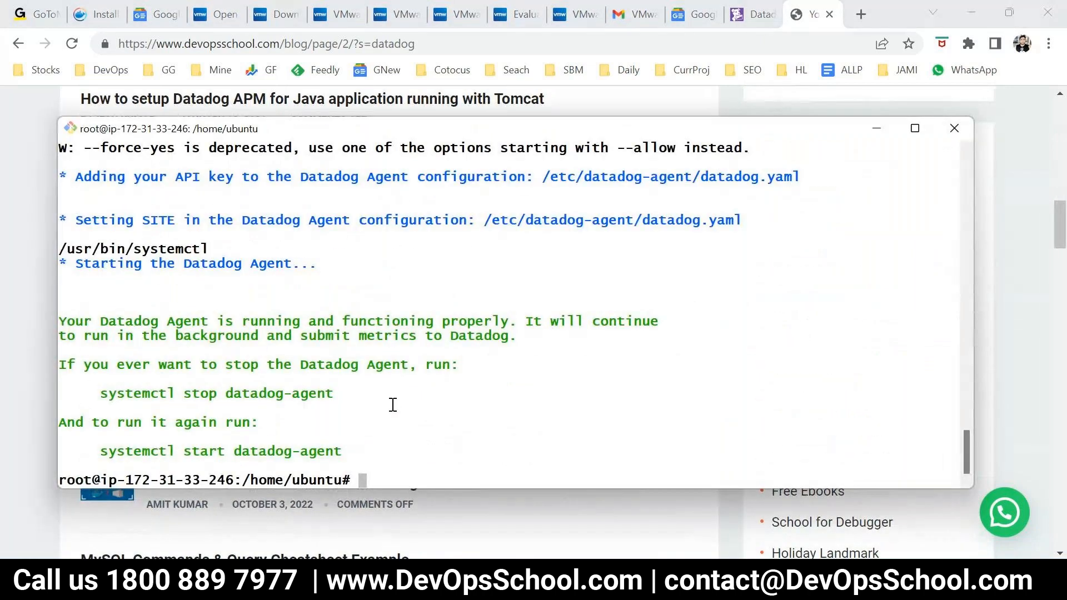
click(954, 128)
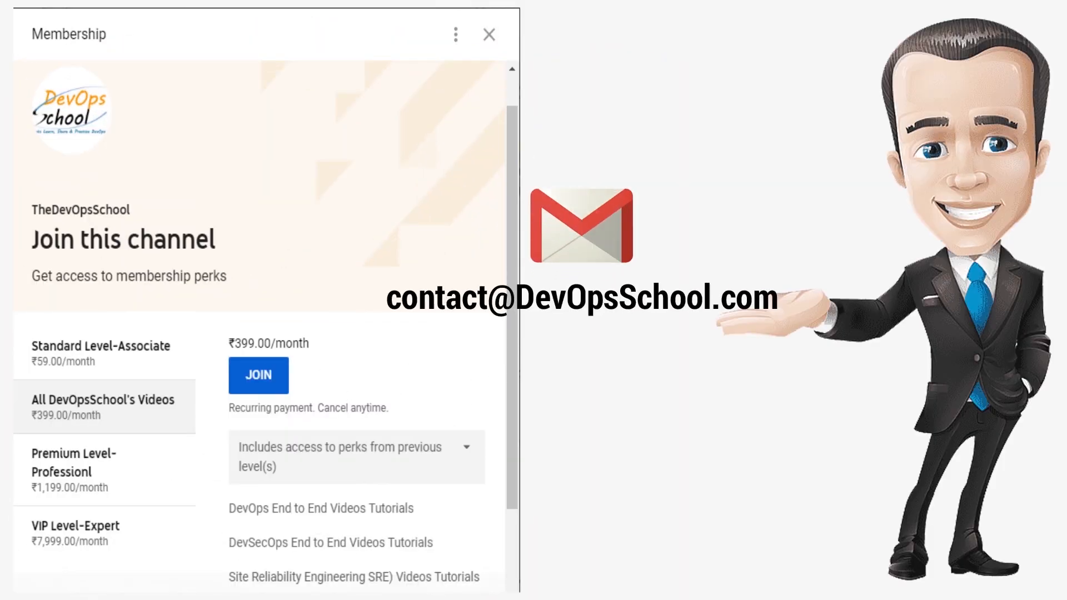
click(488, 35)
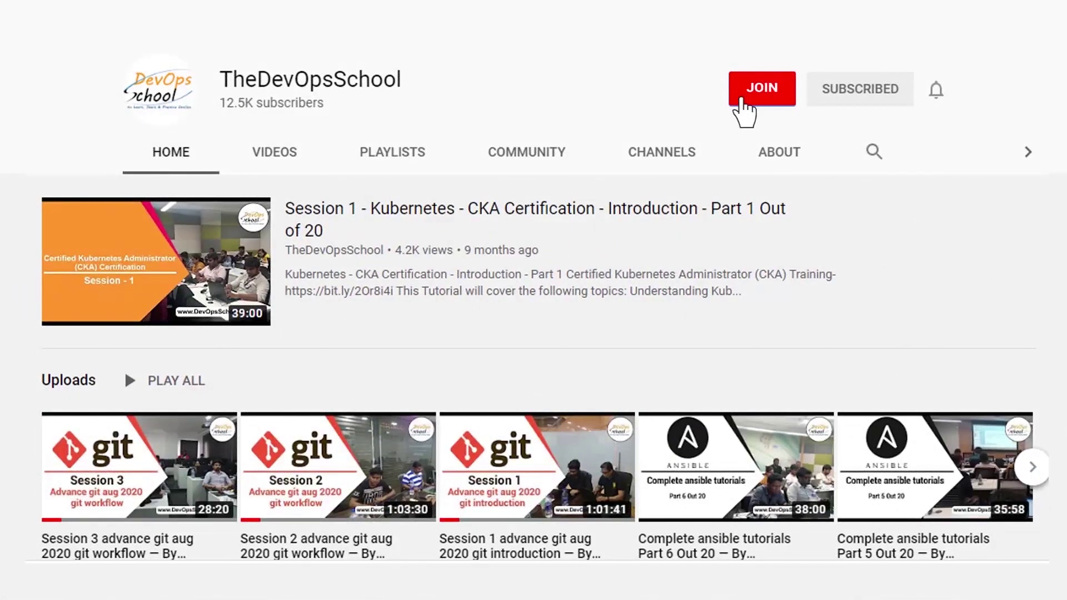